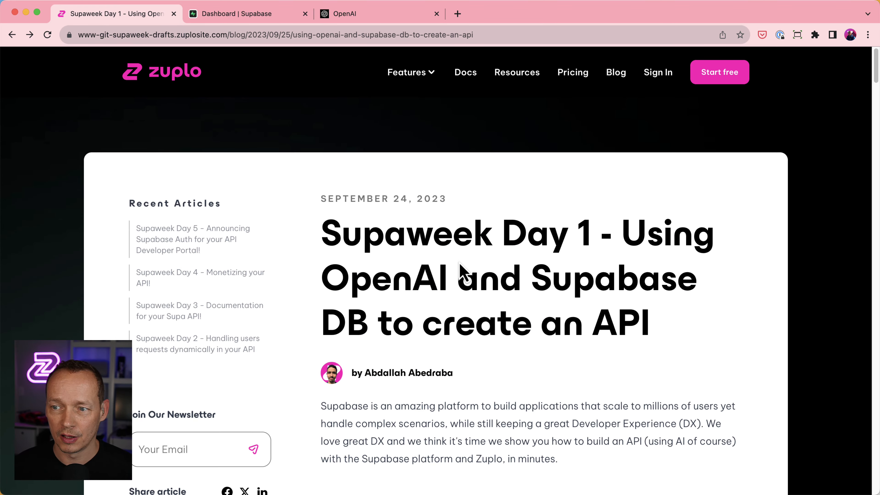
Step: Scroll the article to Step 1 and open the blog-summarizer project in Supabase
scroll(down, 3)
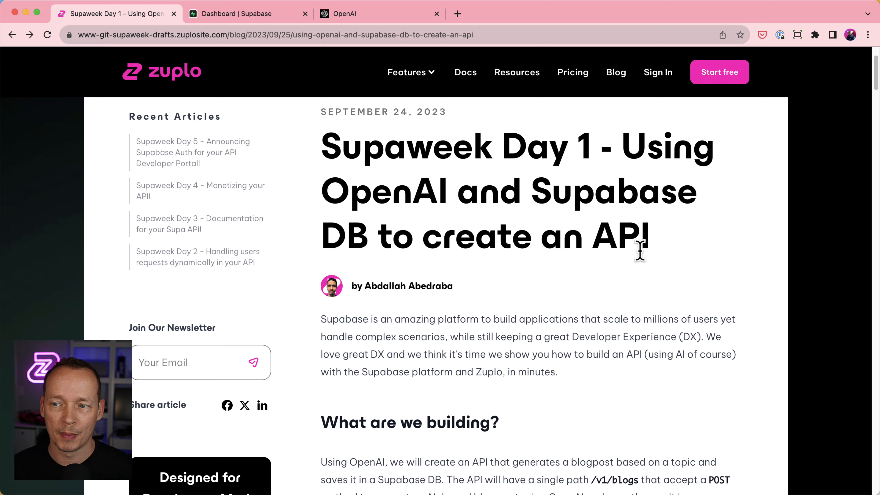
scroll(down, 3)
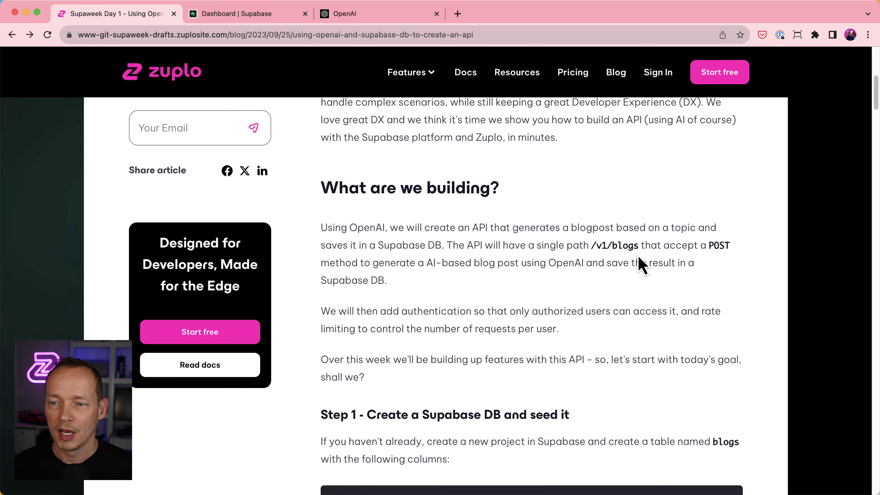
scroll(down, 3)
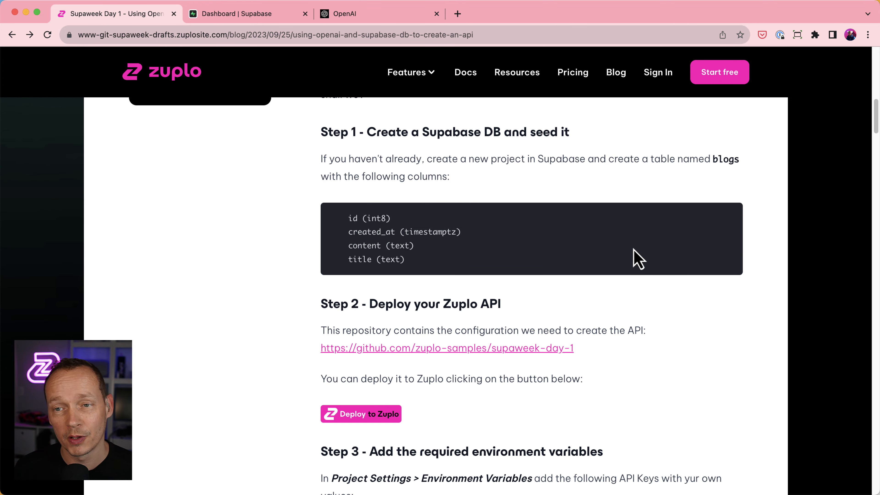
mouse_move(595, 252)
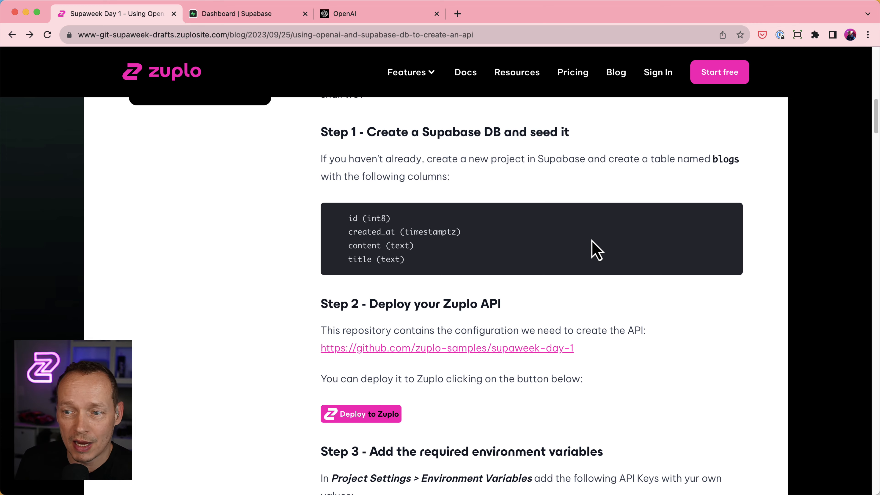
mouse_move(501, 298)
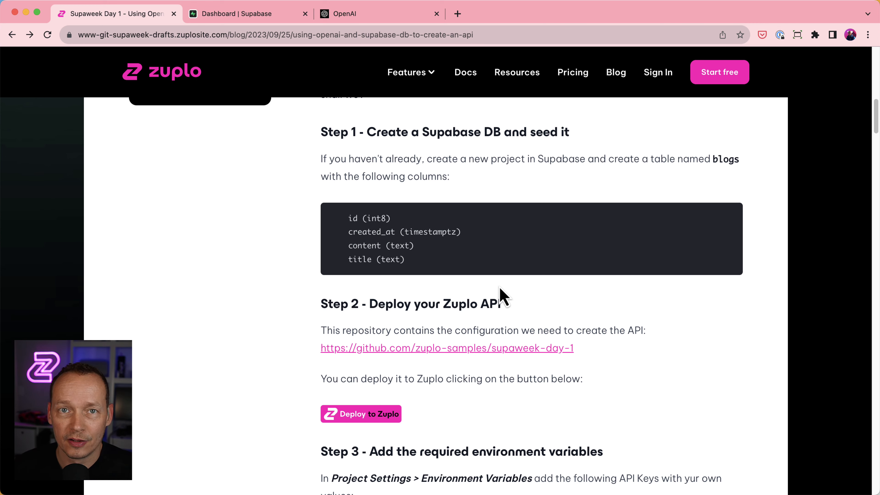
click(247, 13)
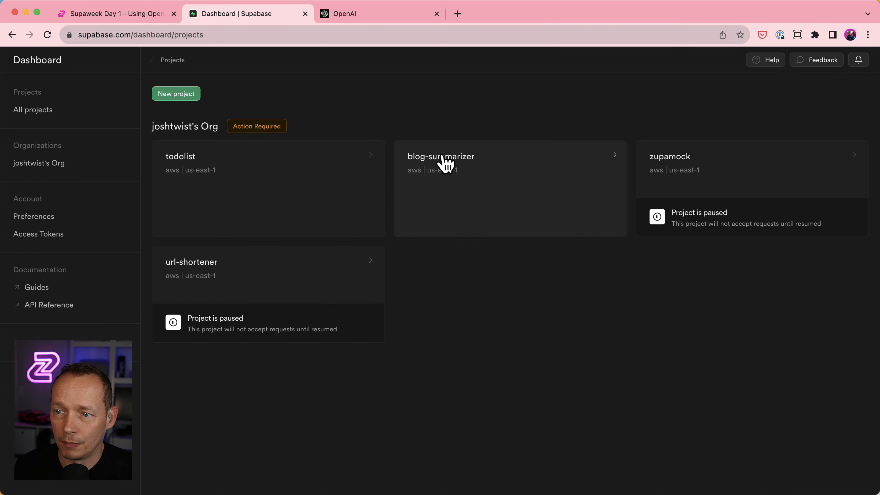
click(441, 156)
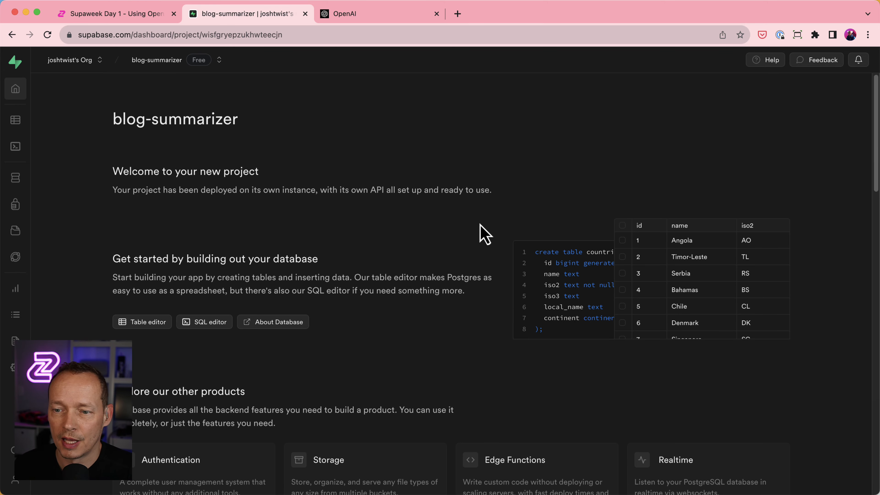
click(112, 13)
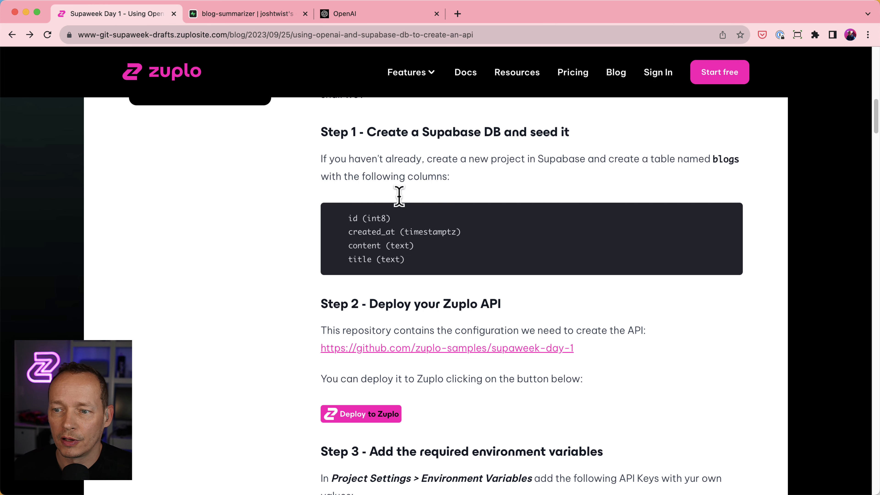
mouse_move(474, 155)
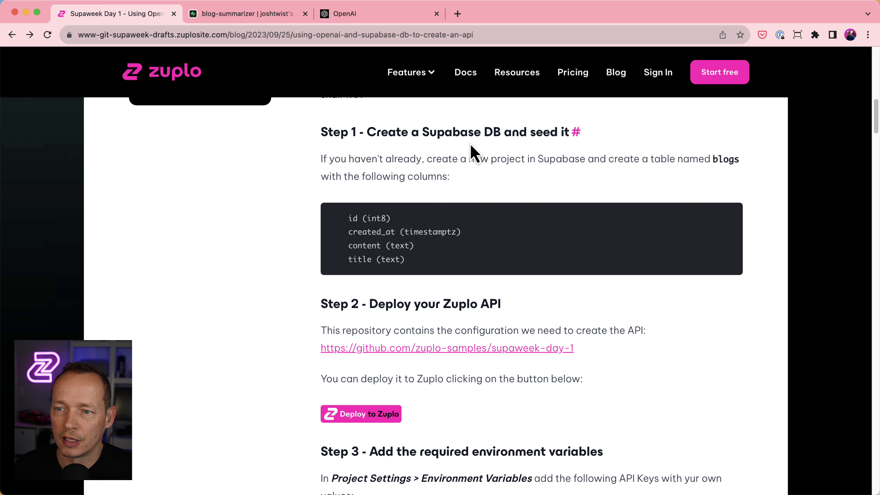
mouse_move(680, 191)
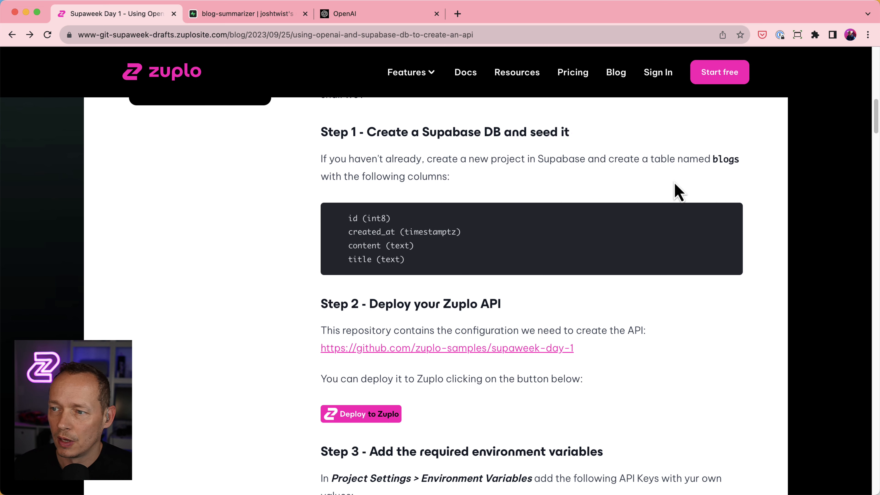
mouse_move(353, 222)
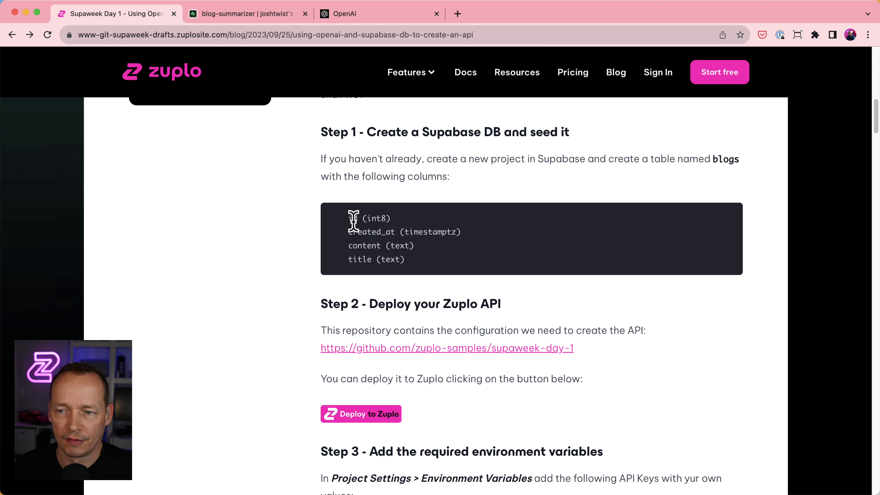
mouse_move(370, 282)
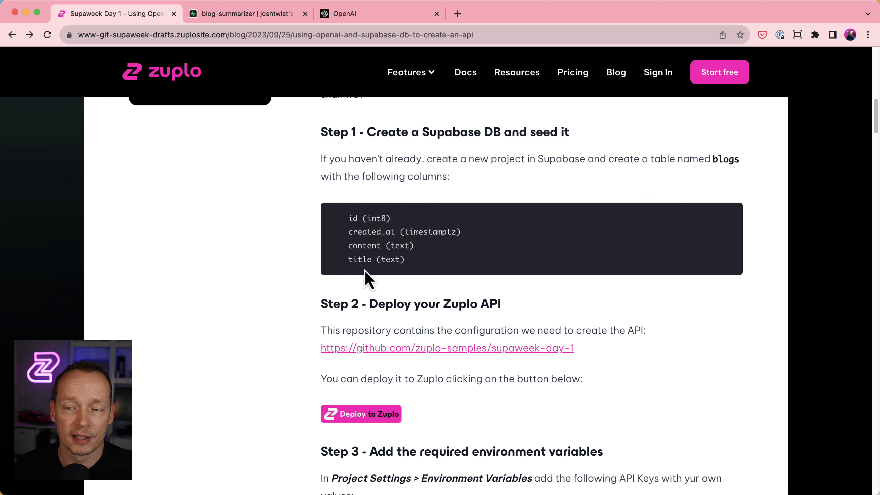
Step: Select the title and content column names listed in Step 1
double_click(360, 259)
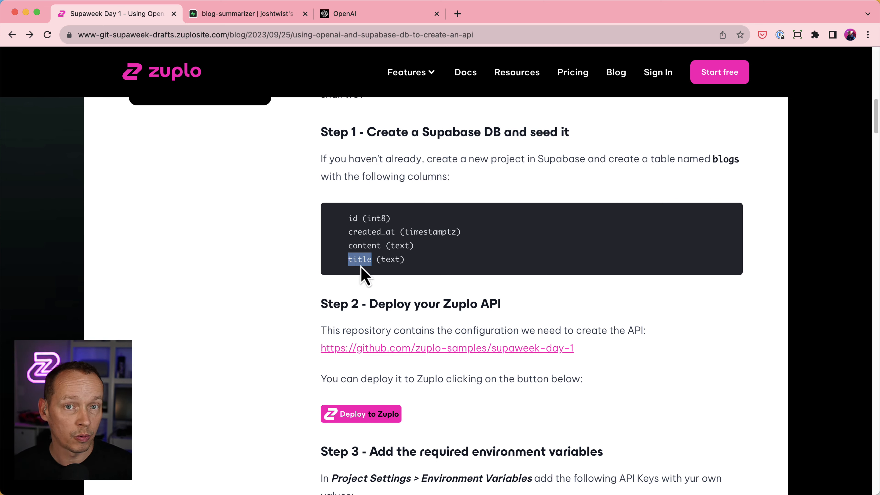
double_click(365, 246)
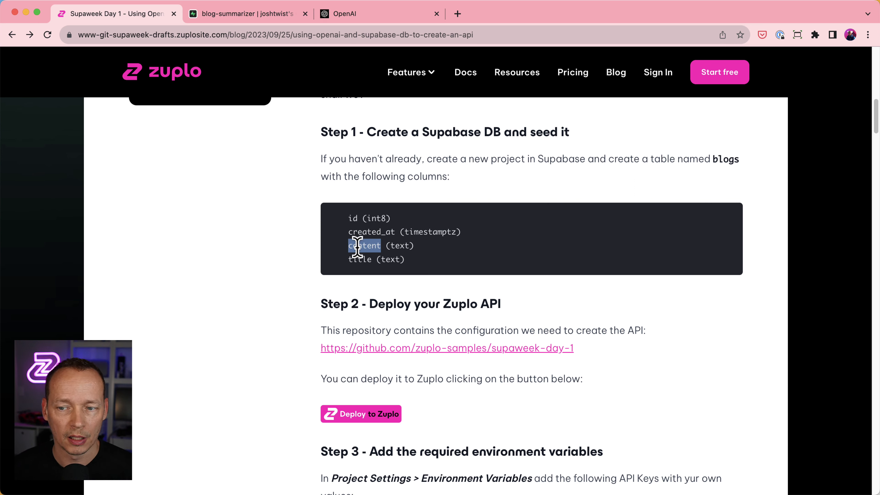
mouse_move(247, 21)
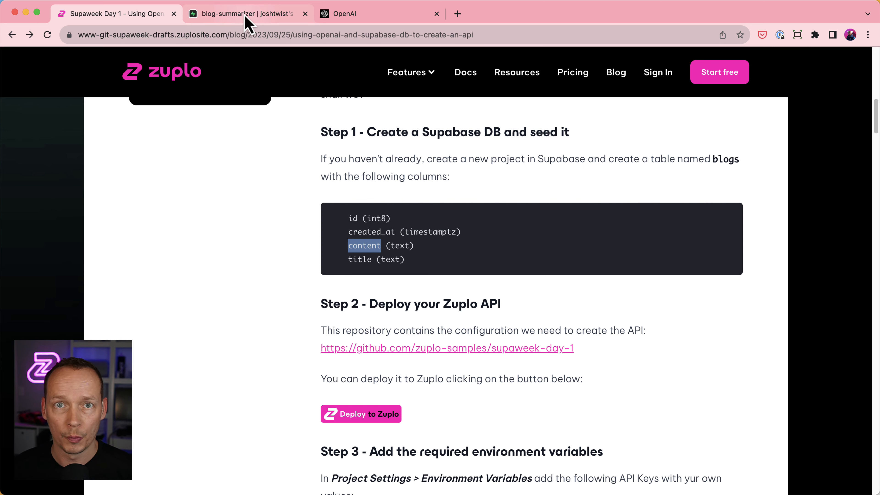
Step: Start a new Supabase table named blogs
click(248, 13)
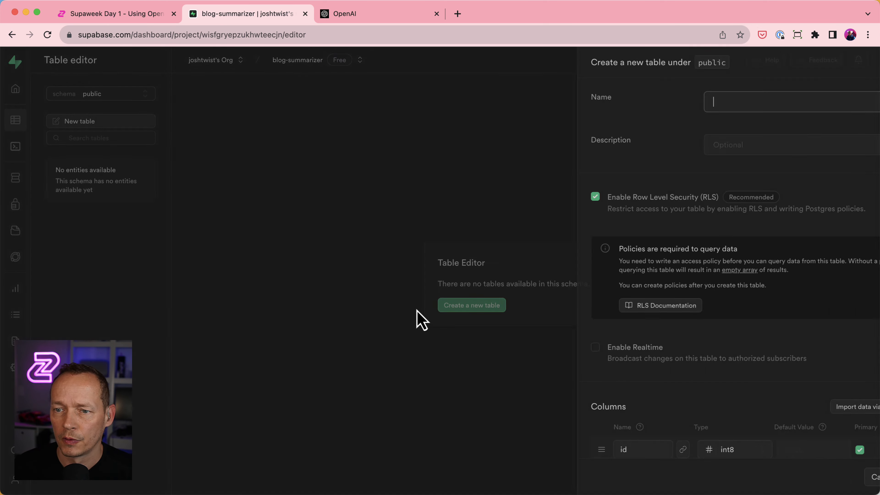
text(blogs)
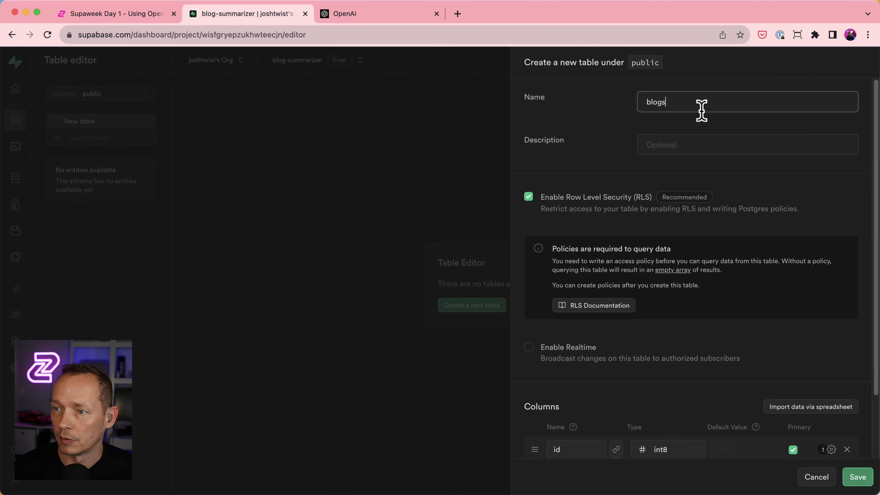
scroll(down, 3)
text(content)
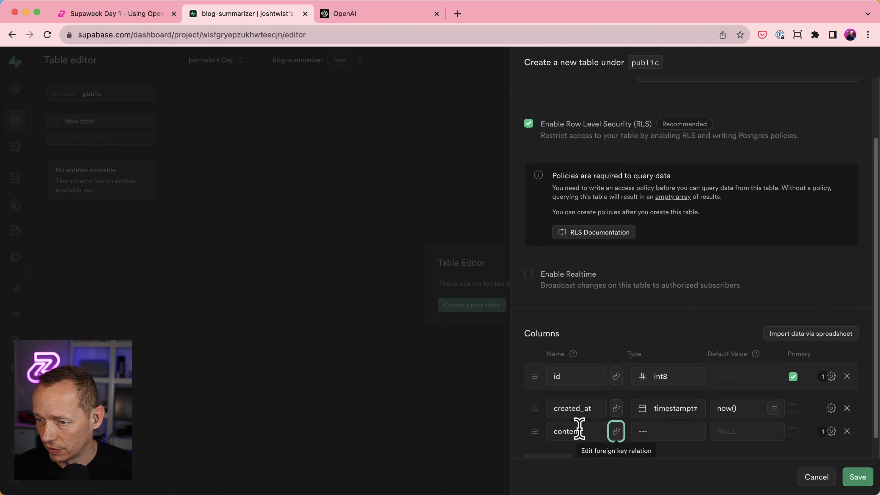
Step: Add content and title columns of type text and save the blogs table
click(668, 431)
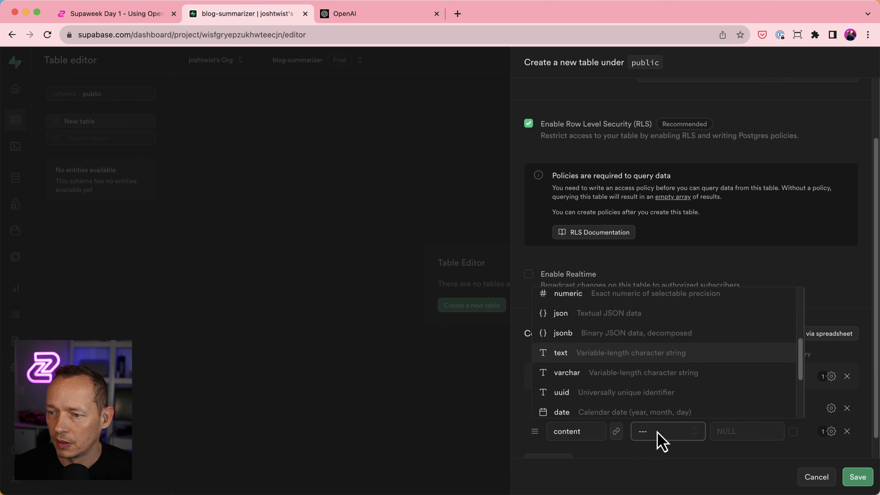
click(560, 352)
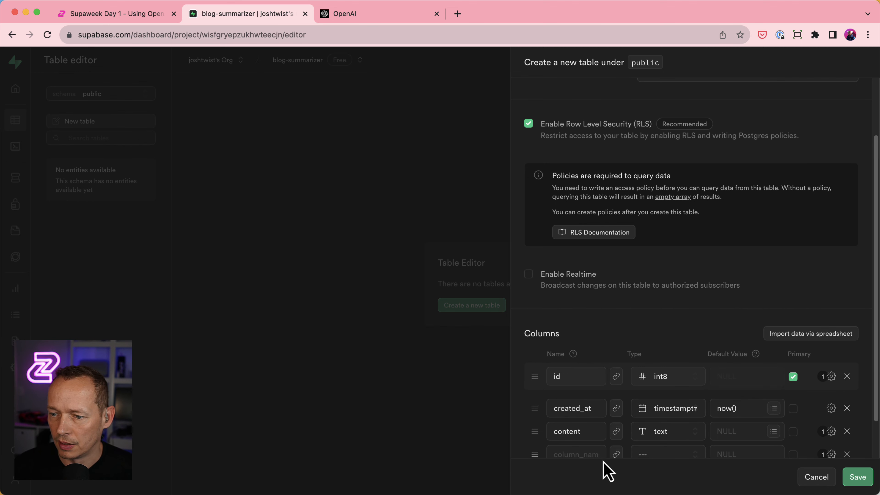
text(tti)
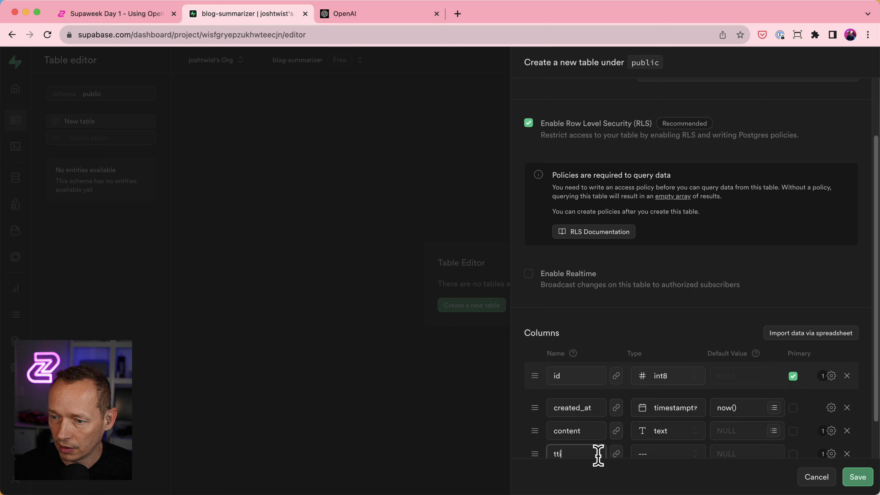
click(667, 453)
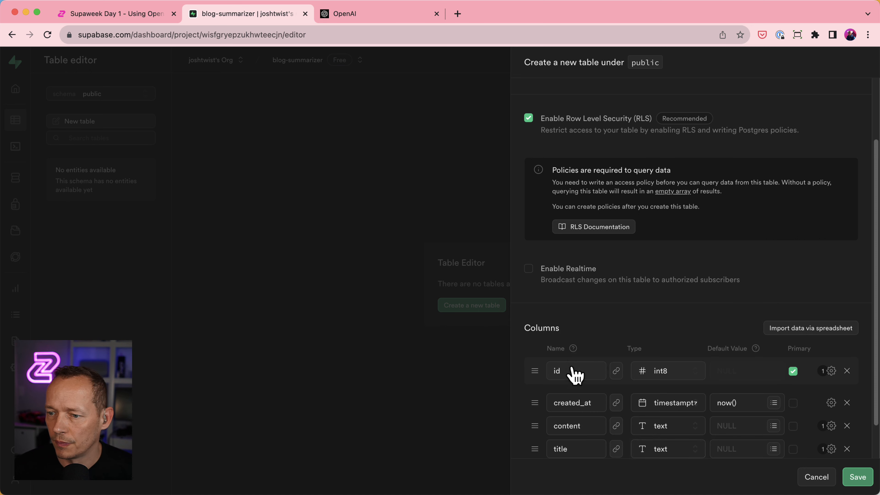
click(858, 477)
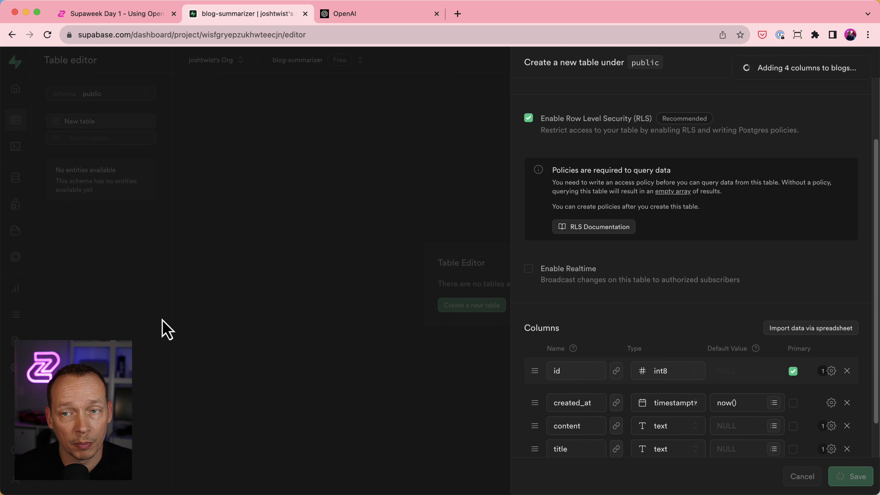
click(858, 476)
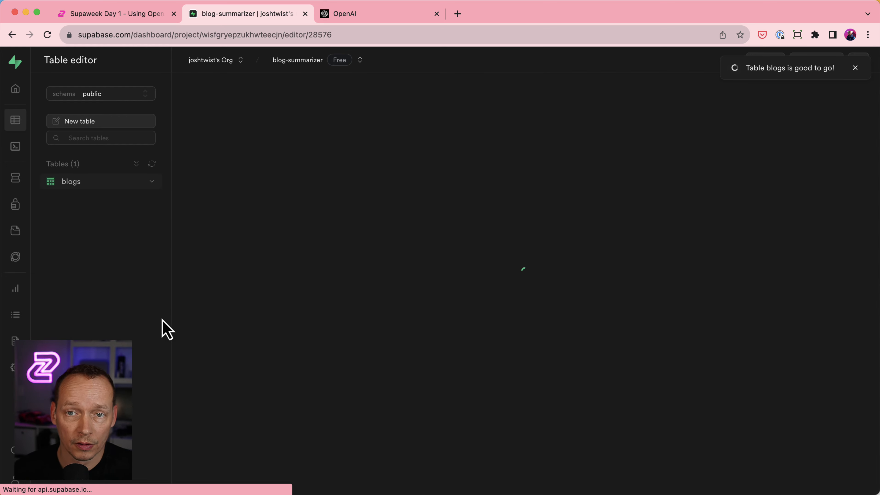
Step: Return to the article and scroll to 'Step 2 - Deploy your Zuplo API'
click(112, 14)
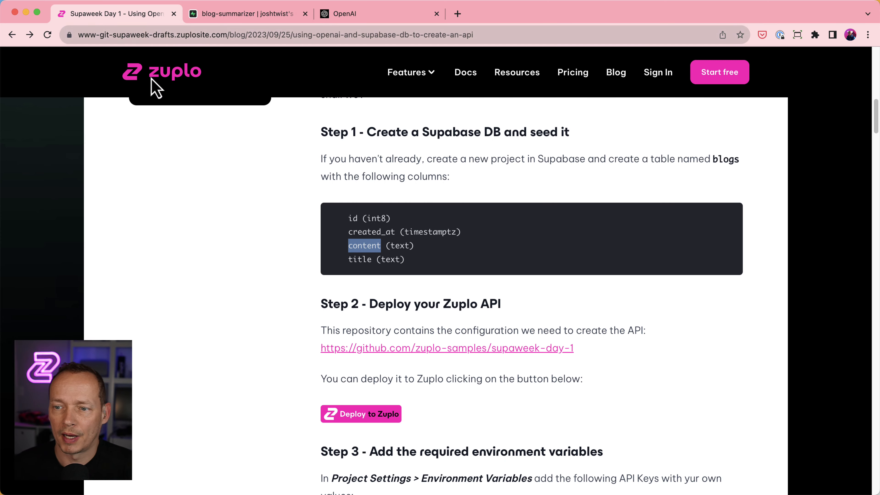
scroll(down, 3)
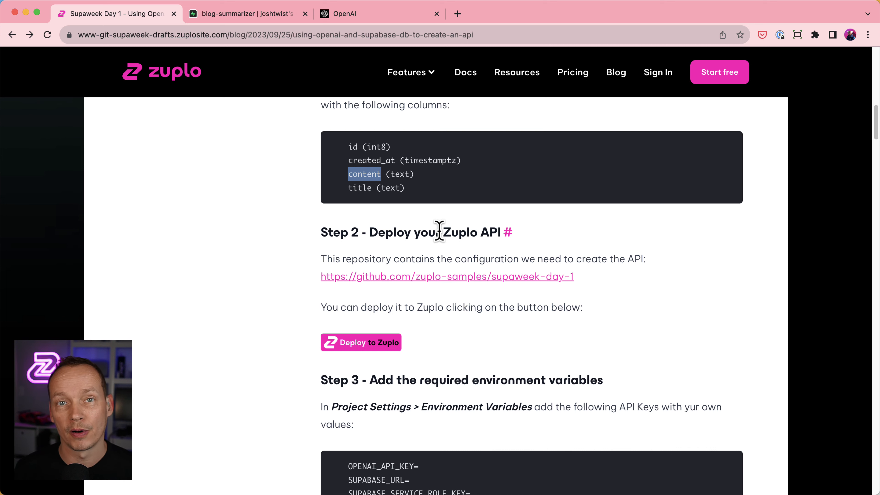
mouse_move(365, 166)
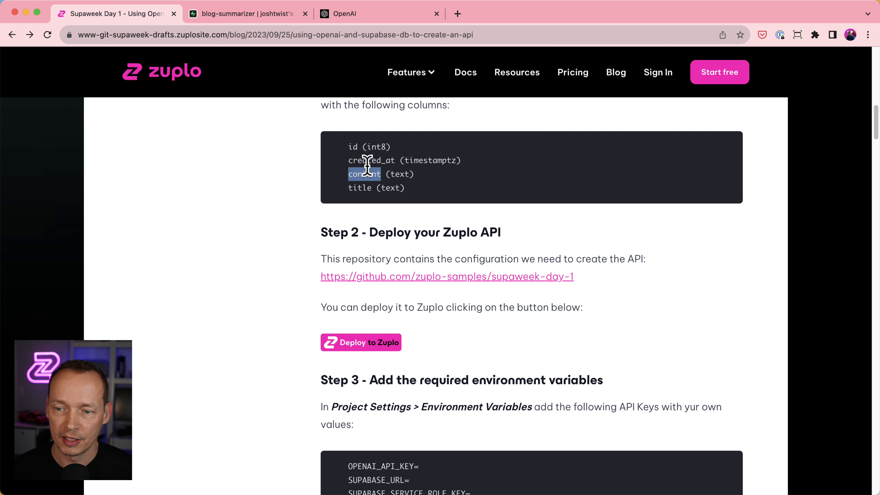
mouse_move(379, 353)
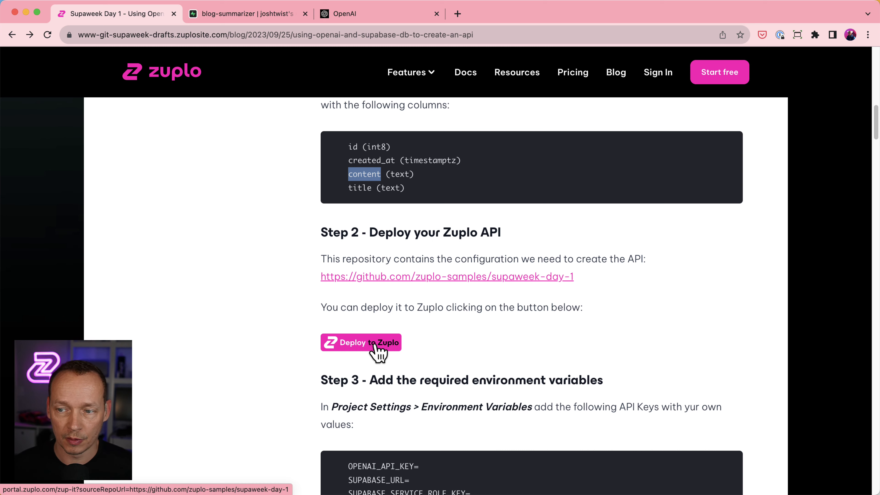
Step: Deploy the supaweek-day-1 sample to Zuplo and Zup It to clone the project
click(361, 343)
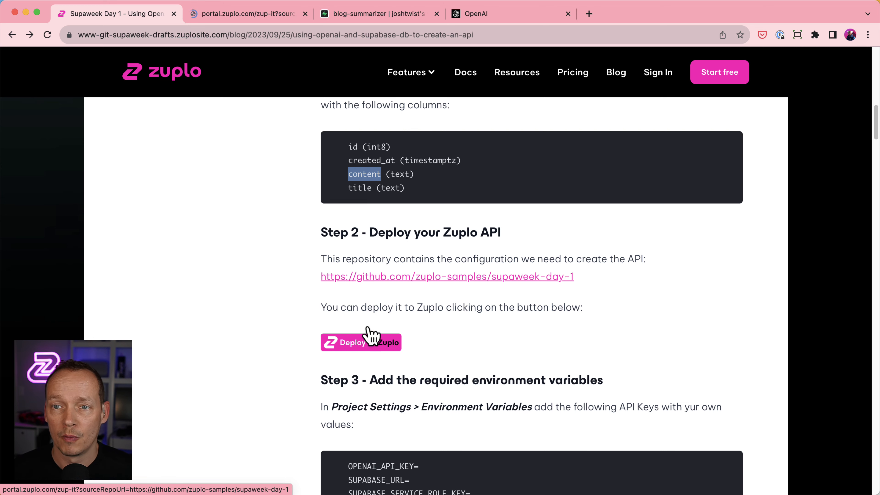
click(360, 342)
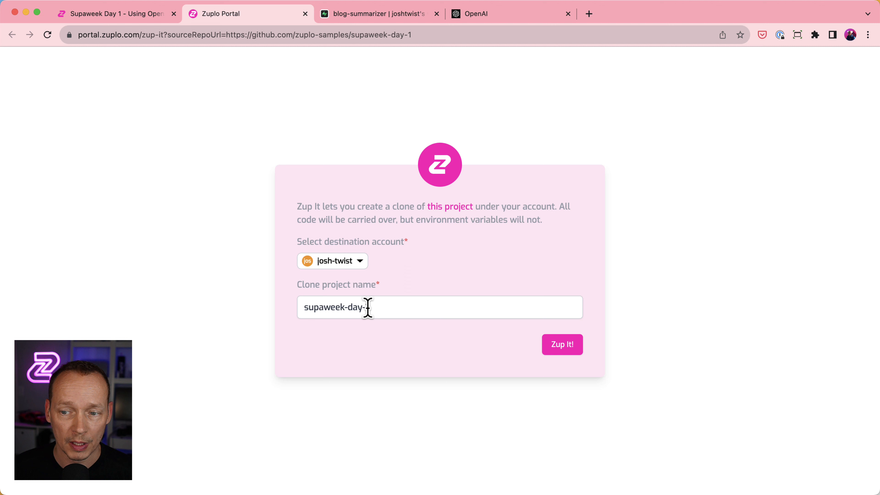
click(563, 344)
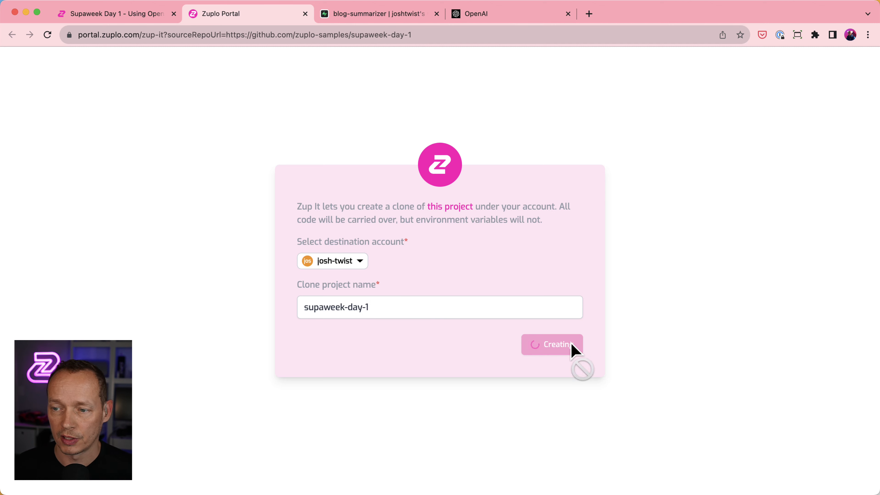
mouse_move(546, 275)
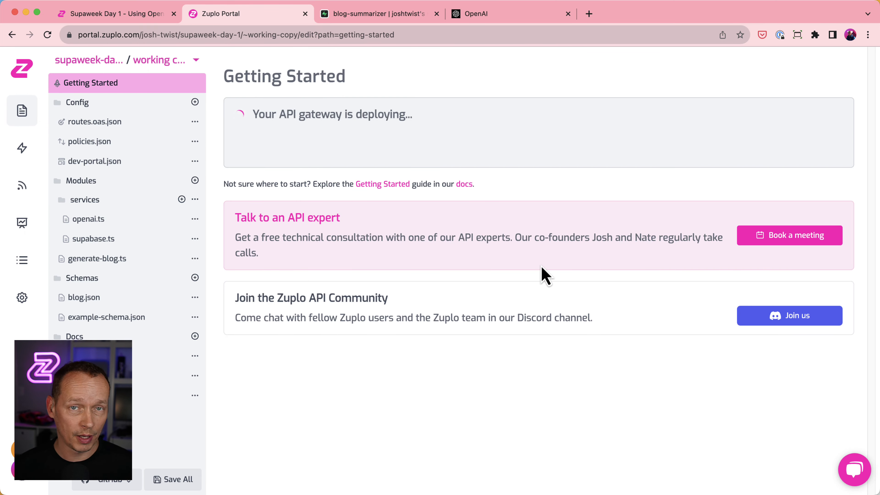
Step: Check routes.oas.json for the POST /v1/blogs route, then return to the blog post
click(95, 121)
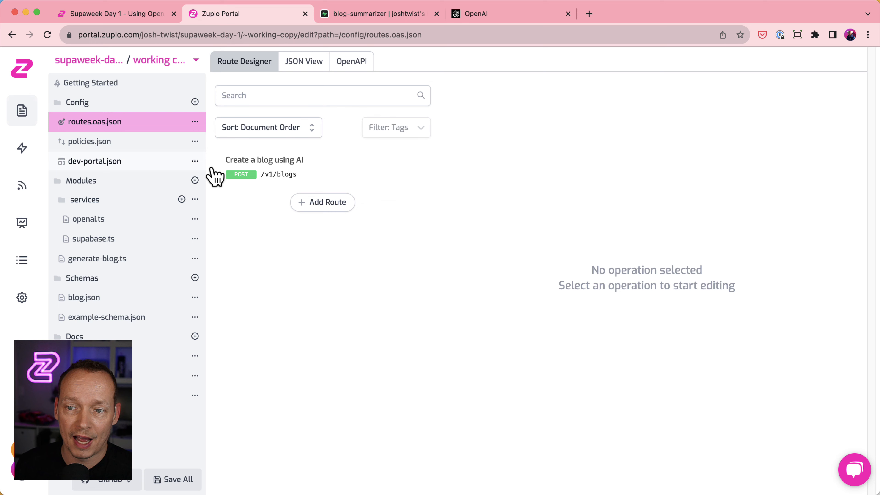
mouse_move(323, 175)
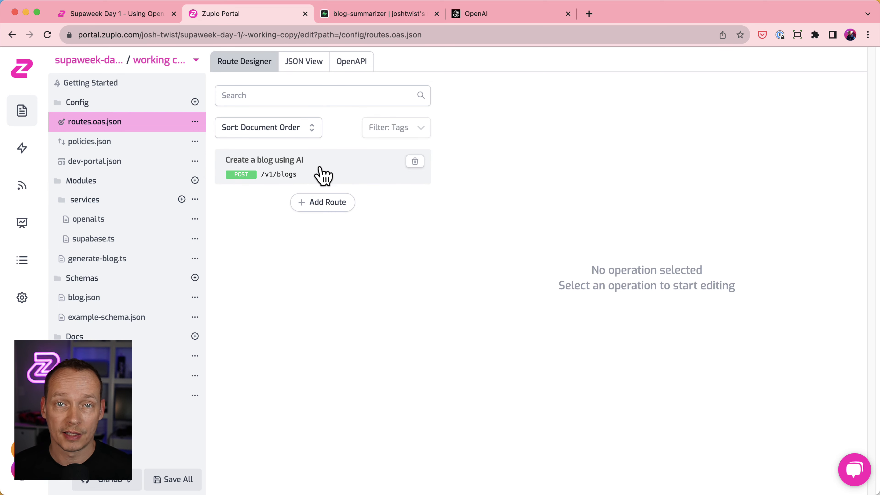
click(115, 13)
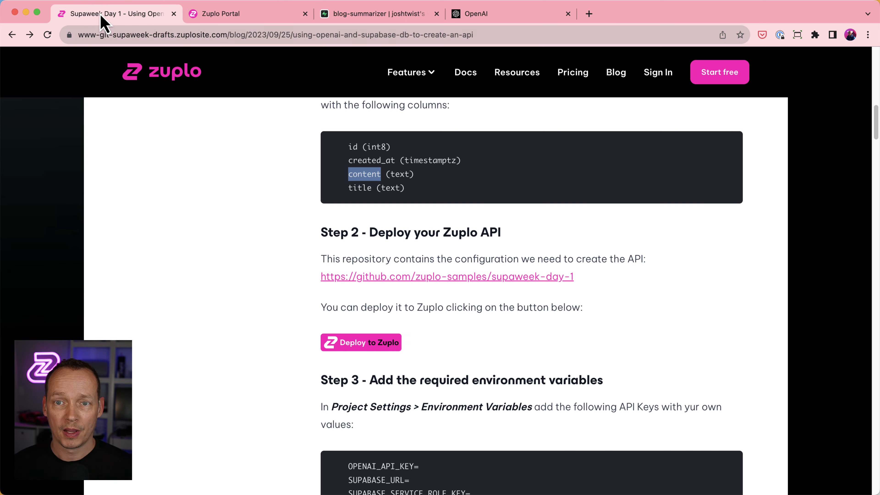
Step: Read Step 3's environment variables, select OPENAI_API_KEY, and switch to the OpenAI site
scroll(down, 3)
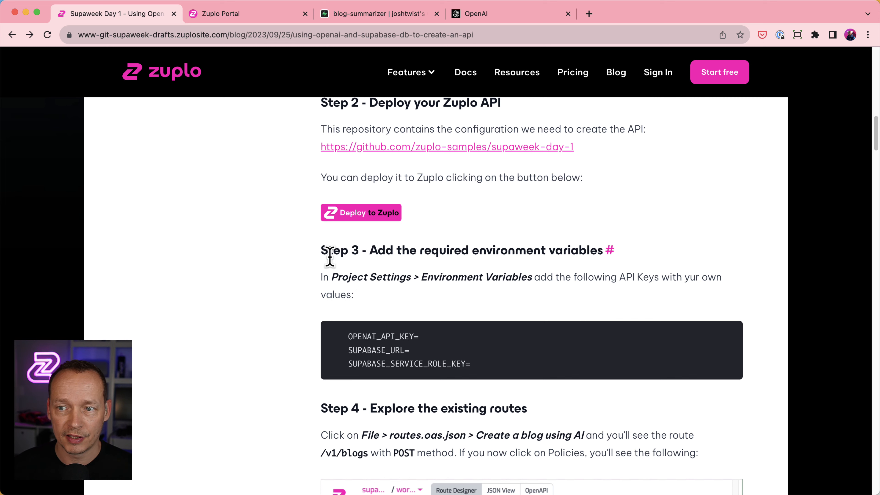
mouse_move(568, 247)
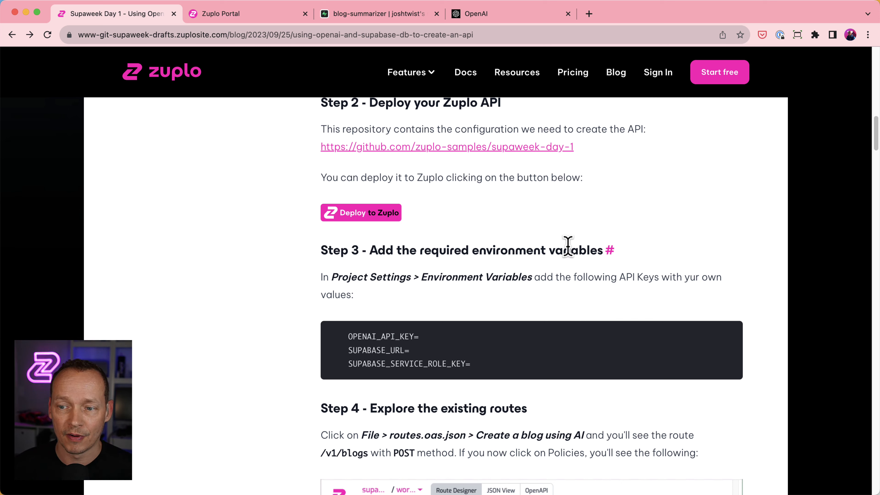
mouse_move(493, 327)
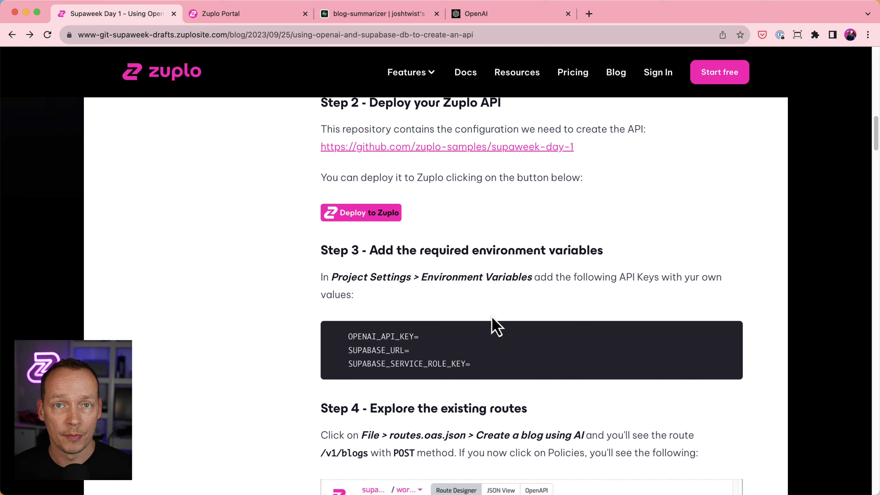
scroll(down, 3)
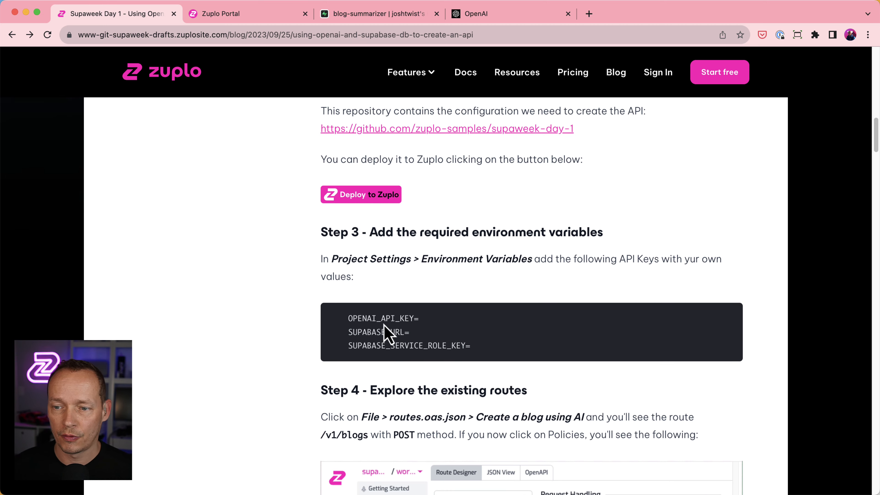
scroll(down, 3)
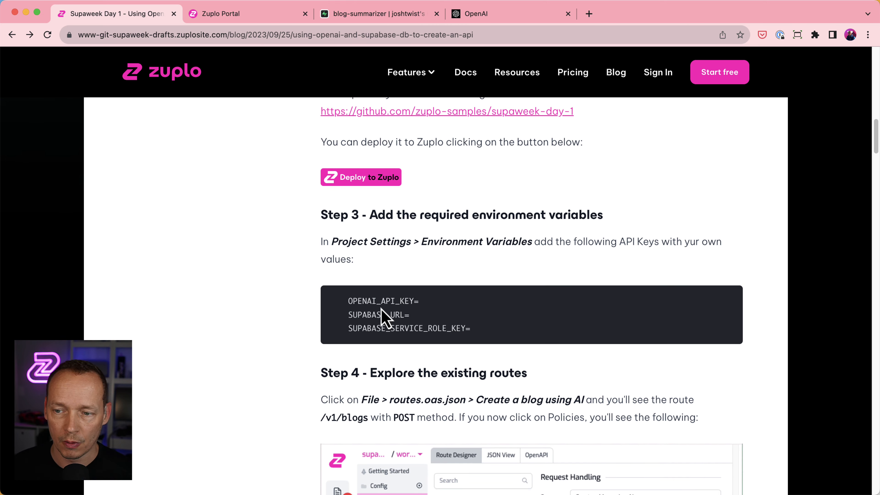
double_click(370, 315)
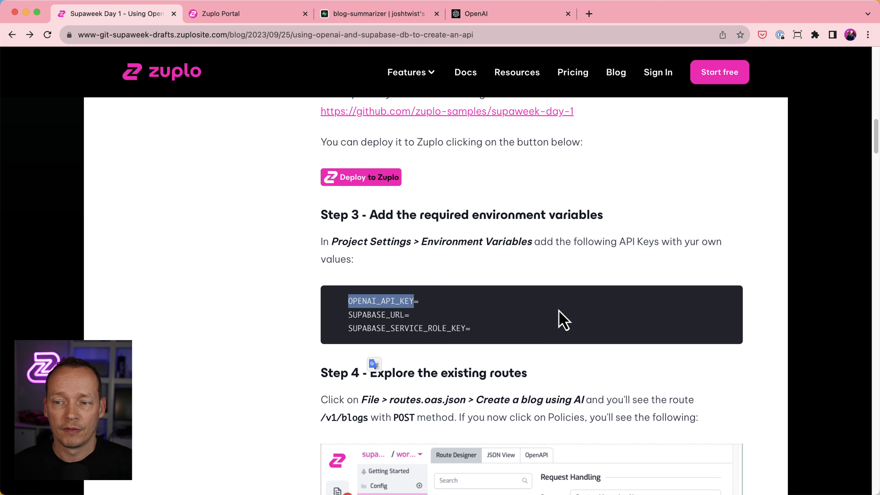
click(511, 14)
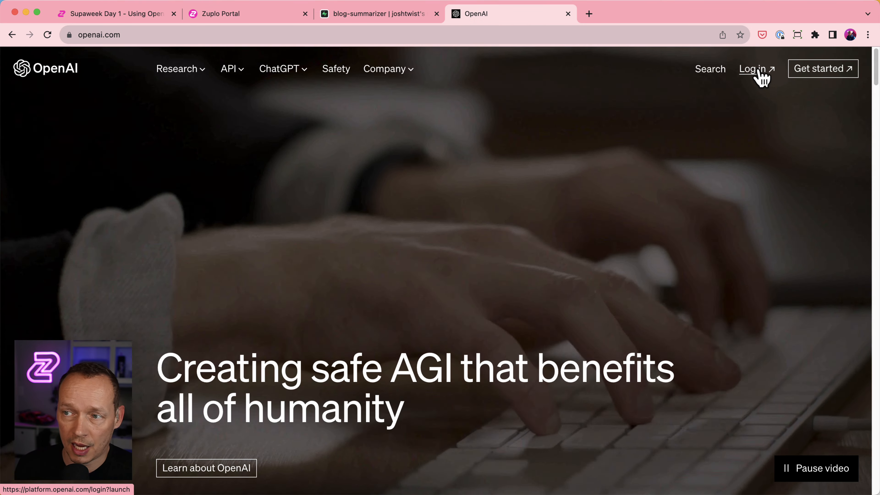
Step: Log in, create a secret key named day-1 on the API keys page, and copy it
click(753, 68)
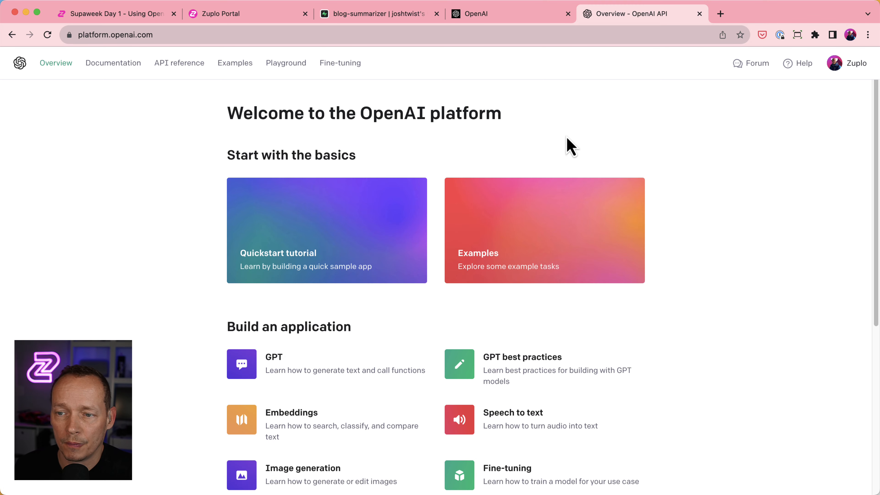
mouse_move(833, 78)
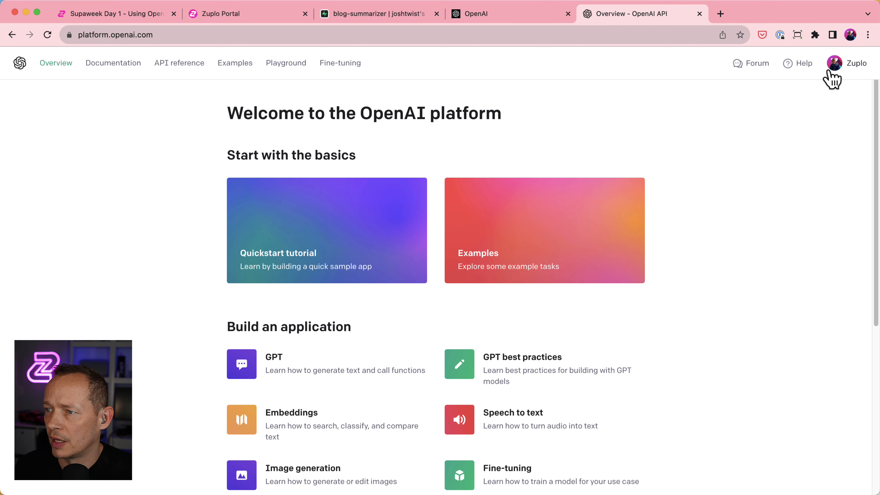
click(851, 63)
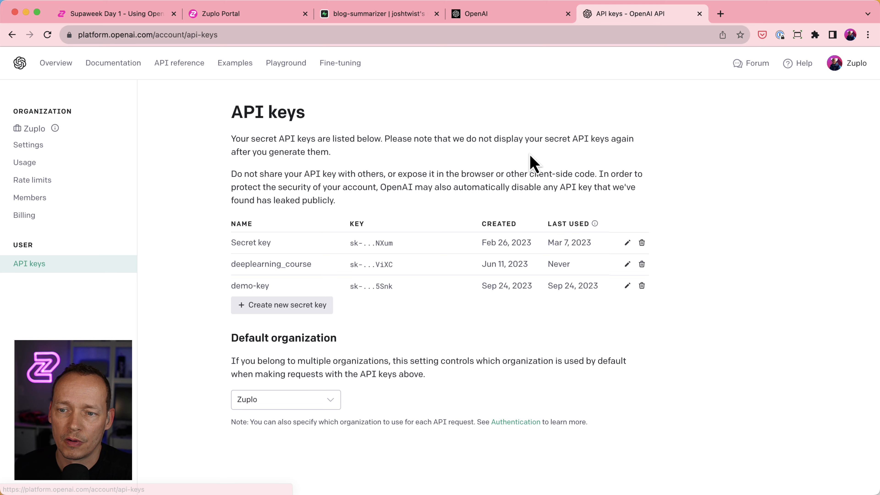
click(282, 305)
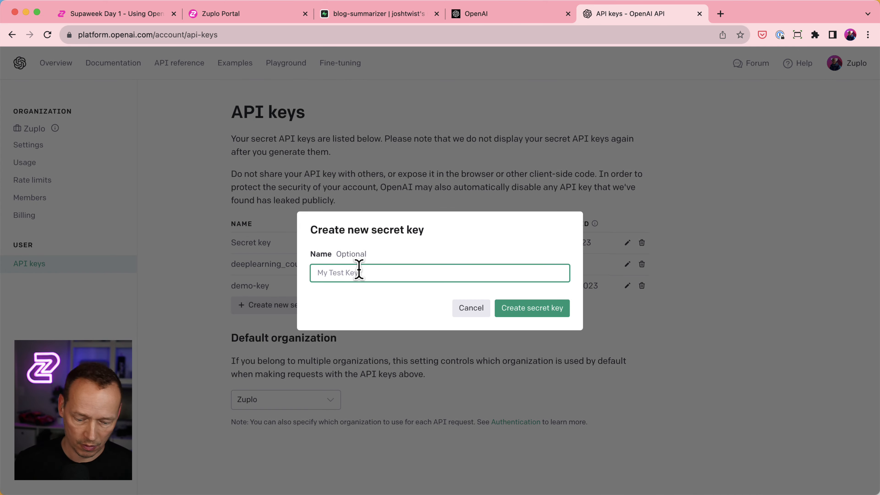
text(day-)
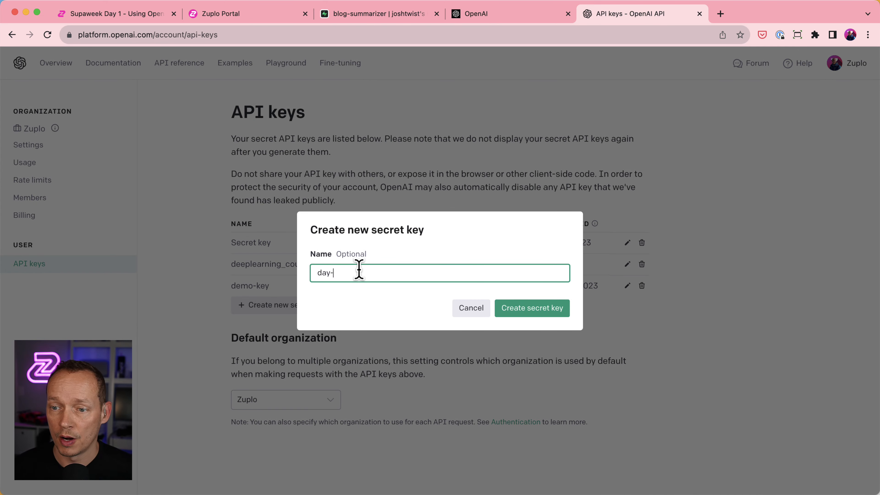
click(530, 307)
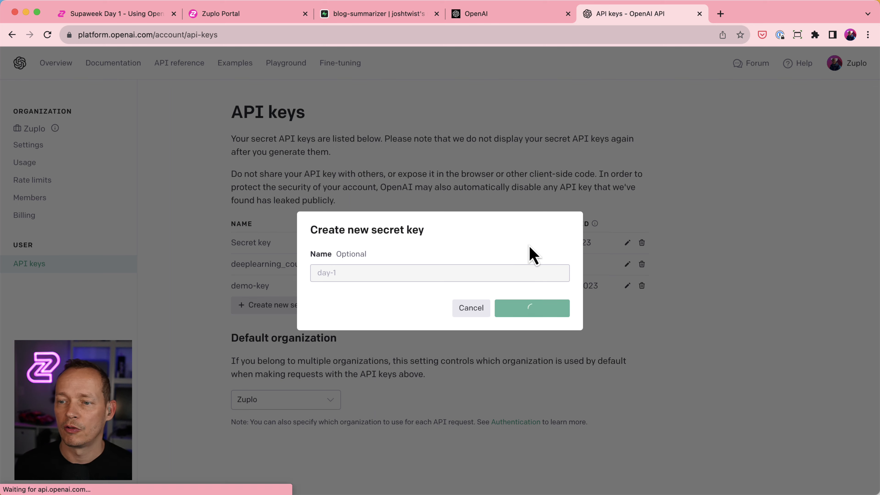
click(530, 307)
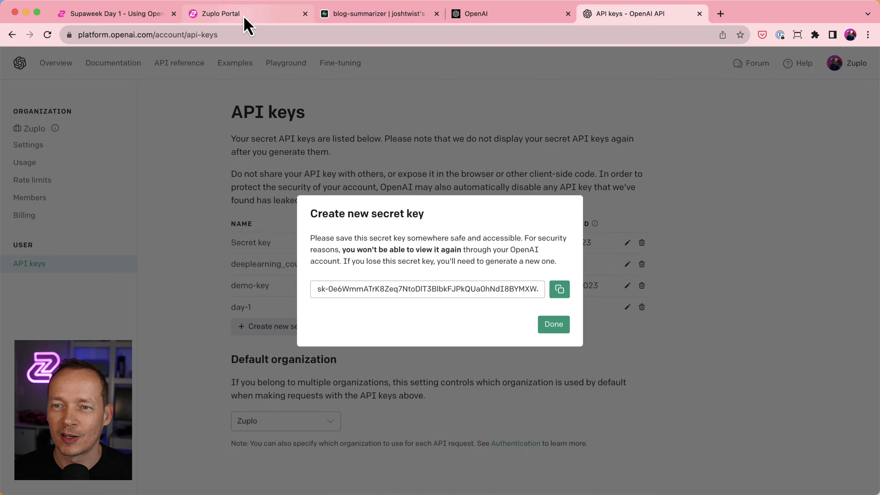
Step: Save OPENAI_API_KEY as a secret environment variable and start adding another variable
click(221, 13)
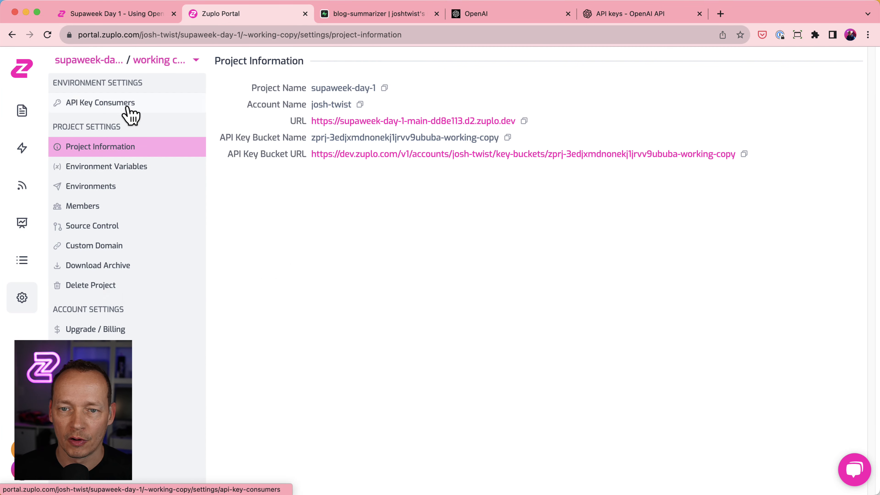
click(106, 166)
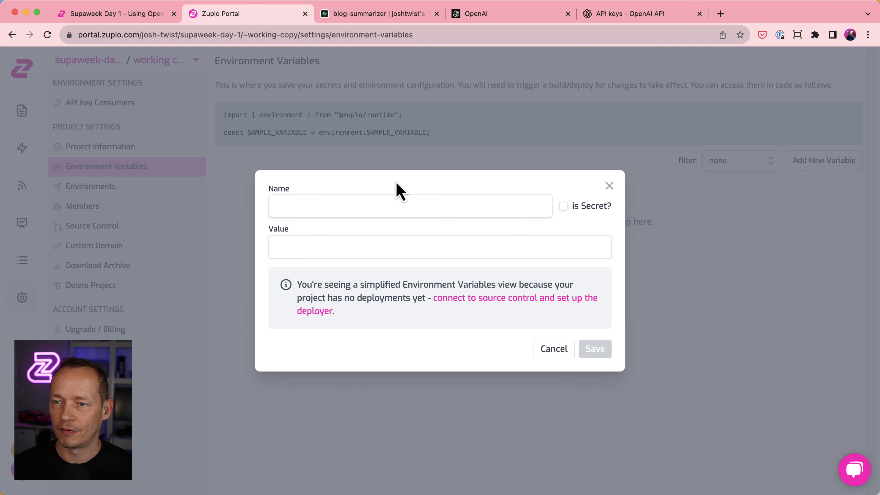
text(OPENAI_API)
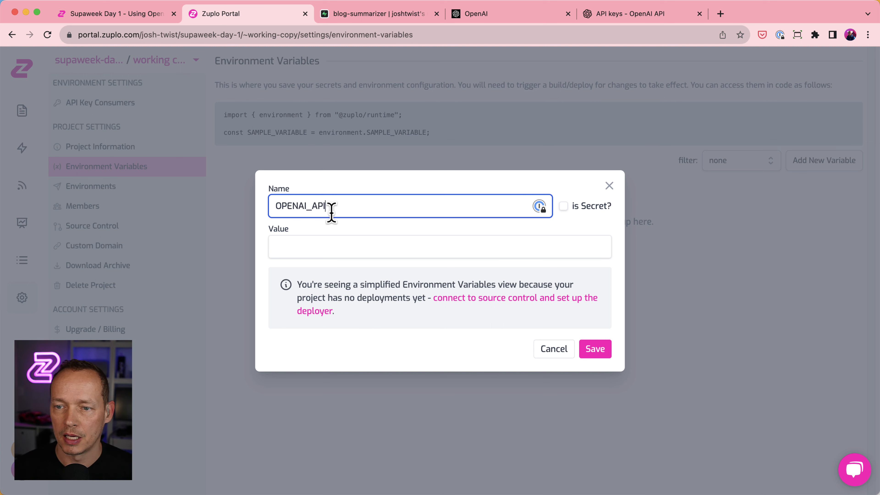
click(563, 205)
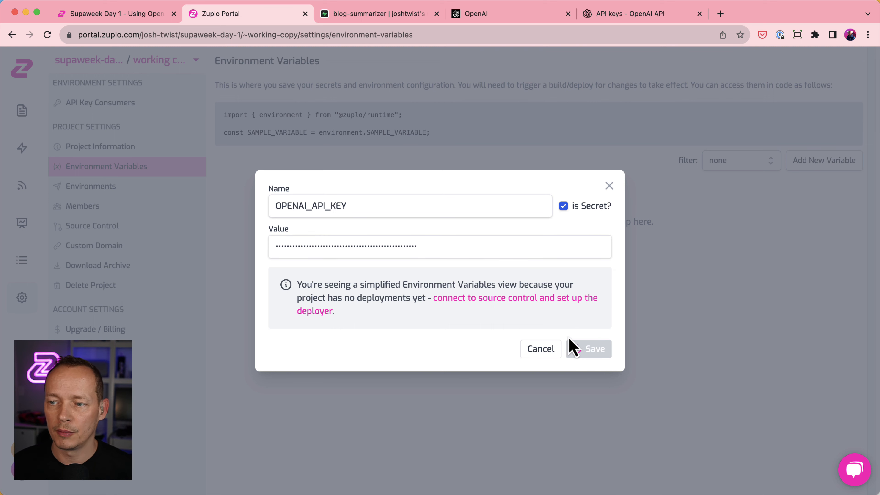
click(588, 349)
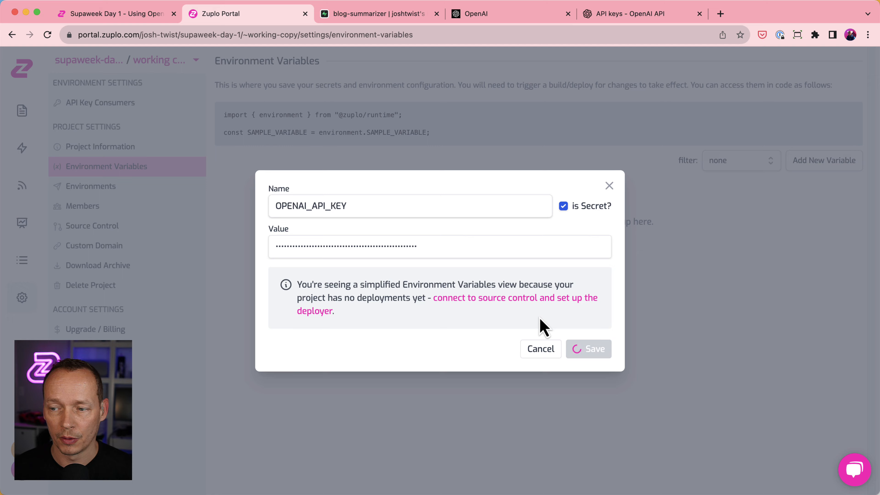
click(589, 349)
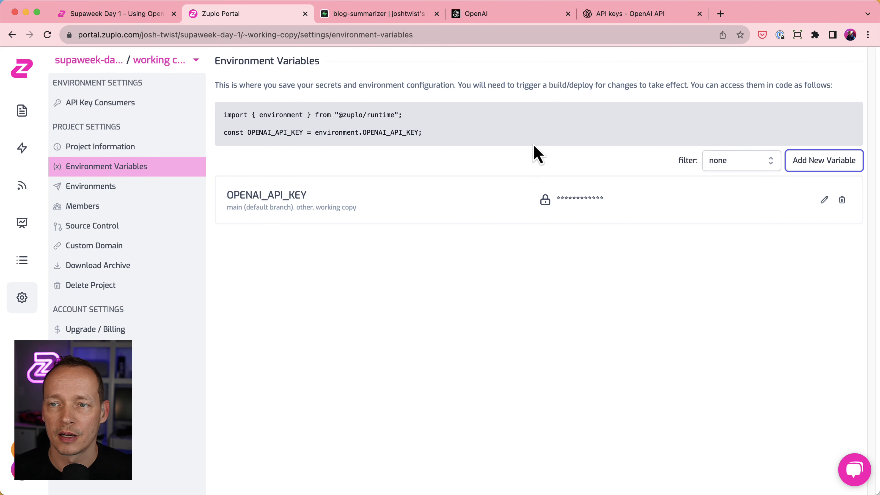
mouse_move(172, 34)
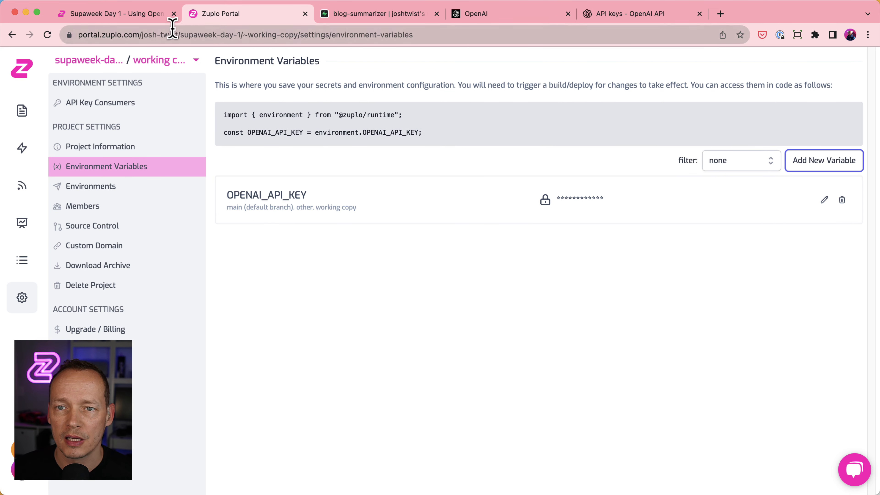
click(112, 13)
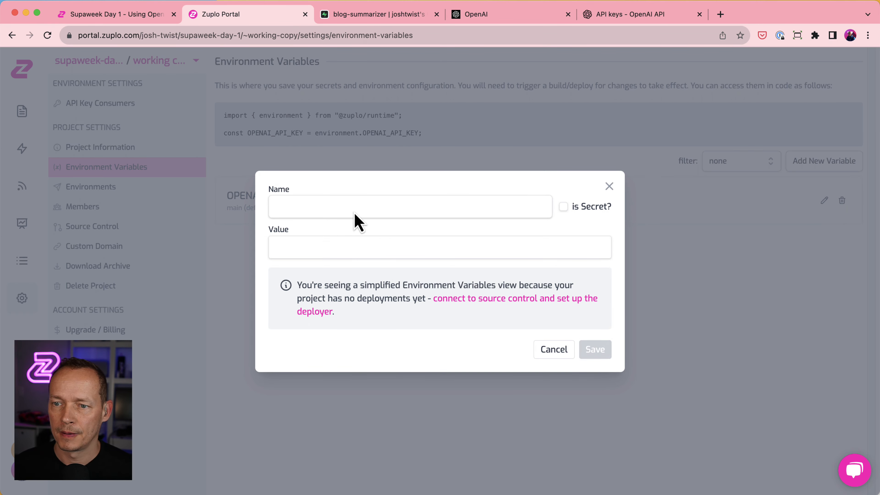
click(379, 14)
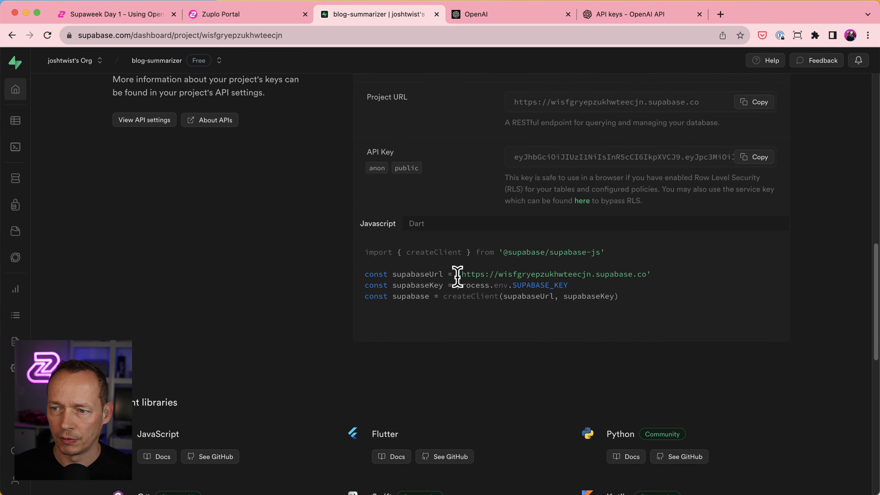
click(754, 102)
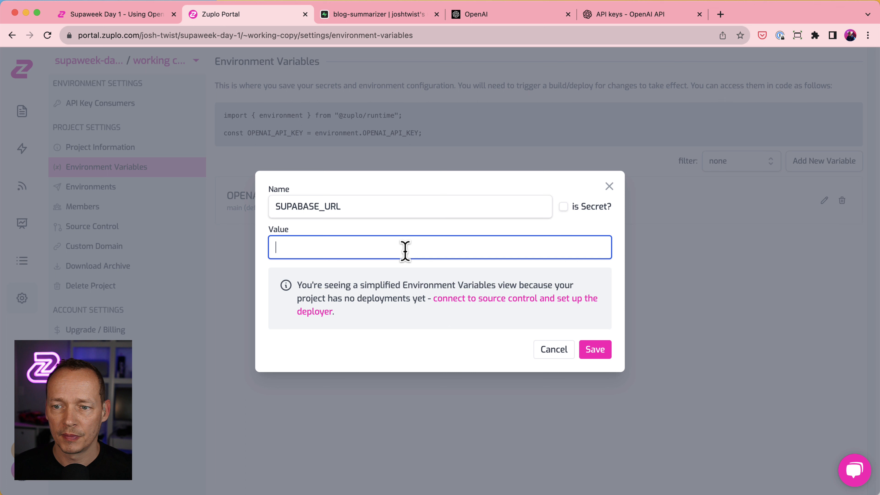
text(https://wisfgryepzukhwteecjn.supabase.co)
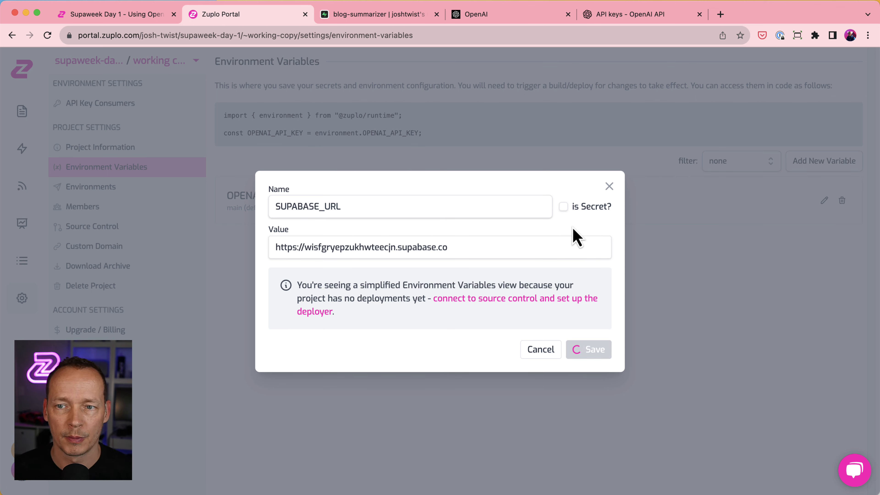
click(589, 350)
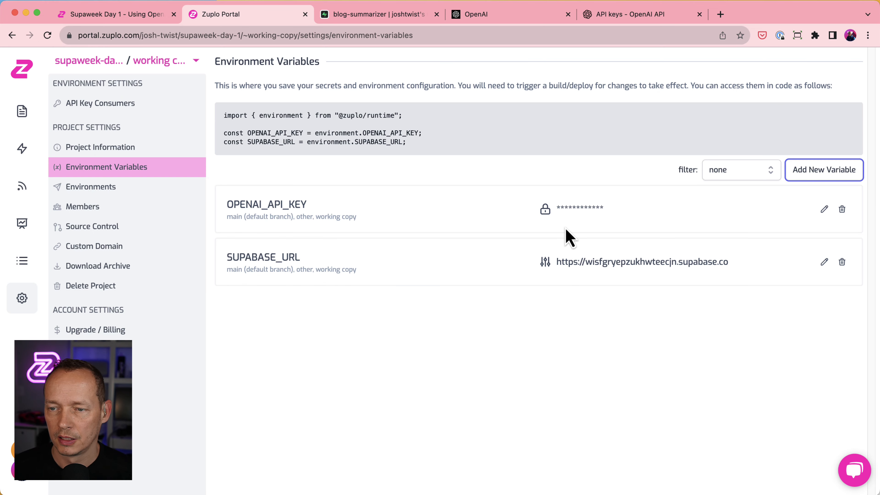
click(113, 14)
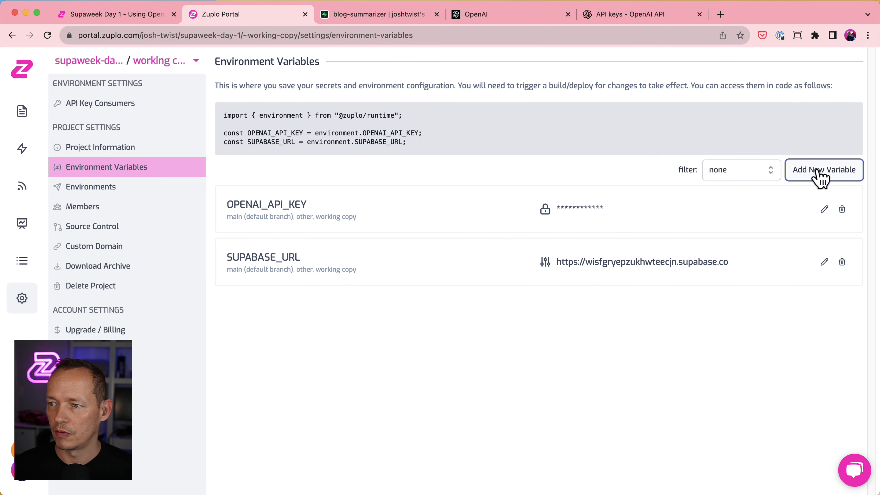
Step: Save secret SUPABASE_SERVICE_ROLE_KEY with the service_role key from Supabase API settings
click(824, 170)
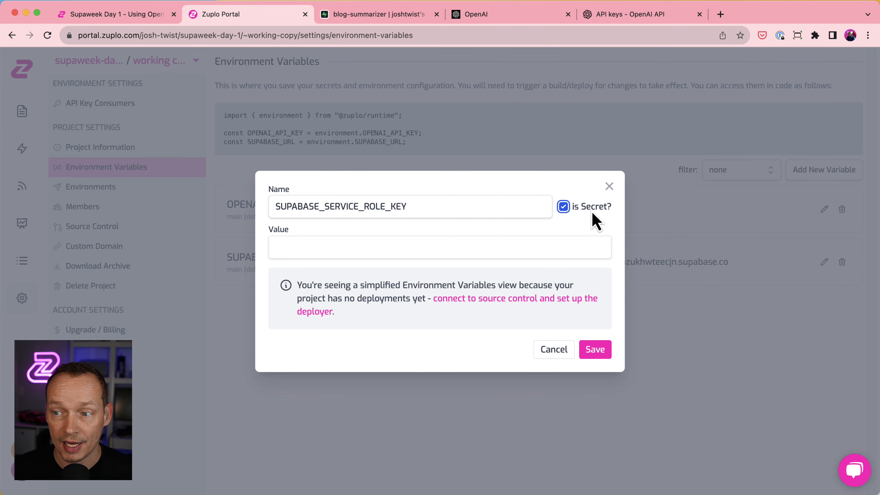
click(376, 14)
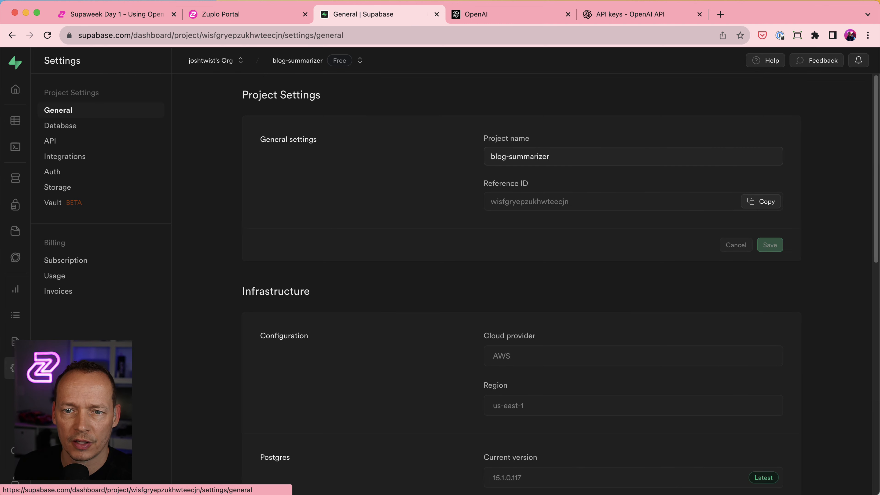
click(50, 141)
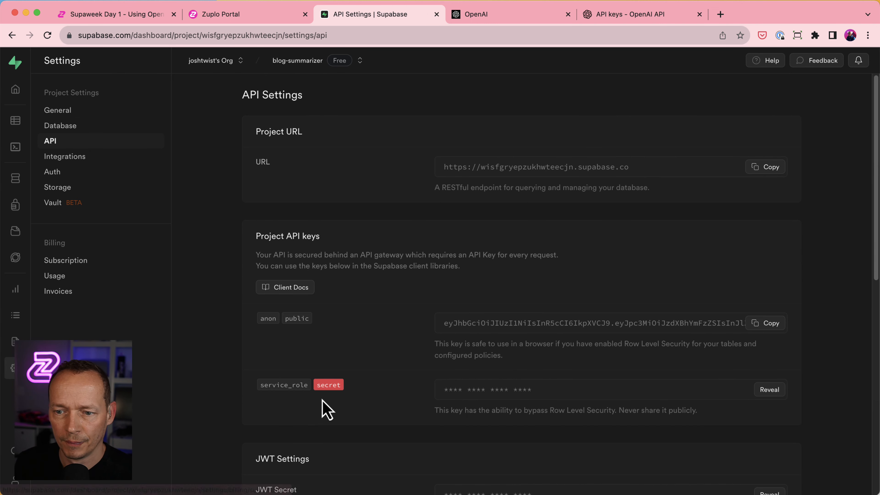
mouse_move(570, 398)
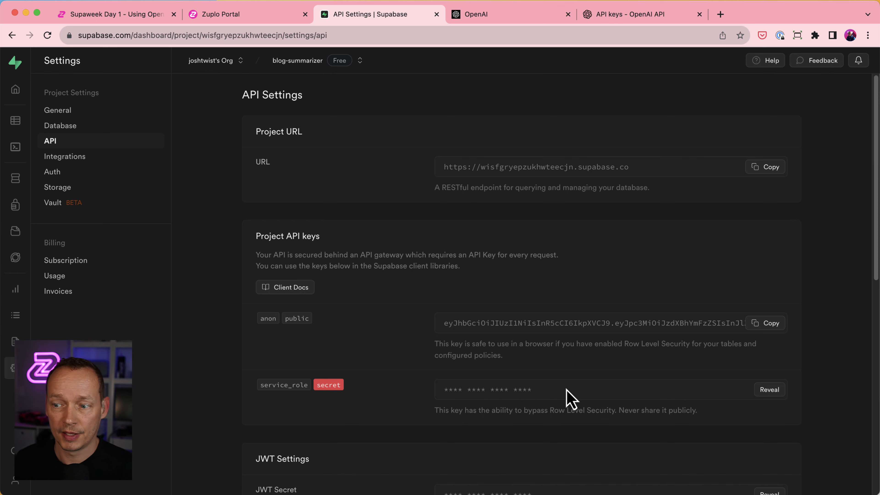
mouse_move(555, 371)
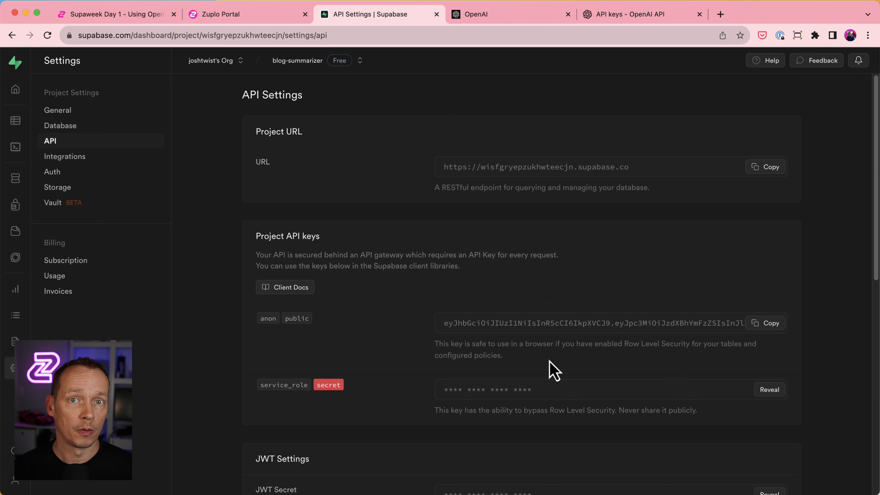
mouse_move(734, 382)
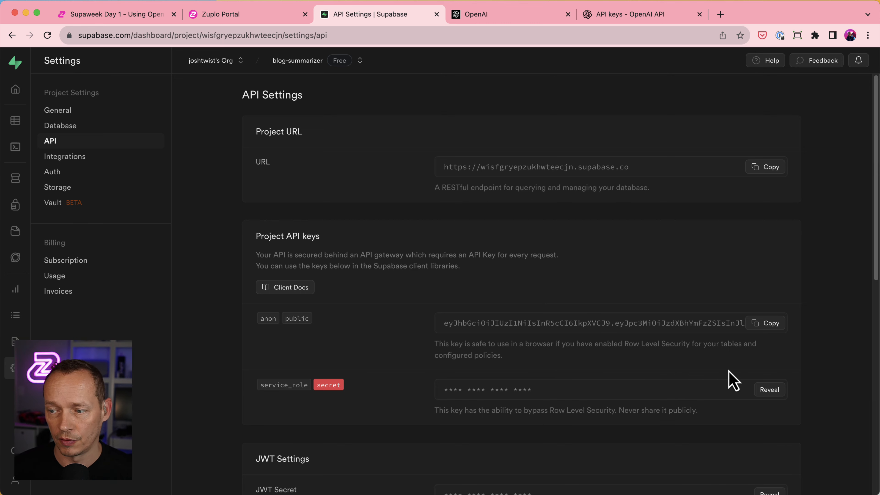
click(769, 390)
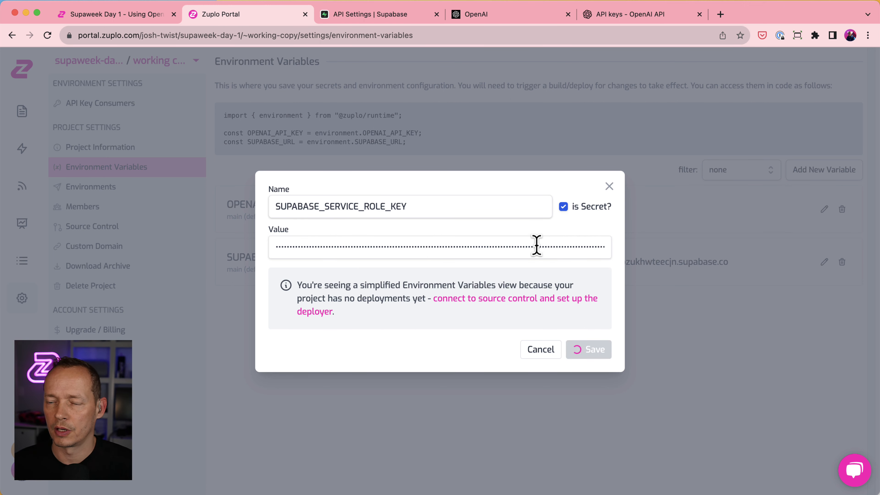
mouse_move(502, 275)
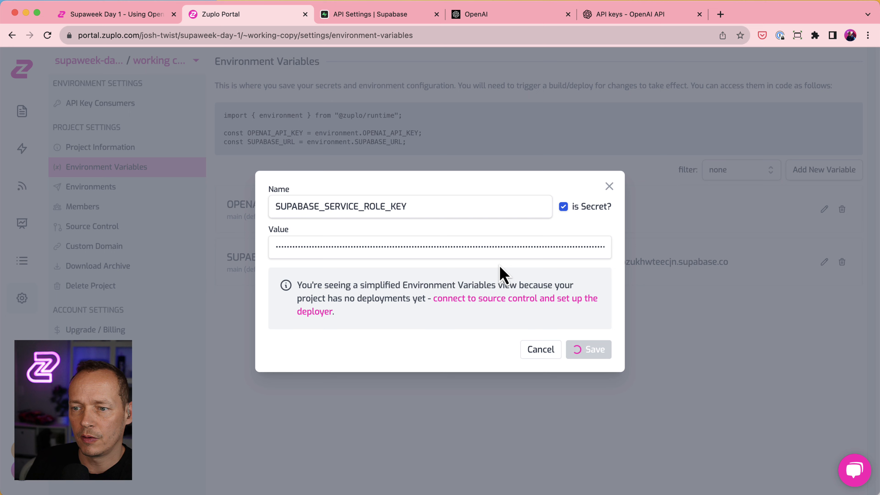
click(588, 350)
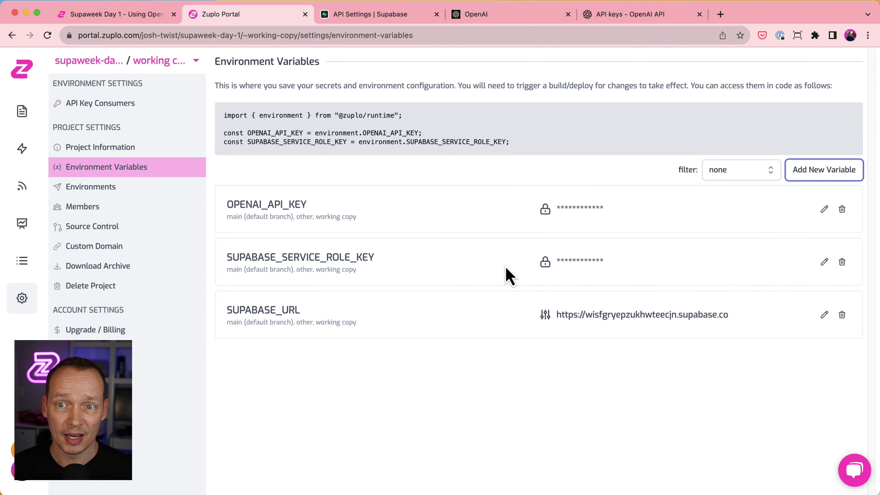
click(113, 14)
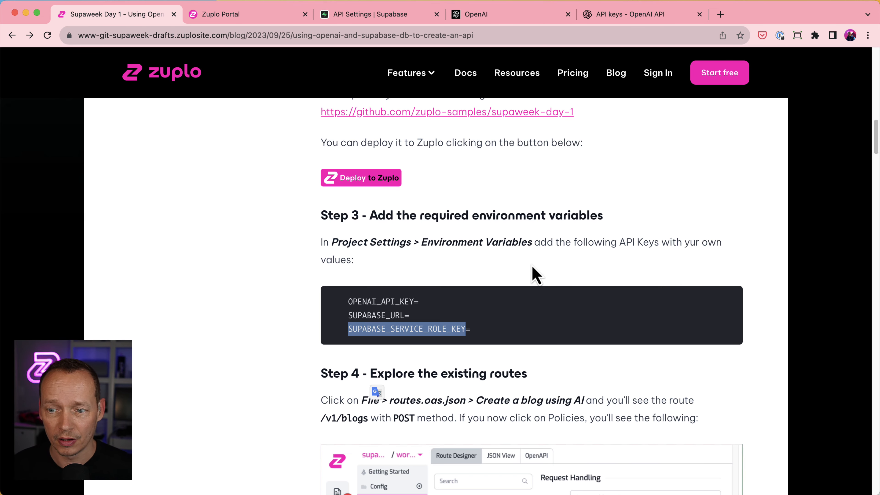
Step: Show the POST /v1/blogs route's request policies, api-key-inbound and rate-limit-inbound, in Route Designer
scroll(down, 3)
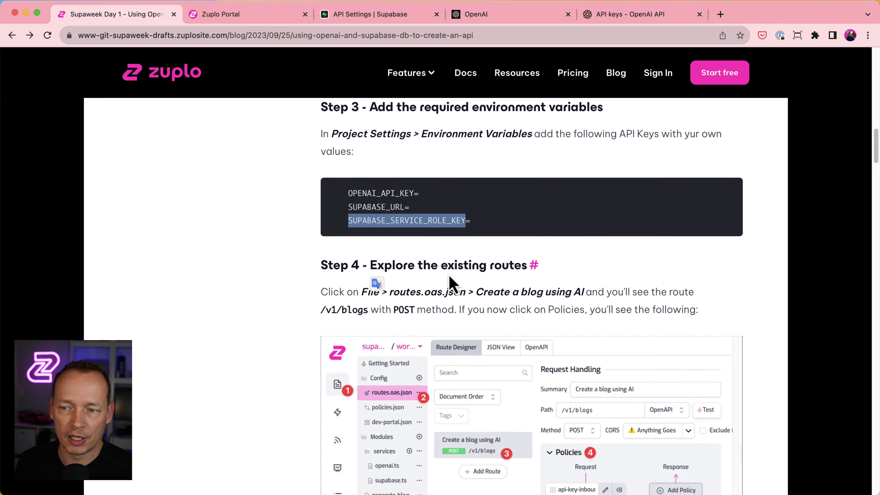
scroll(down, 3)
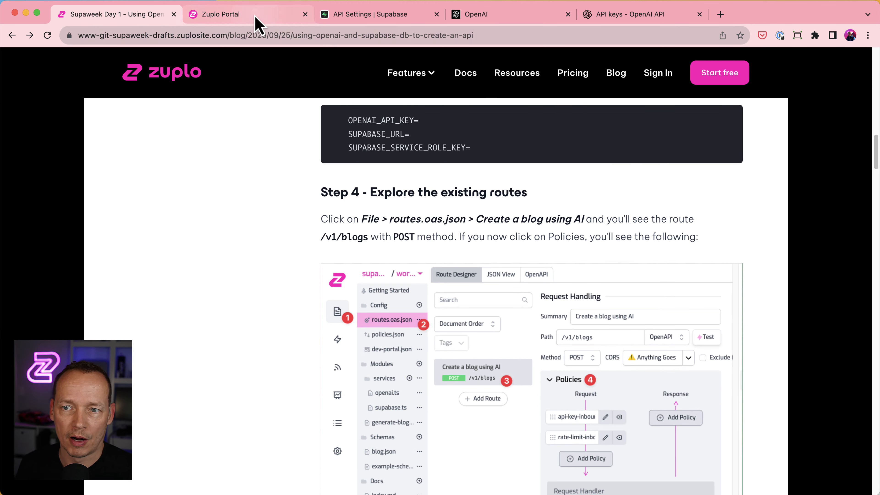
click(221, 14)
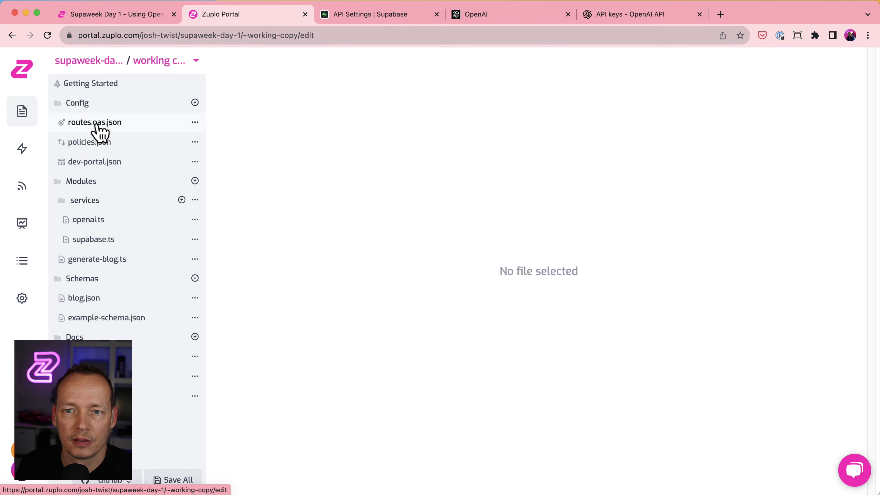
click(95, 122)
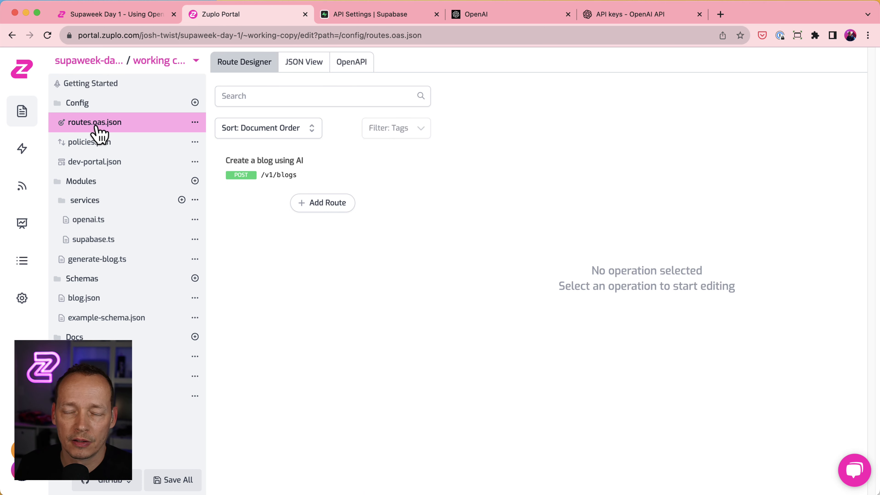
mouse_move(122, 227)
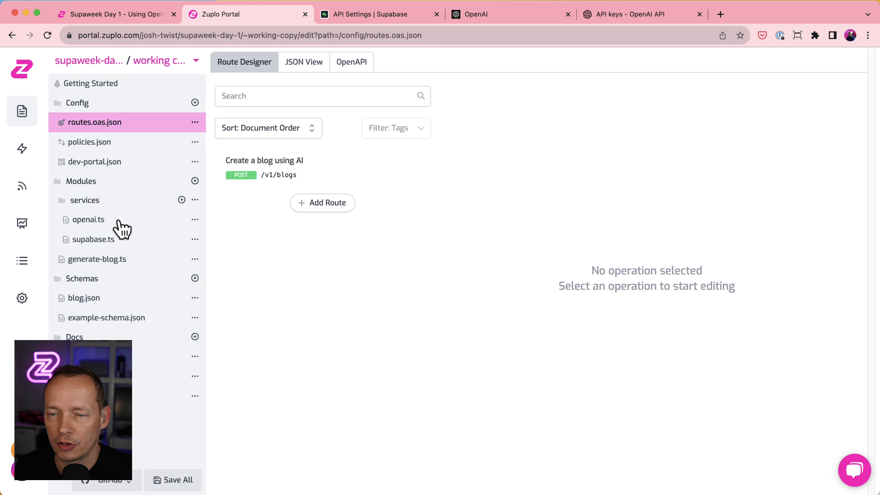
mouse_move(303, 177)
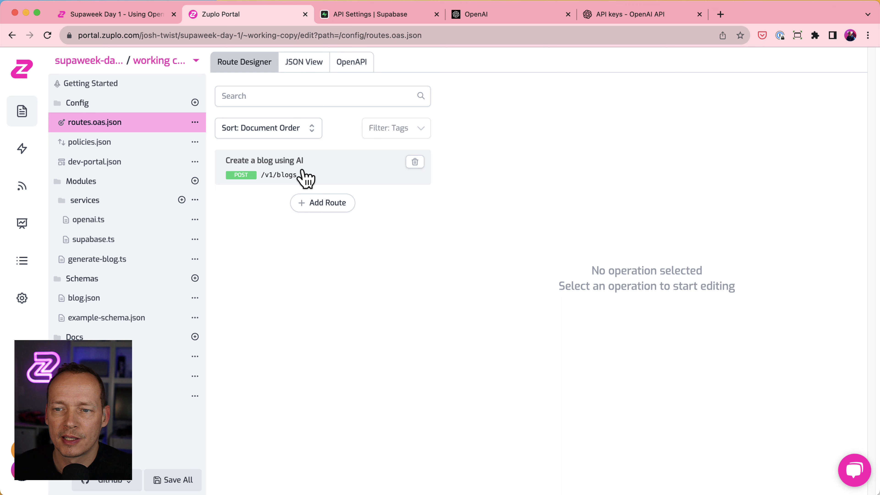
click(266, 167)
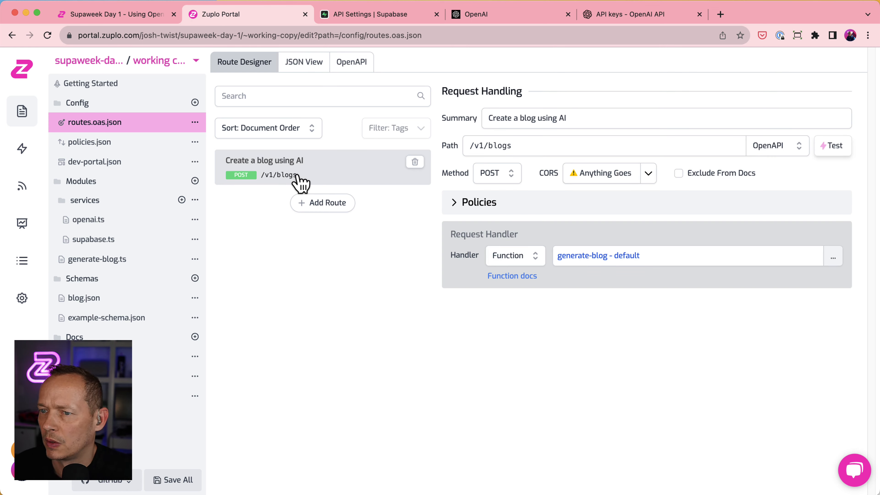
mouse_move(574, 118)
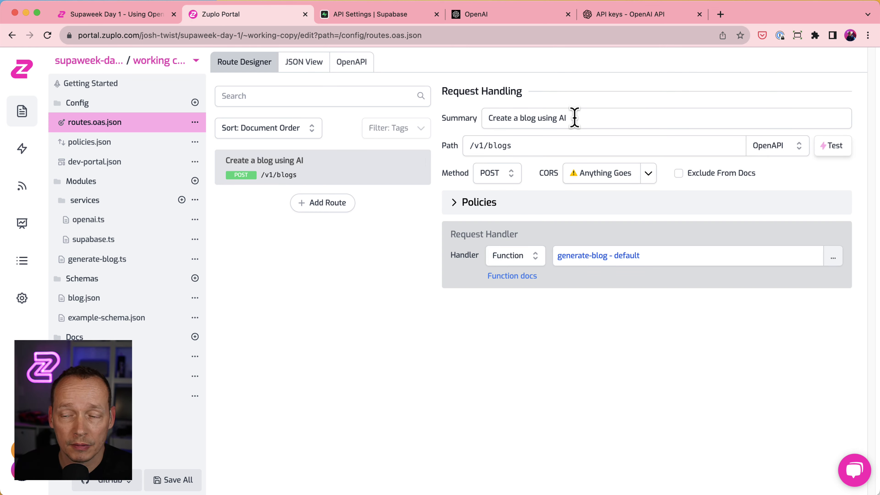
mouse_move(487, 152)
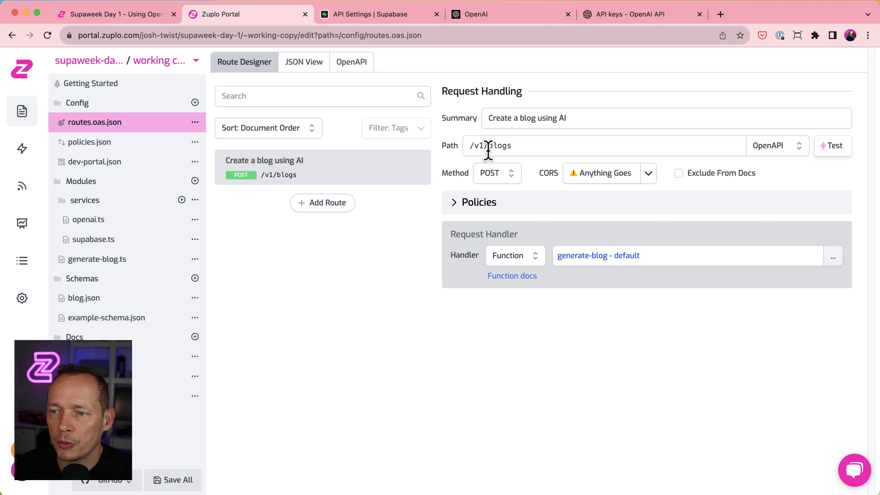
mouse_move(648, 191)
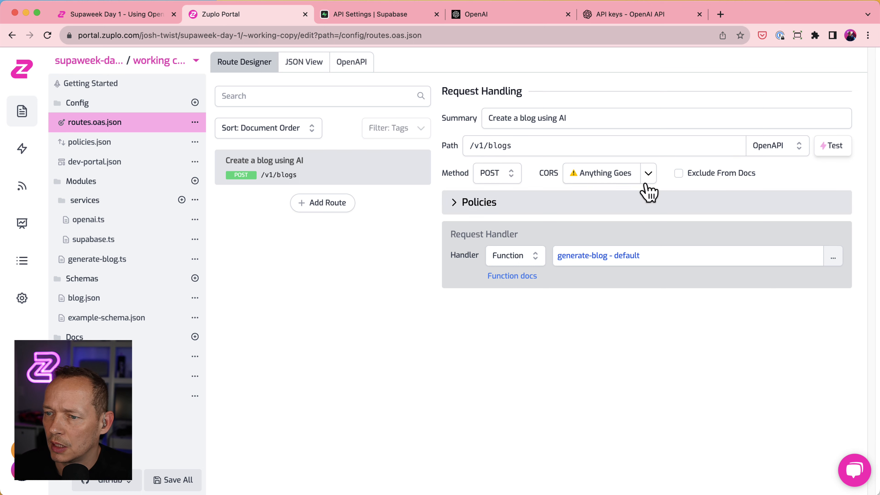
click(477, 202)
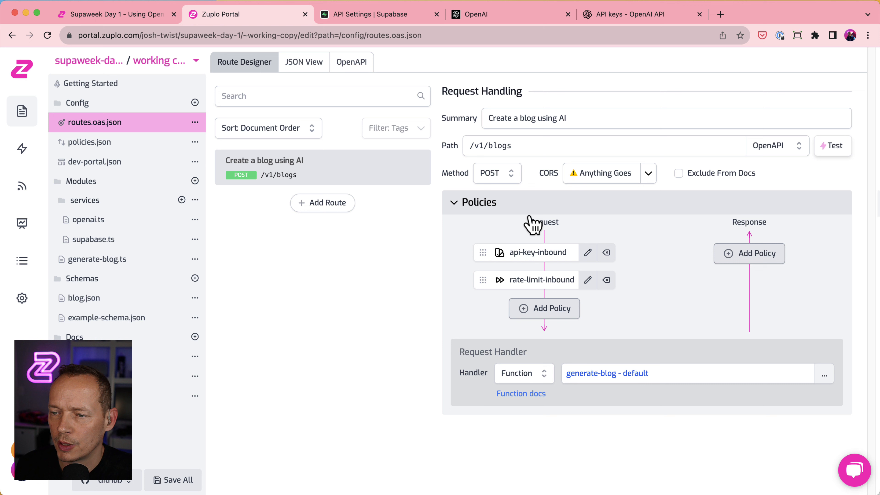
mouse_move(537, 265)
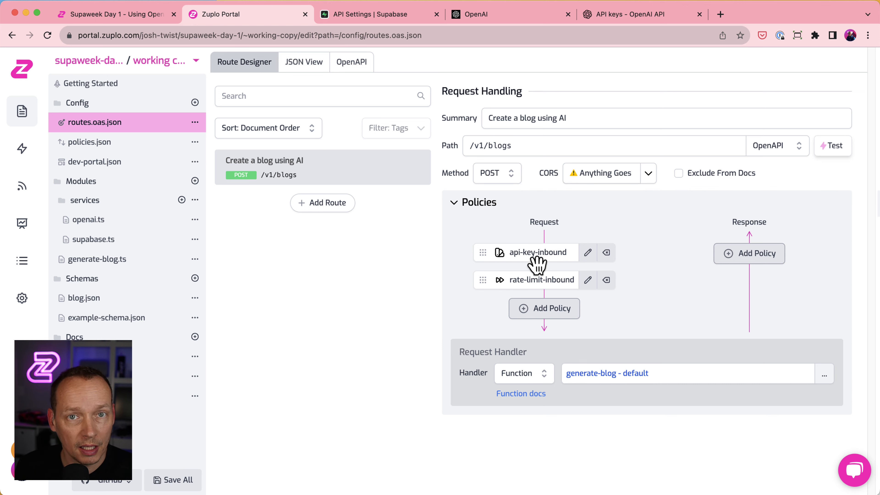
mouse_move(553, 298)
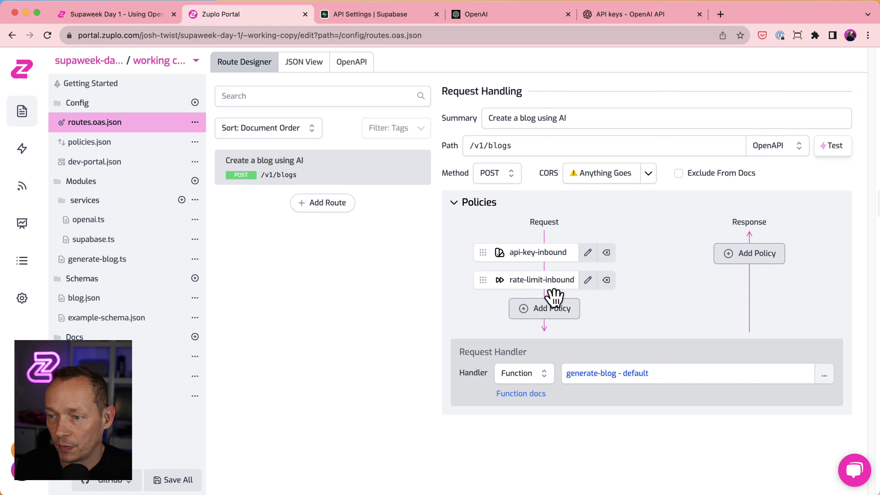
mouse_move(572, 295)
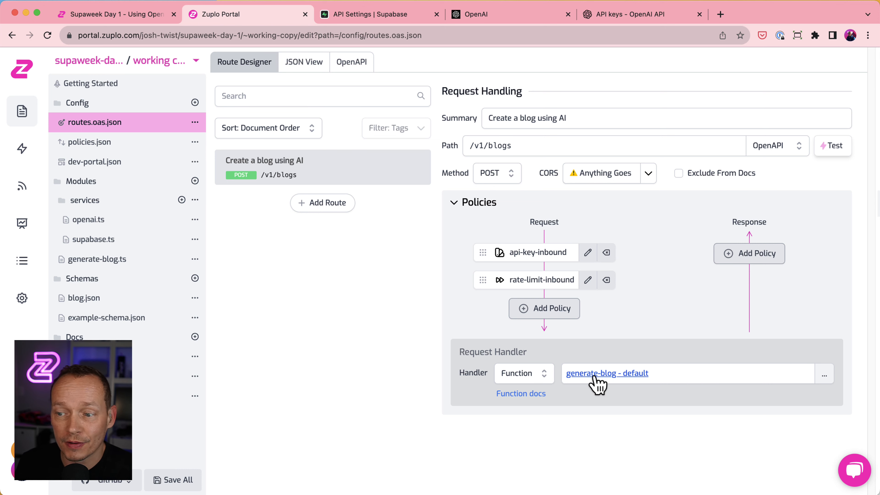
click(607, 373)
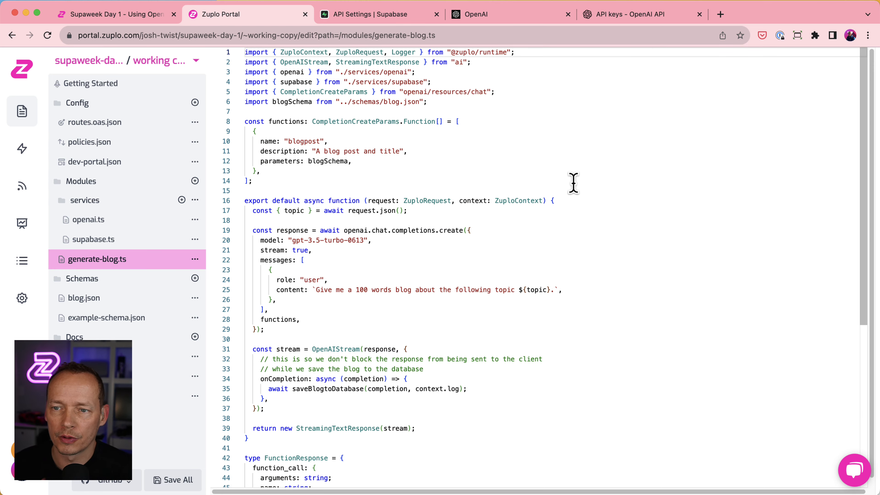
scroll(down, 3)
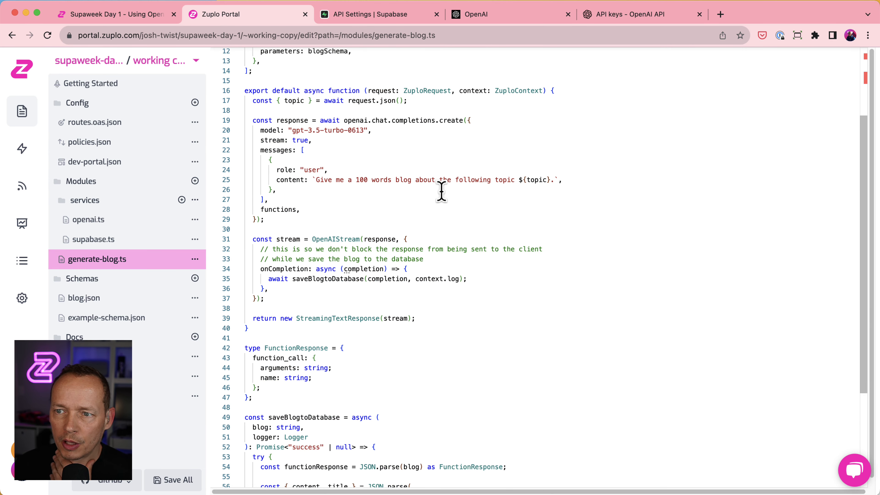
scroll(down, 3)
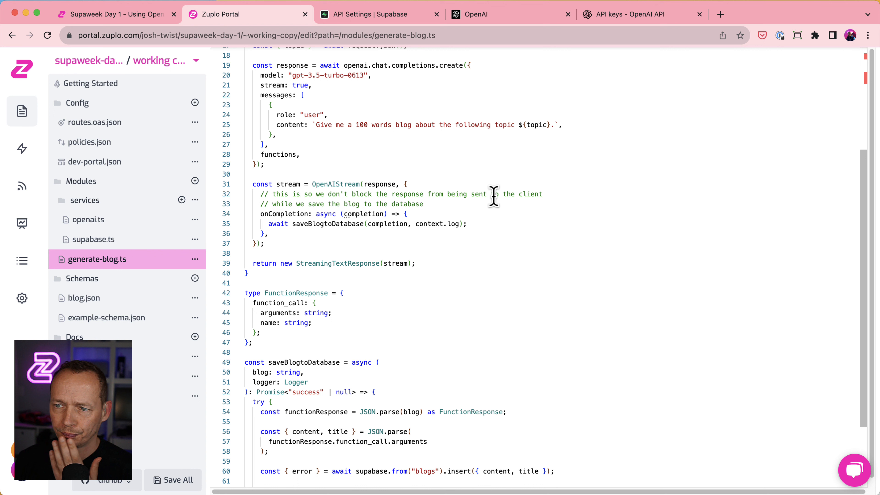
mouse_move(320, 135)
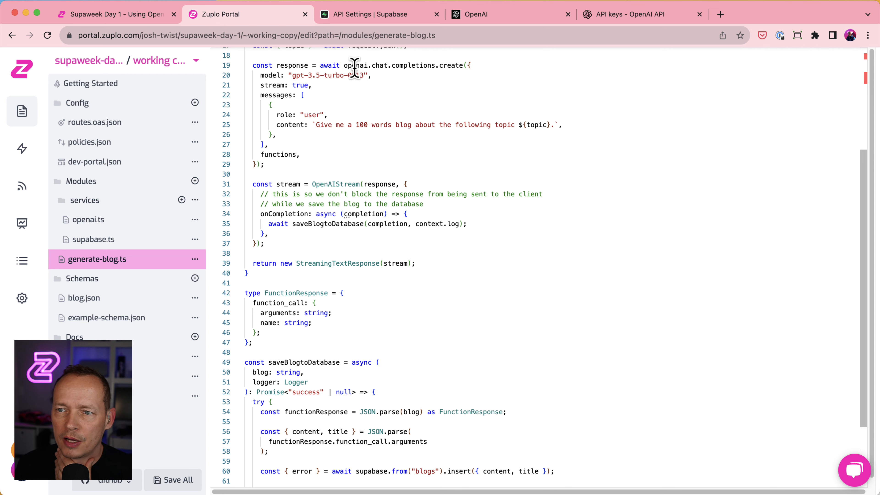
scroll(down, 3)
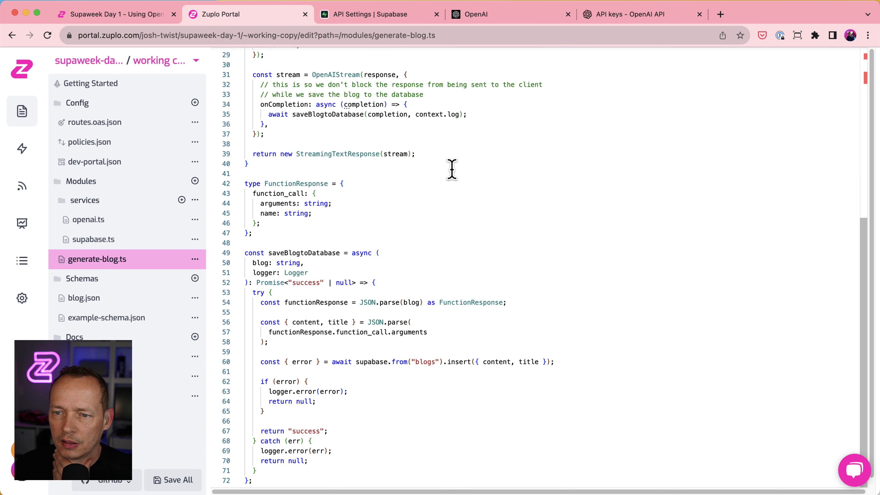
scroll(up, 3)
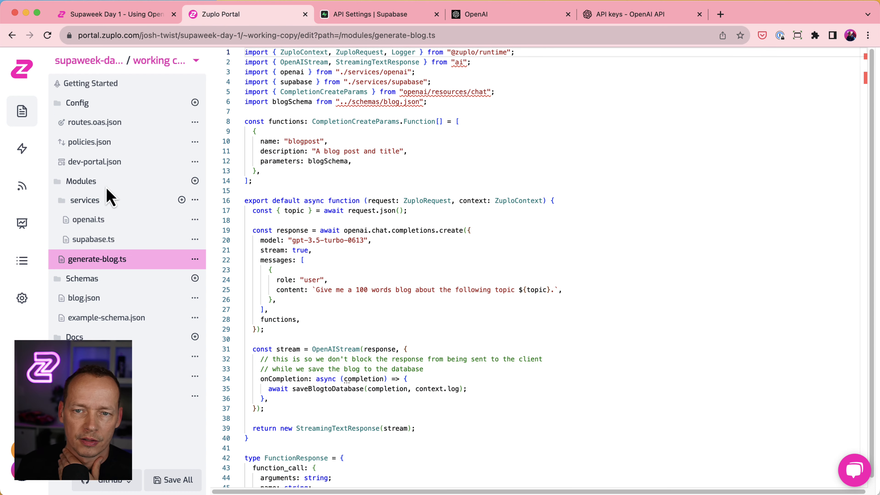
mouse_move(100, 174)
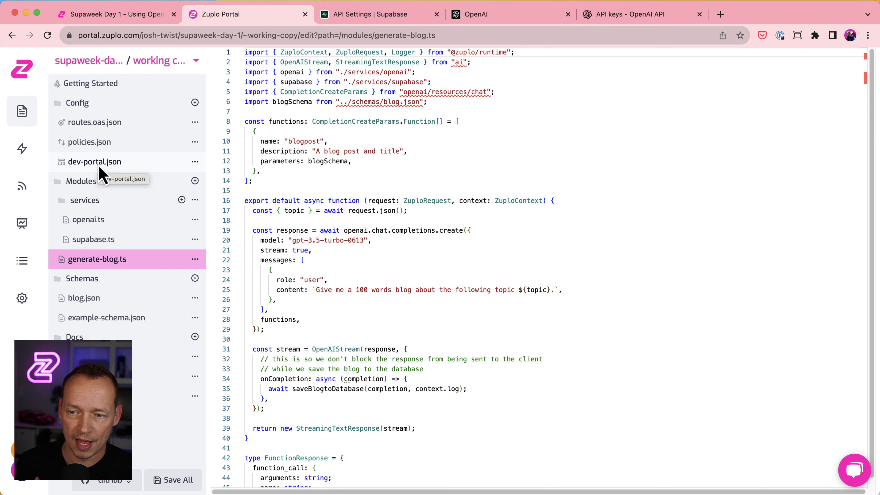
scroll(down, 3)
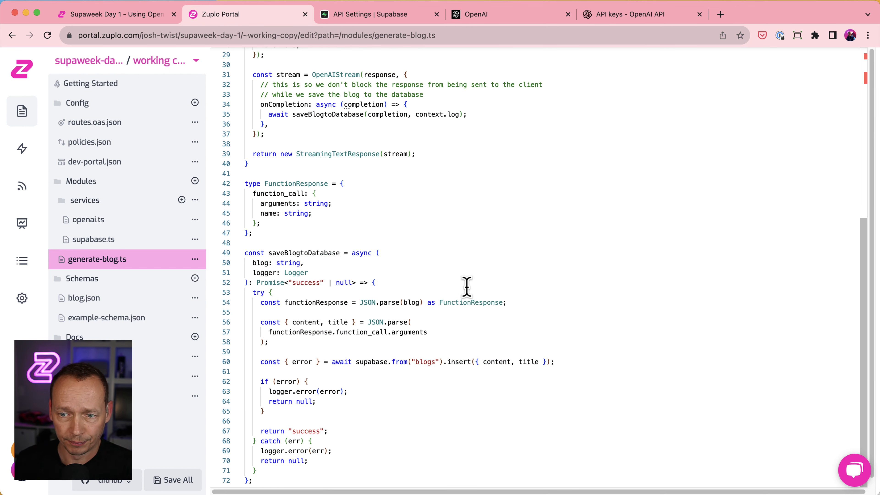
mouse_move(411, 273)
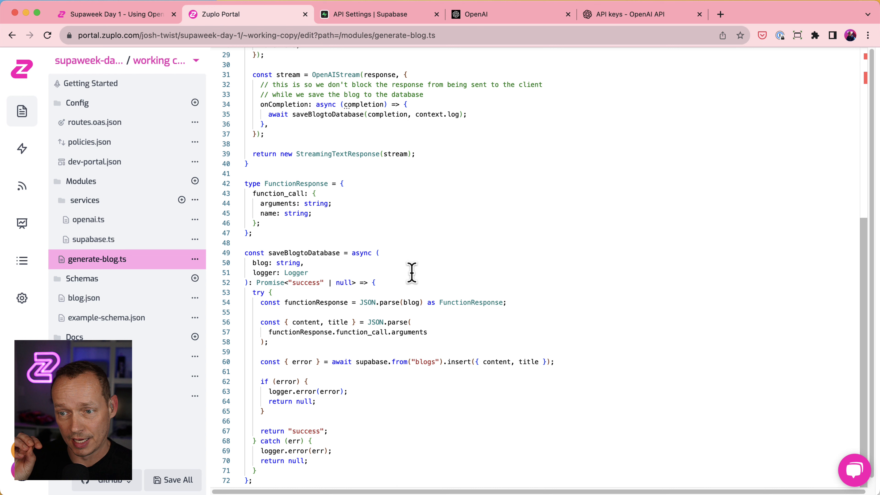
mouse_move(227, 200)
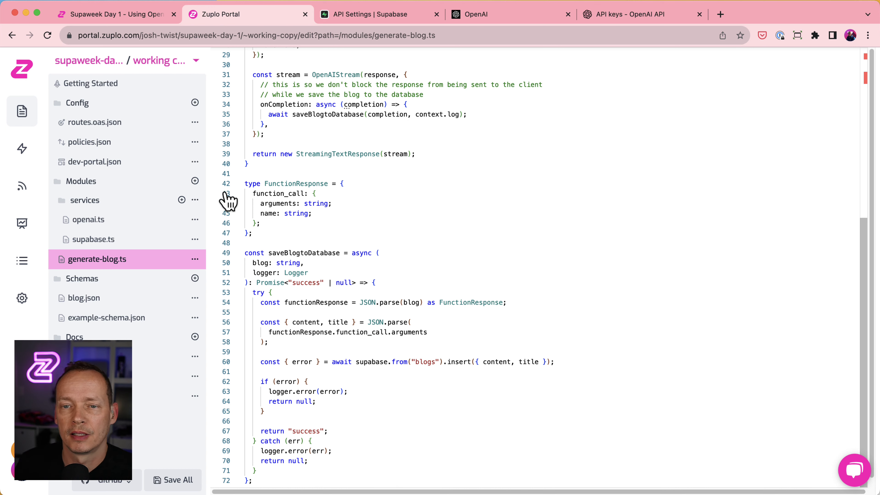
click(93, 122)
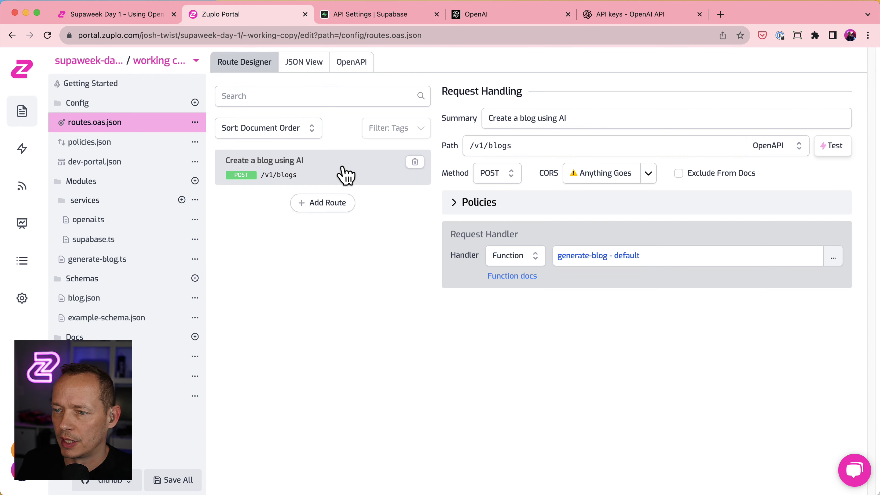
Step: Test POST /v1/blogs with the topic body and no credentials, getting 401 Unauthorized
click(833, 145)
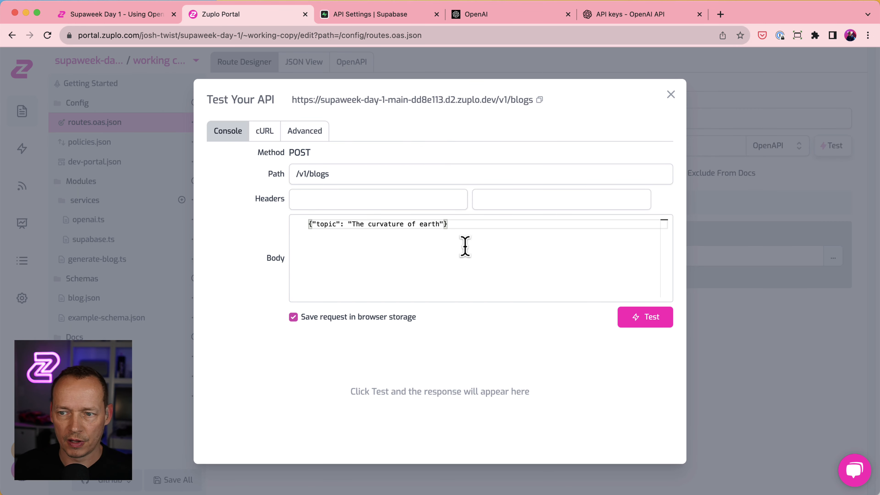
click(645, 317)
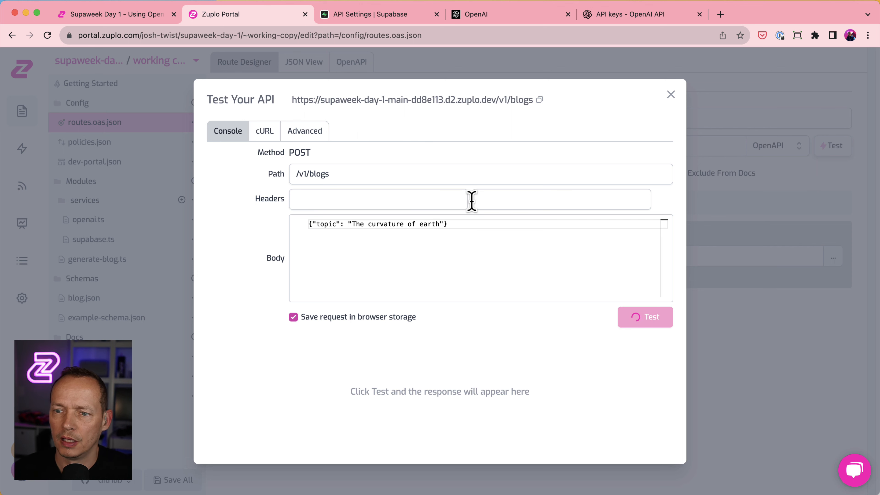
click(644, 316)
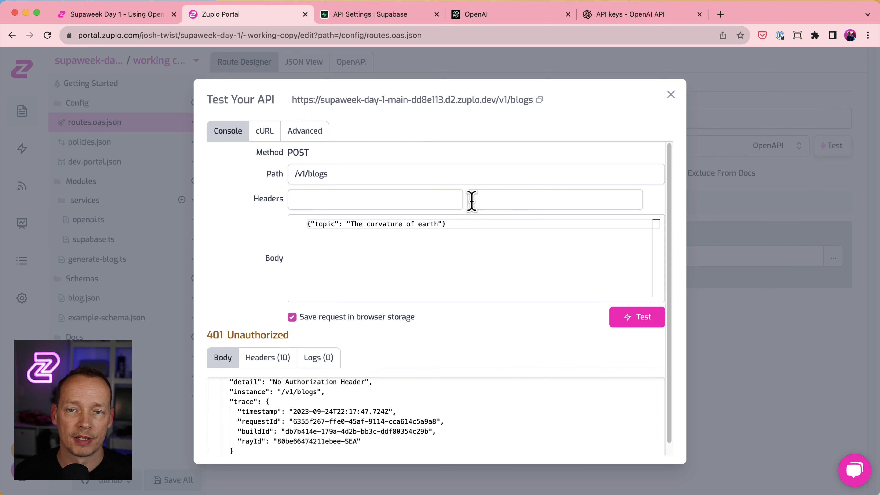
mouse_move(660, 118)
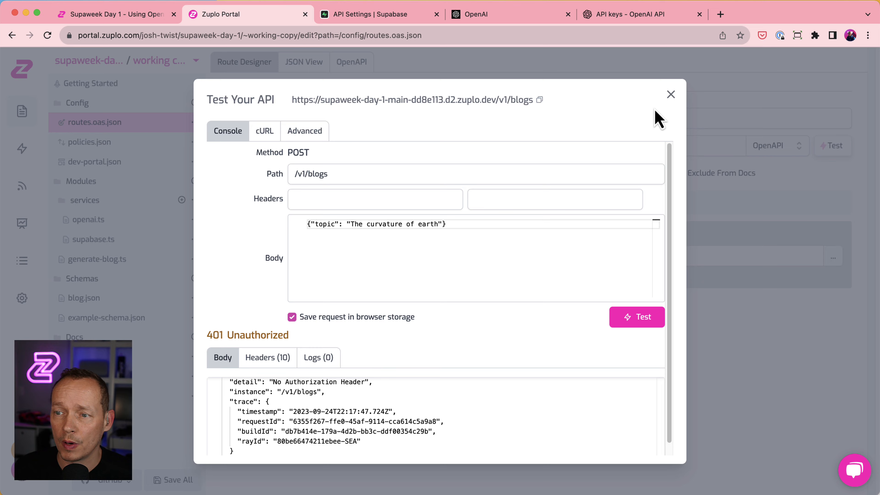
click(671, 95)
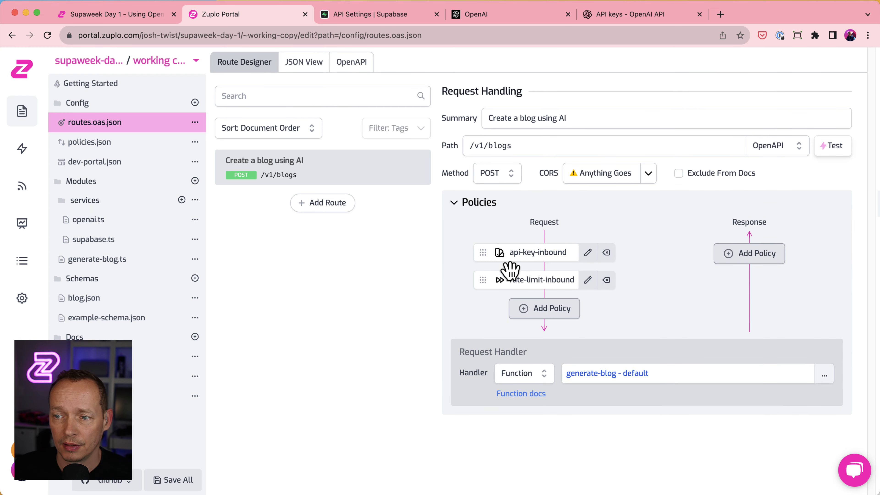
mouse_move(553, 264)
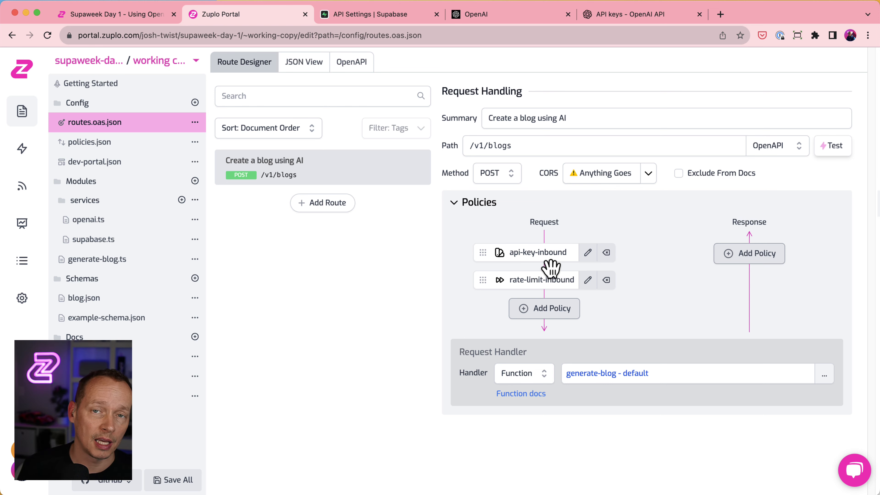
mouse_move(95, 303)
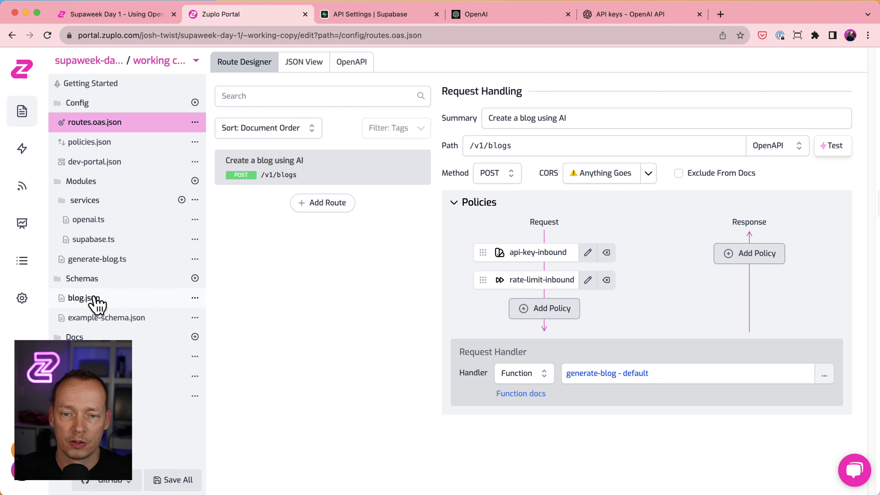
Step: Add an API key consumer with subject 'test', save it, and copy its key
click(22, 298)
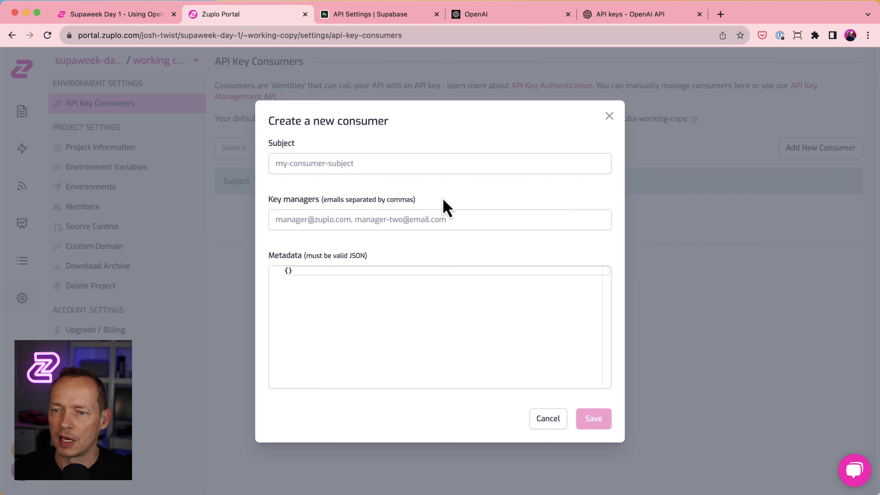
text(test)
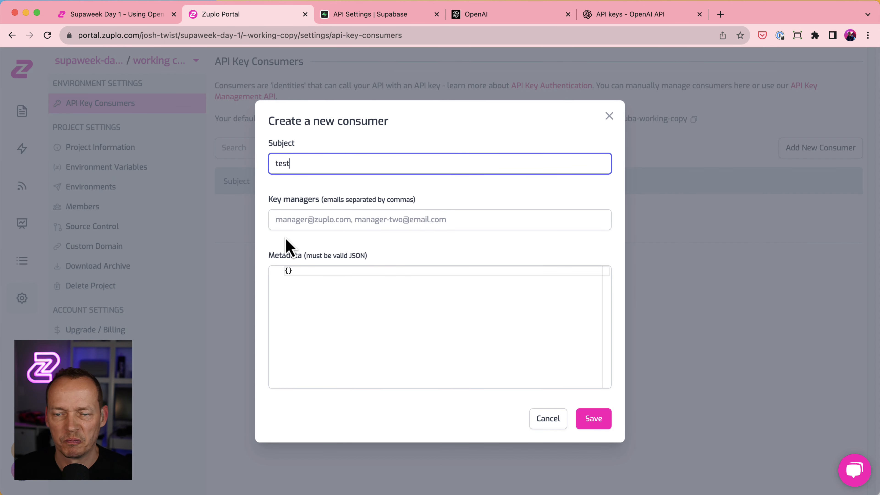
click(593, 418)
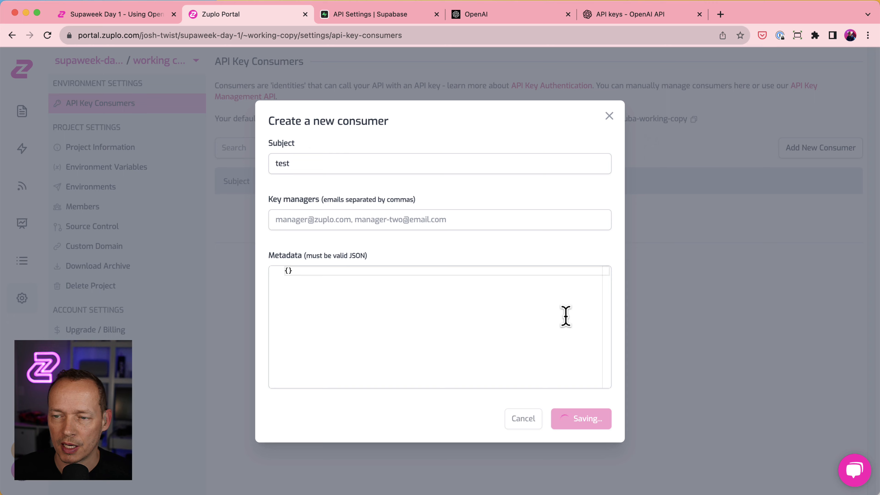
click(581, 418)
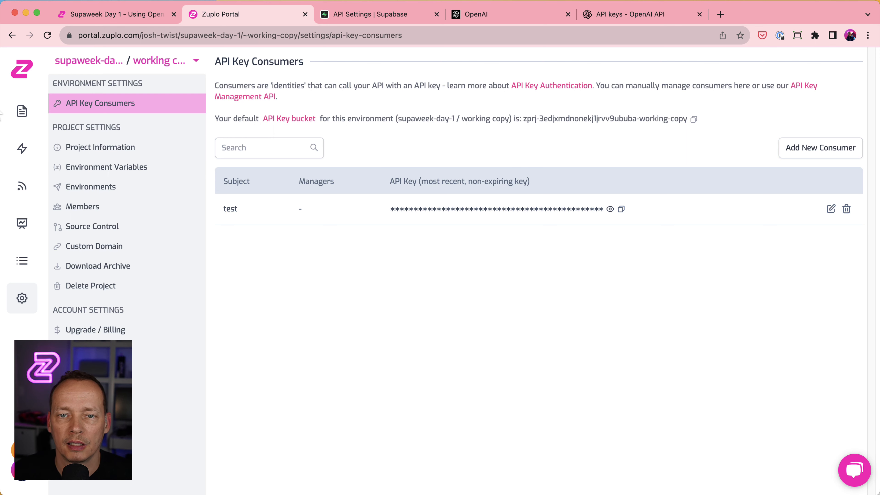
click(22, 111)
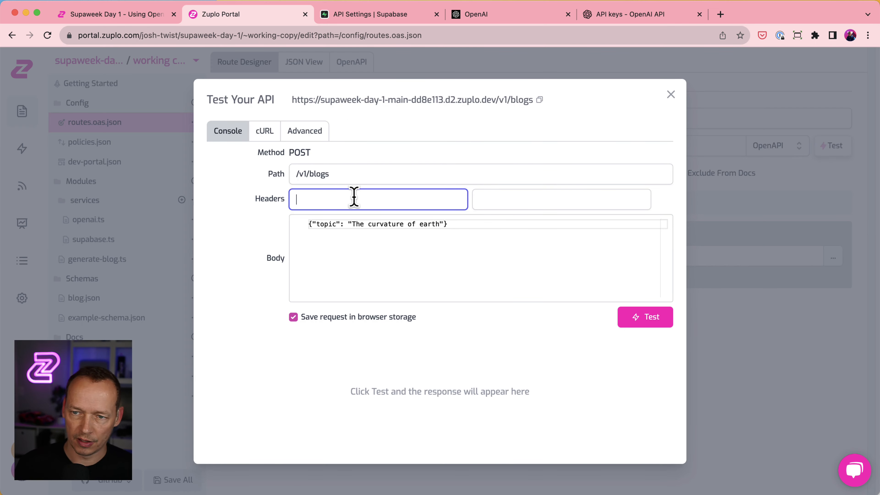
Step: Add an Authorization: Bearer header with the test key and get 200 OK for the curvature-of-earth post
text(authori)
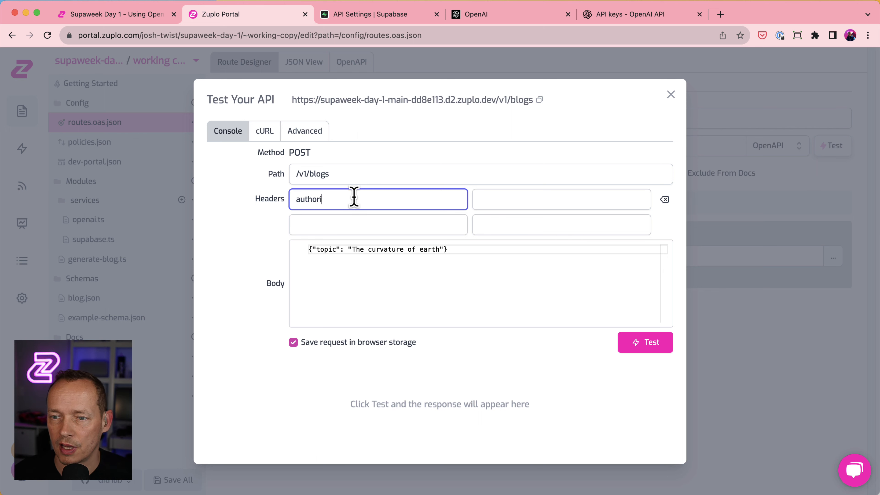
text(Bea)
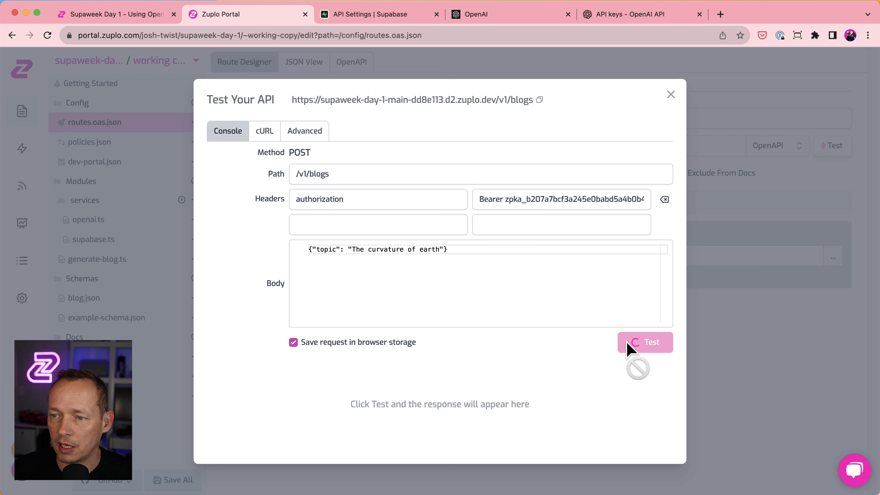
mouse_move(514, 252)
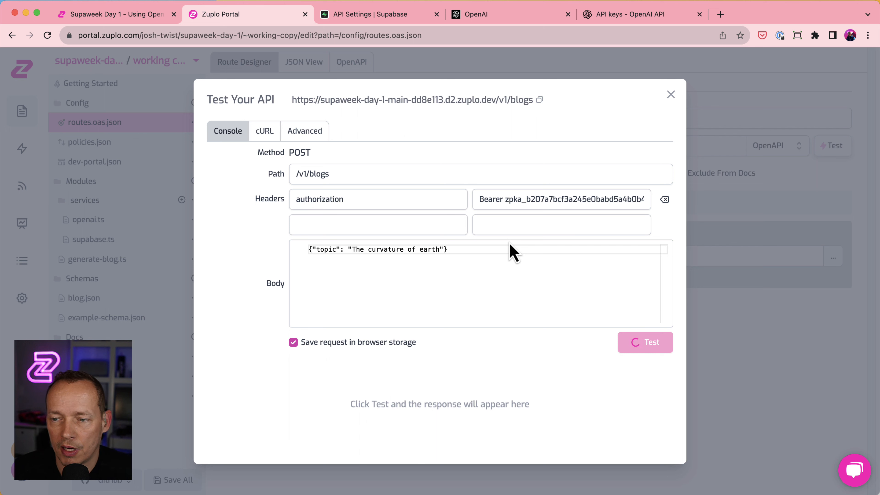
click(644, 342)
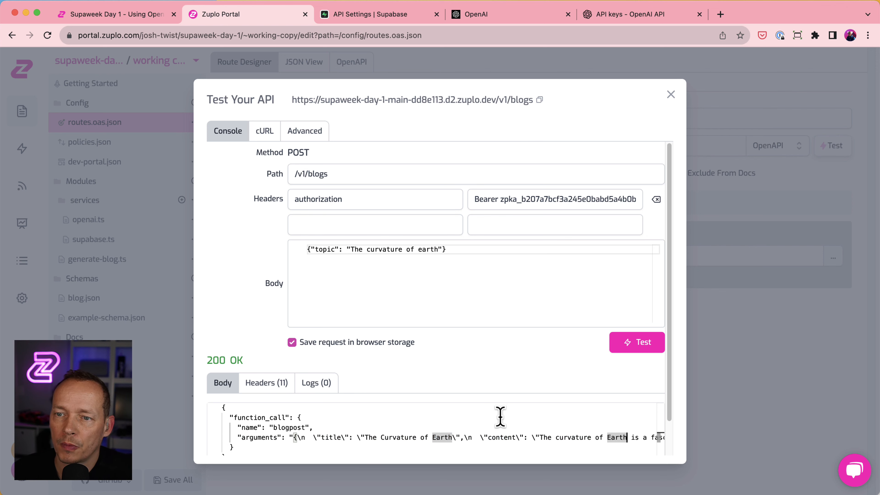
click(370, 14)
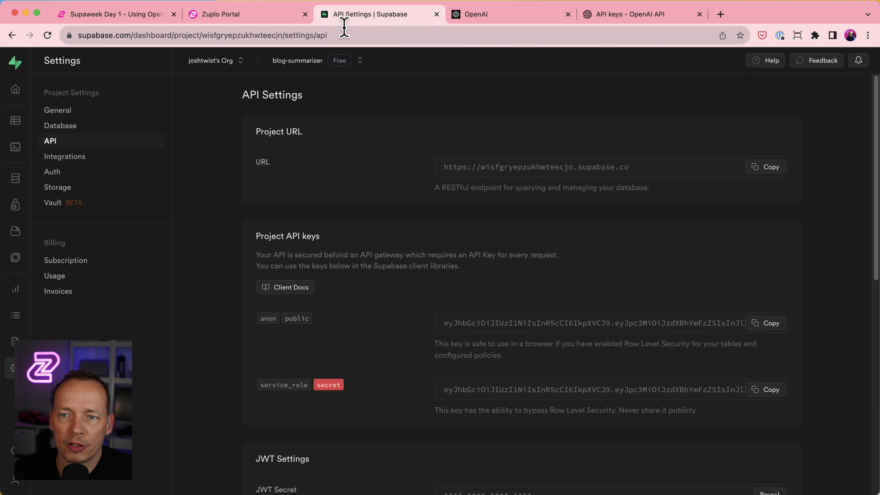
Step: View the blogs table record titled The Curvature of Earth and read its generated content
click(15, 121)
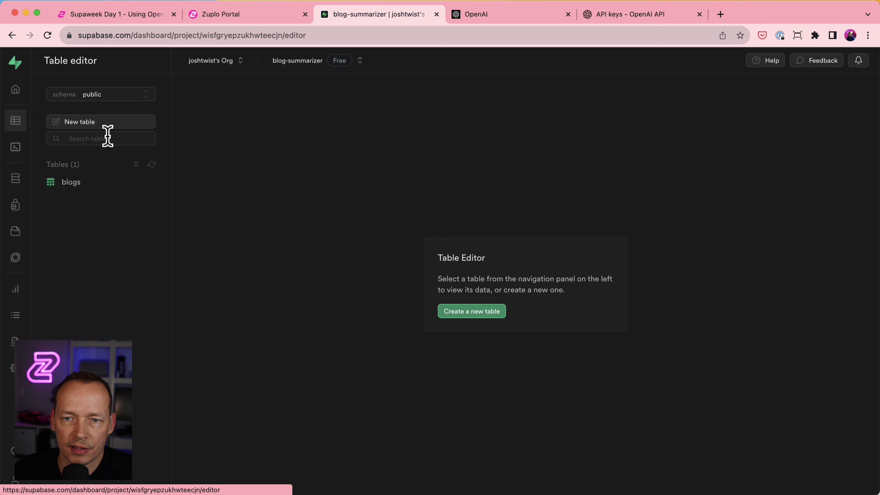
click(71, 182)
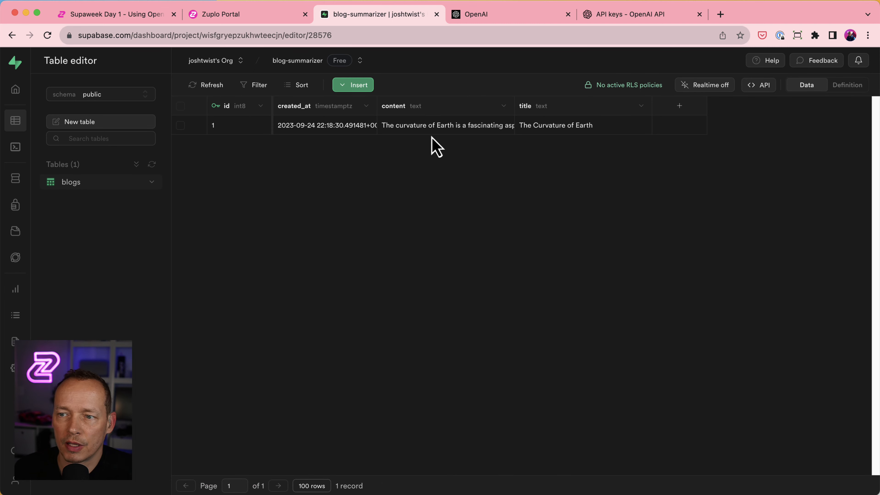
click(447, 125)
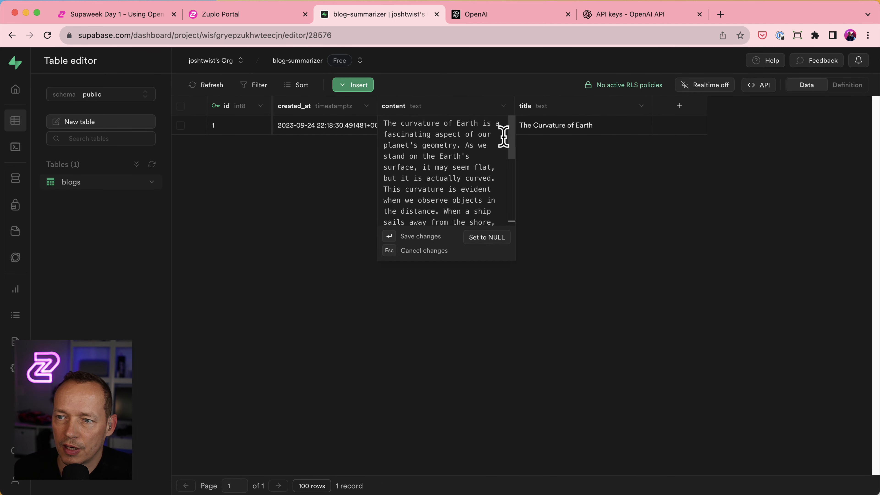
scroll(down, 3)
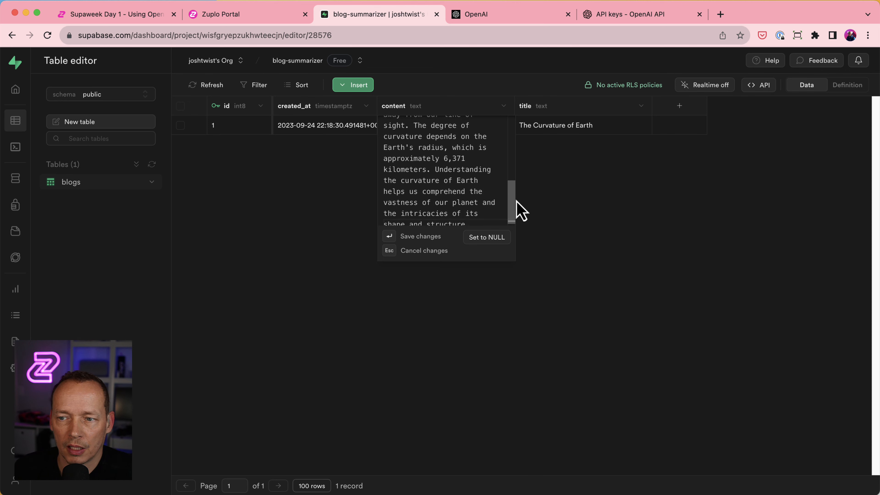
scroll(up, 3)
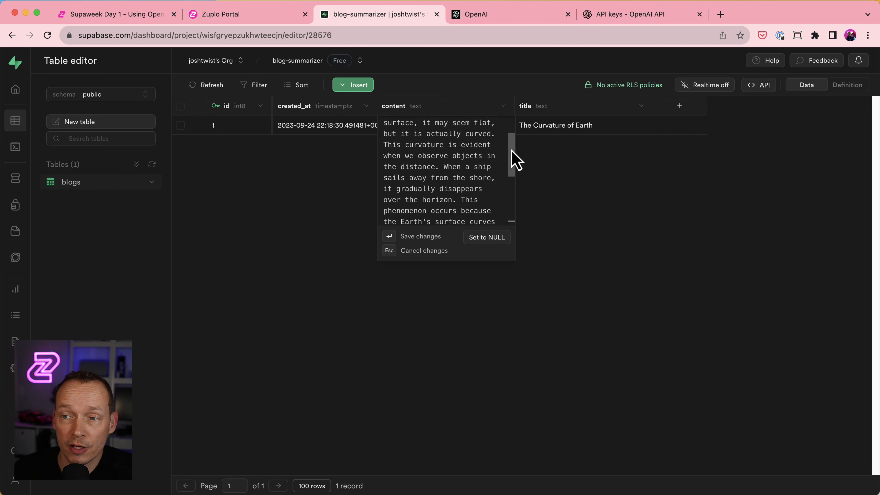
scroll(up, 3)
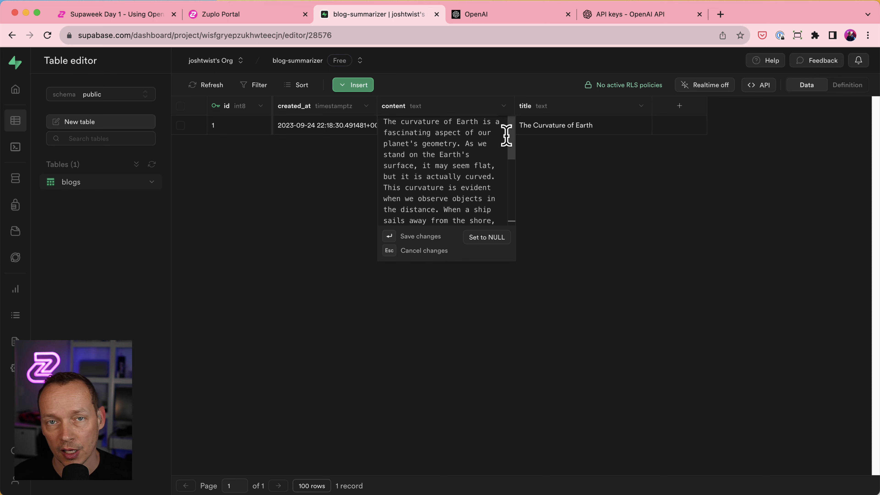
mouse_move(496, 69)
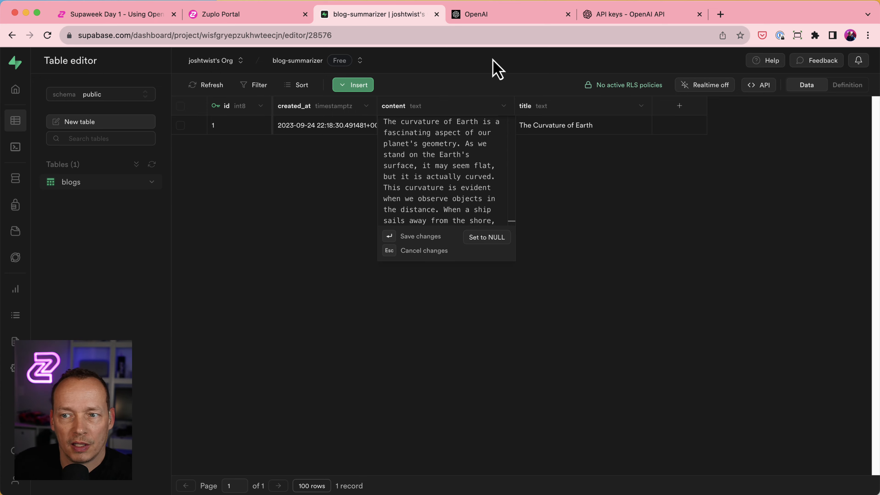
click(112, 15)
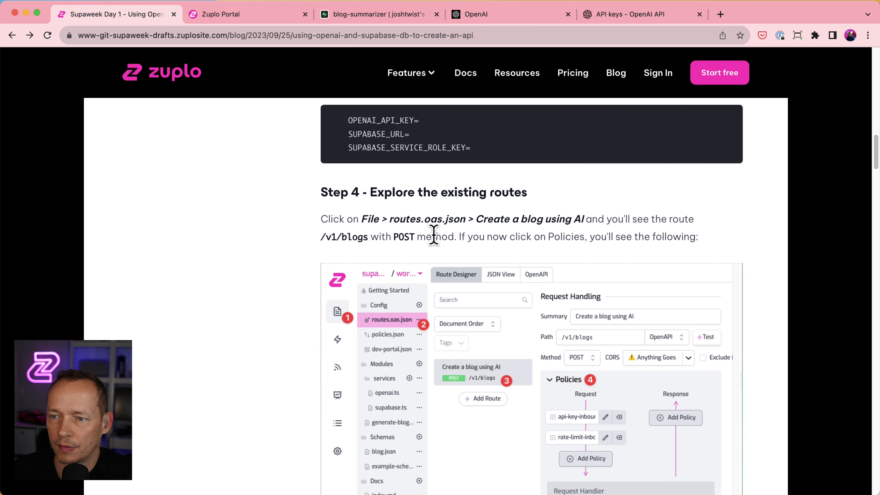
Step: Scroll the tutorial to Step 7 - Add a GET route, then return to the Zuplo routes file
scroll(down, 3)
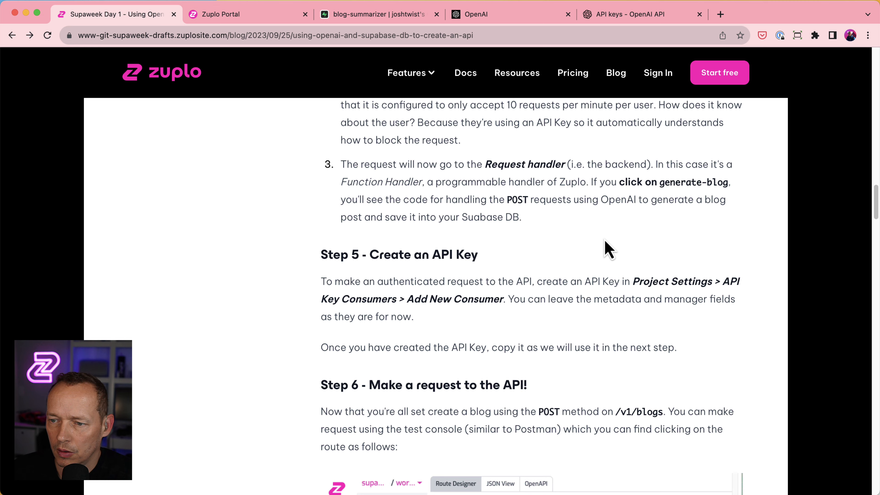
scroll(down, 3)
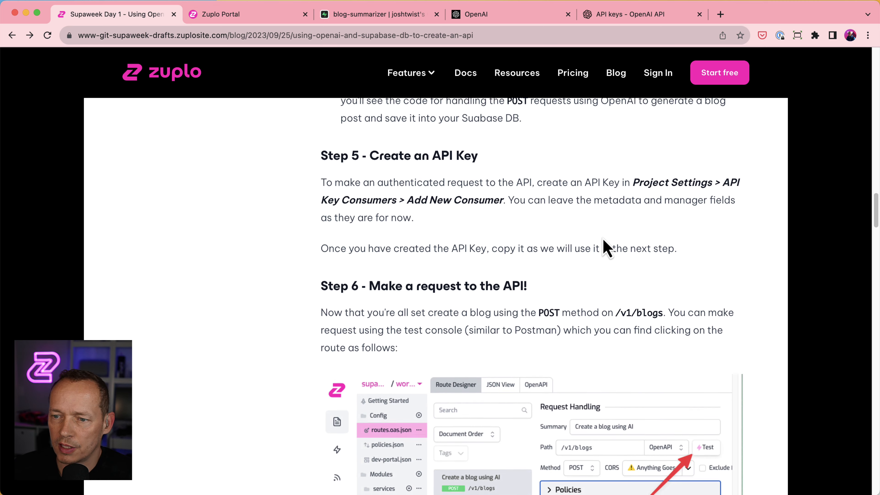
scroll(down, 3)
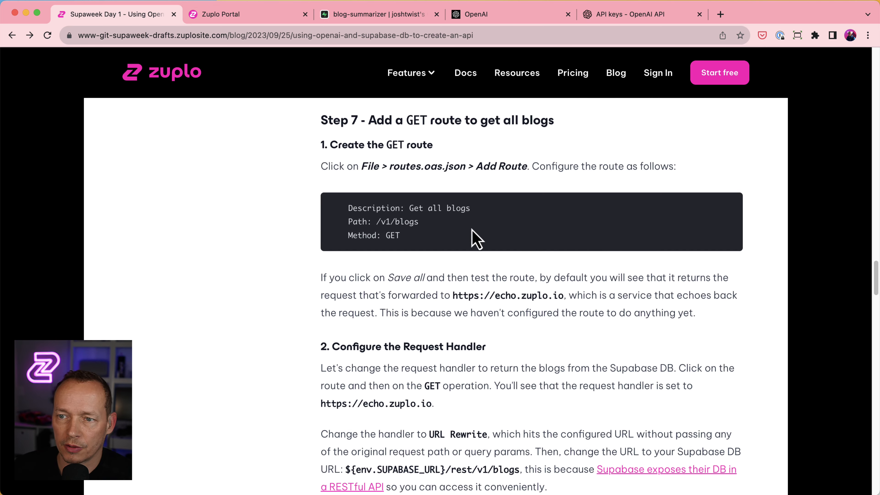
scroll(up, 3)
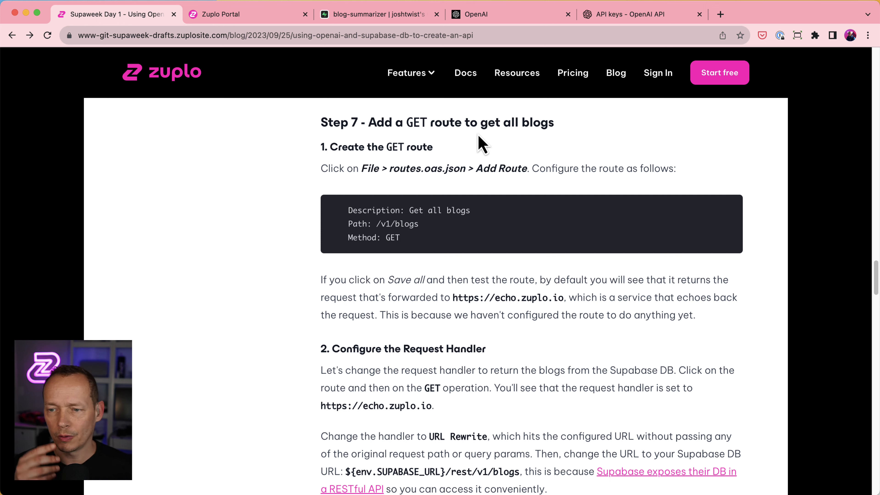
mouse_move(473, 194)
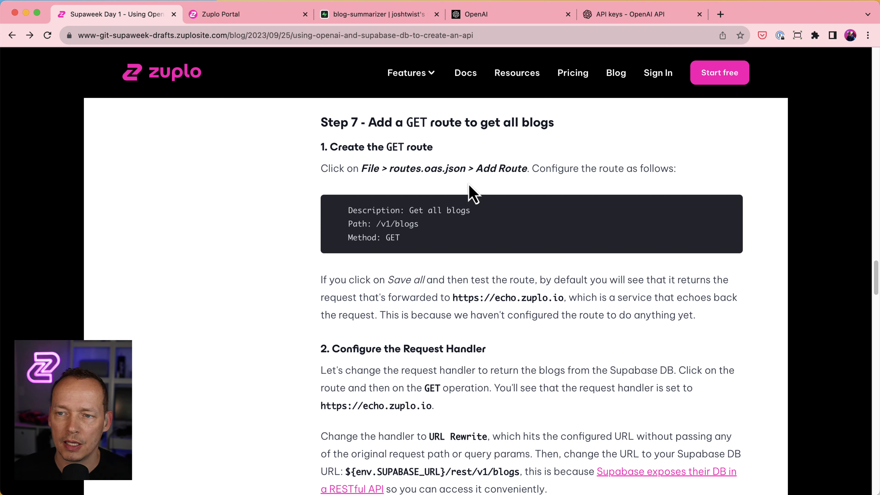
click(247, 14)
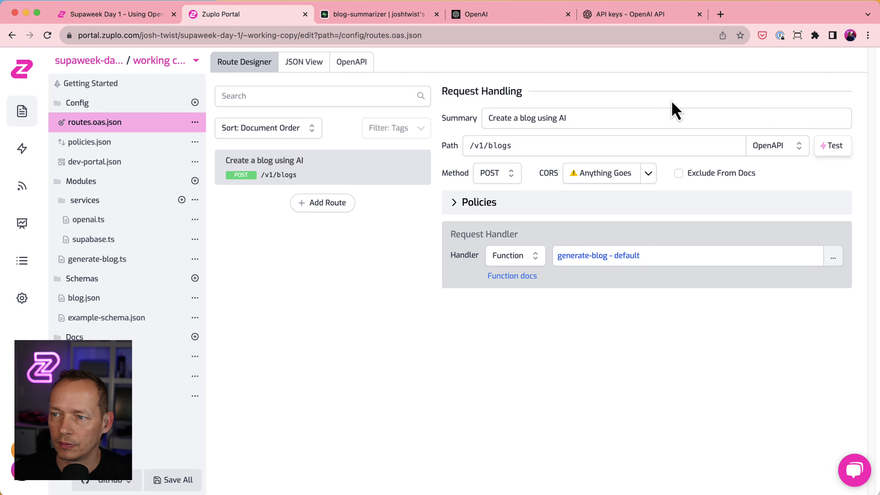
Step: Add route 'Get all blogs' at /v1/blogs with CORS Anything Goes and a URL Rewrite handler
click(323, 203)
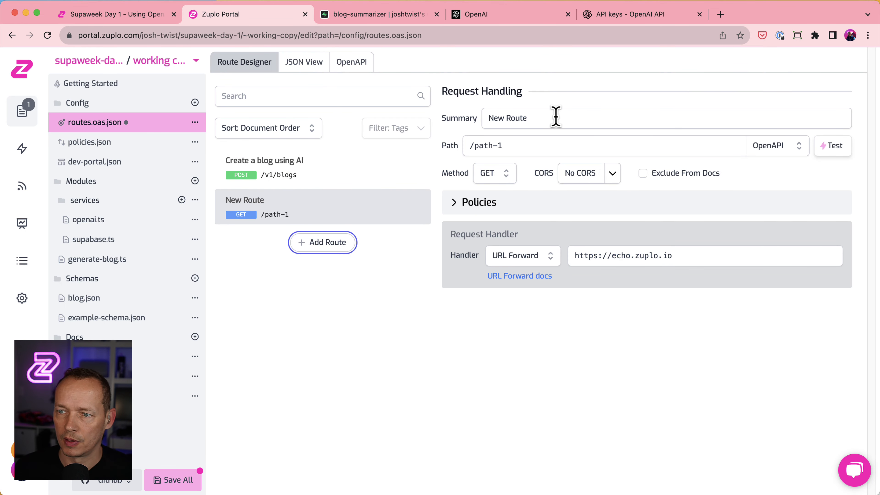
text(Get all b)
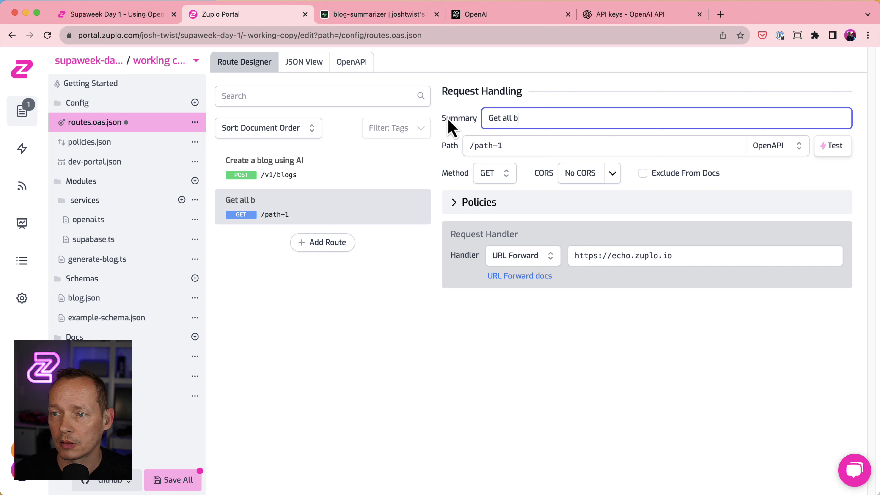
text(logs)
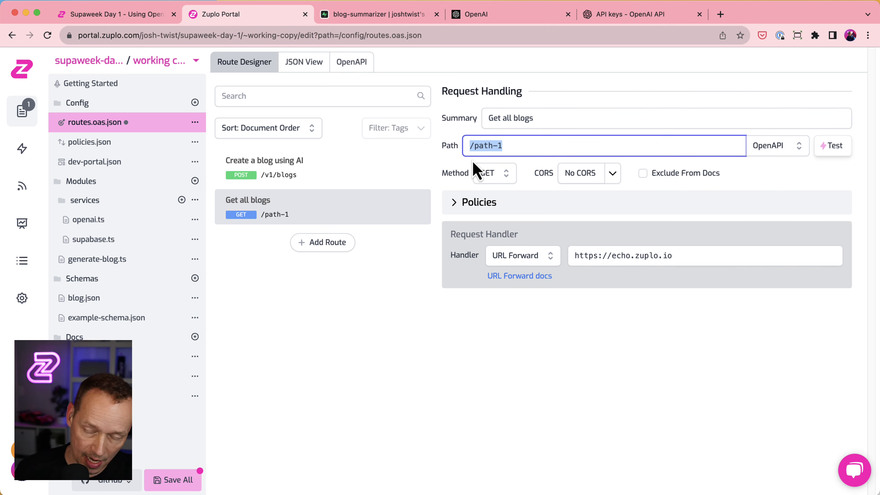
text(/v)
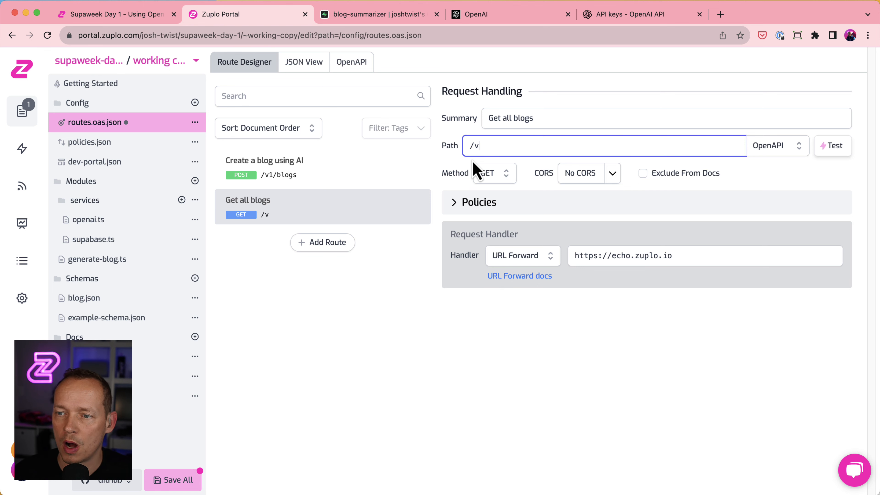
text(1/blogs)
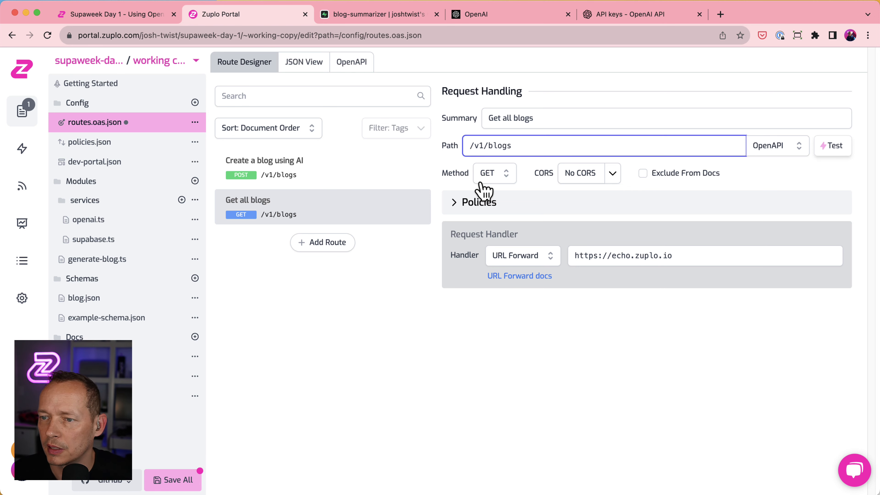
click(580, 173)
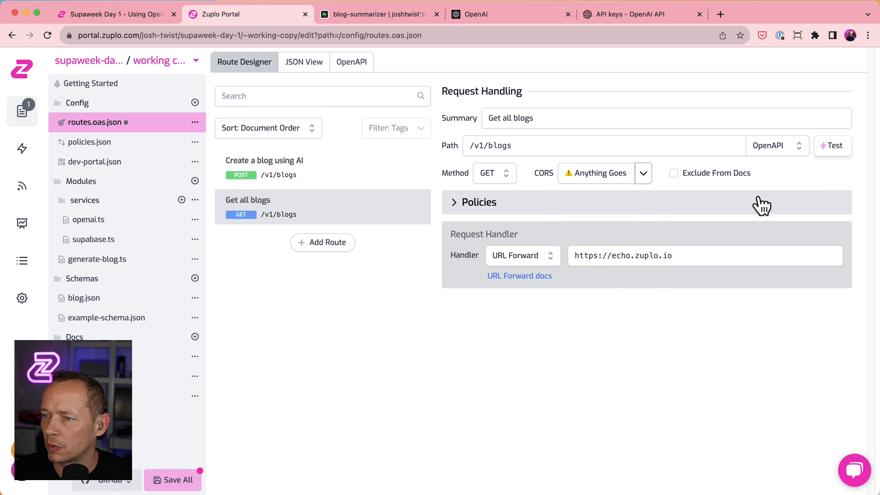
mouse_move(486, 227)
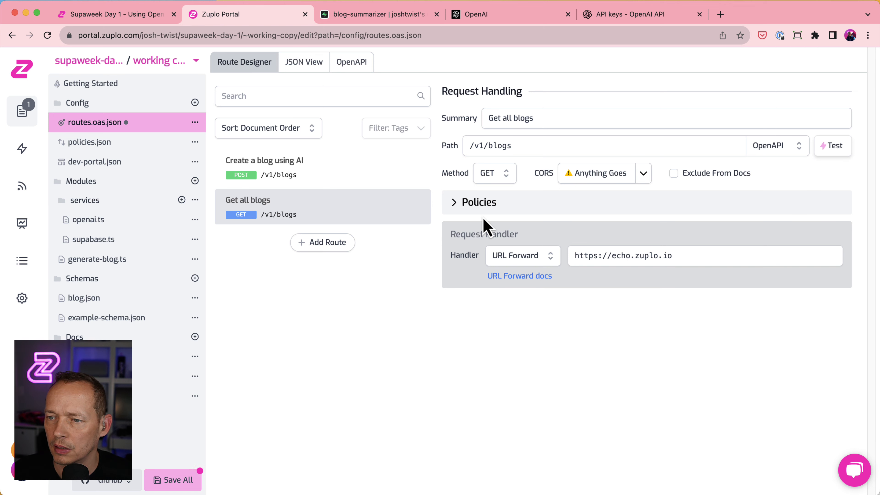
click(520, 255)
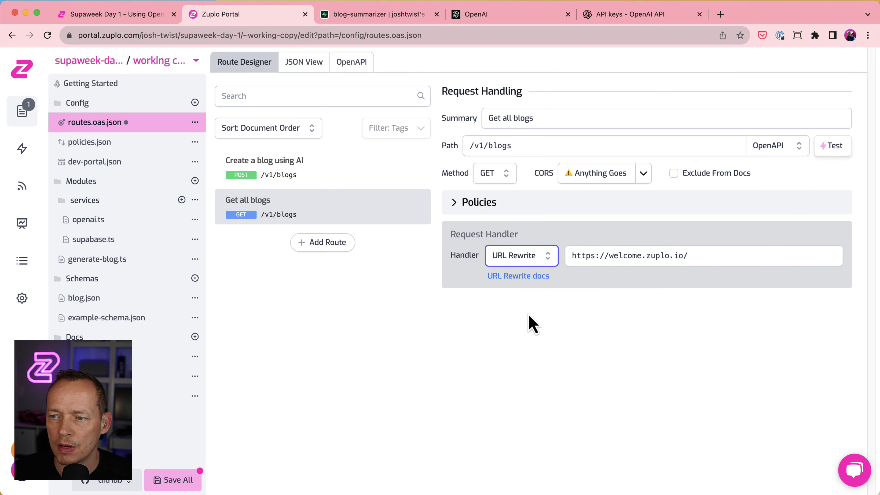
mouse_move(715, 285)
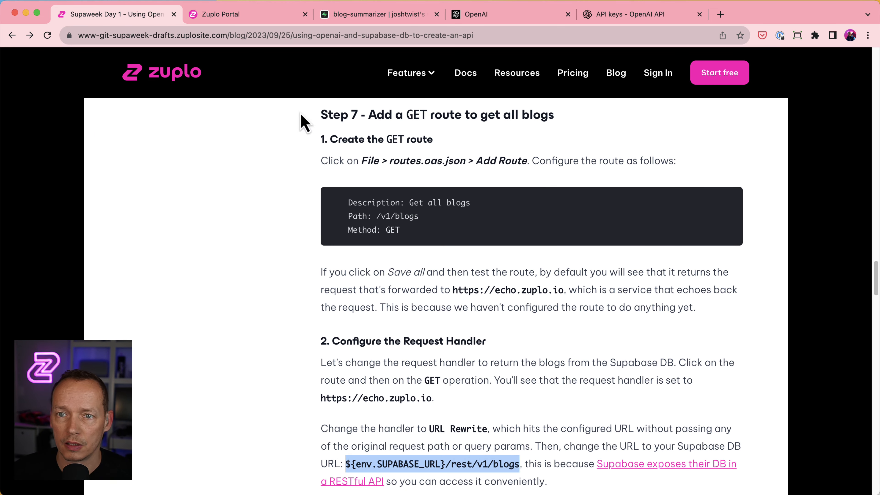
Step: Save the route rewriting to ${env.SUPABASE_URL}/rest/v1/blogs and bring up its test console
click(248, 15)
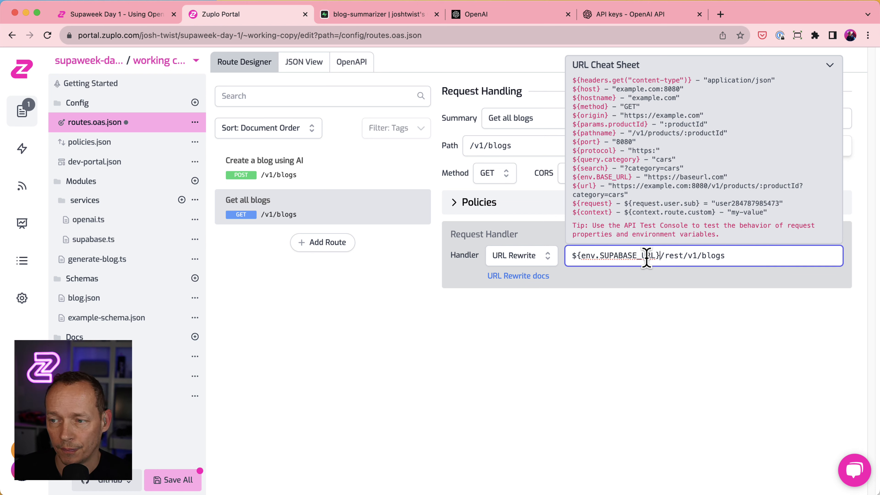
mouse_move(661, 262)
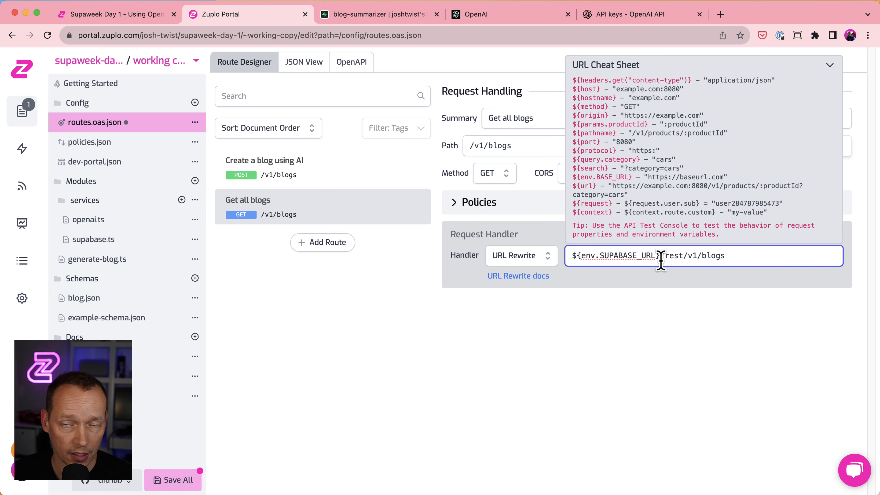
mouse_move(675, 256)
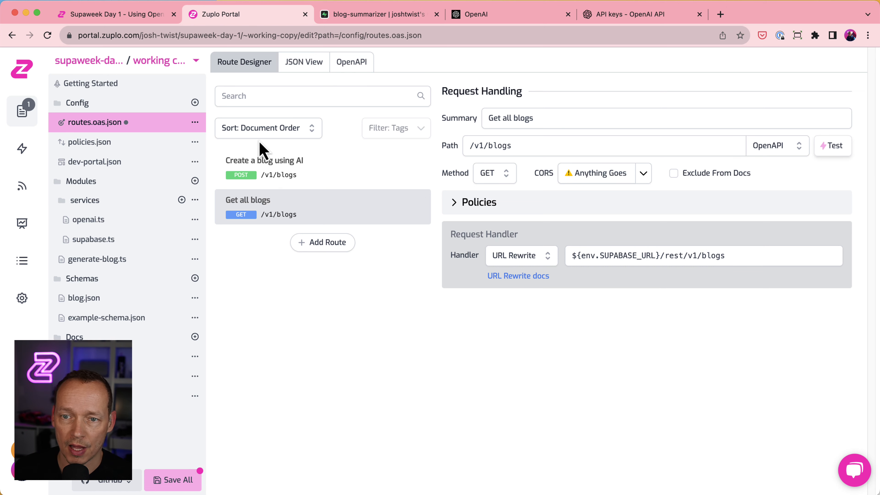
mouse_move(193, 126)
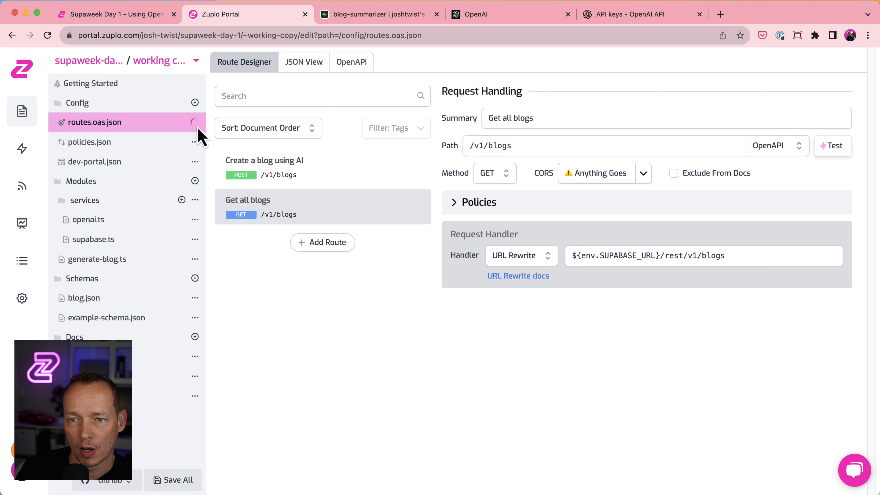
mouse_move(211, 136)
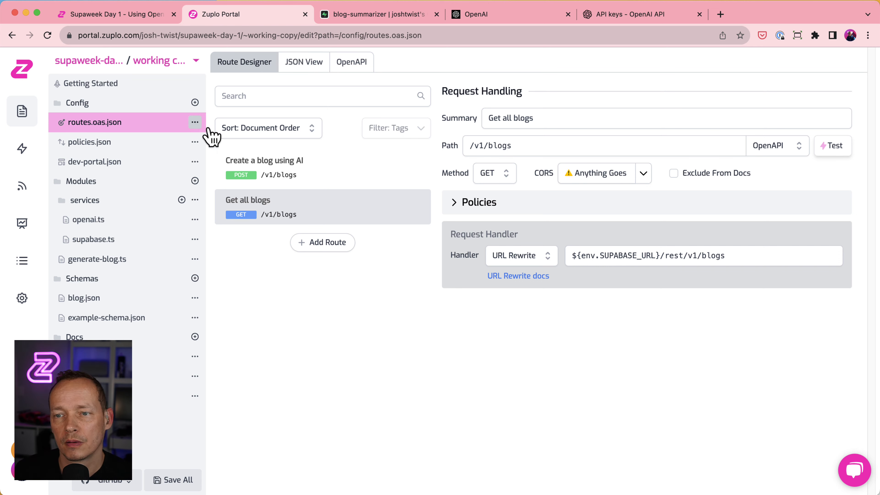
click(833, 145)
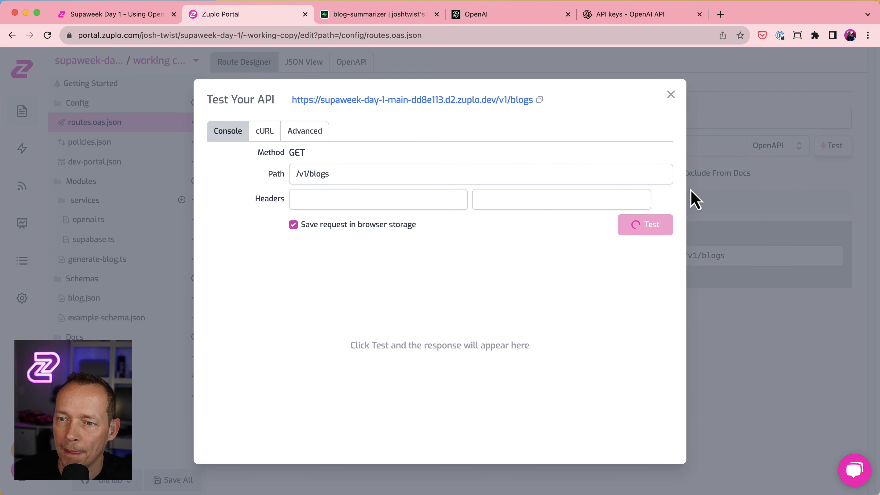
Step: Test GET /v1/blogs, getting 401 Unauthorized for a missing apikey, and dismiss the results
click(645, 225)
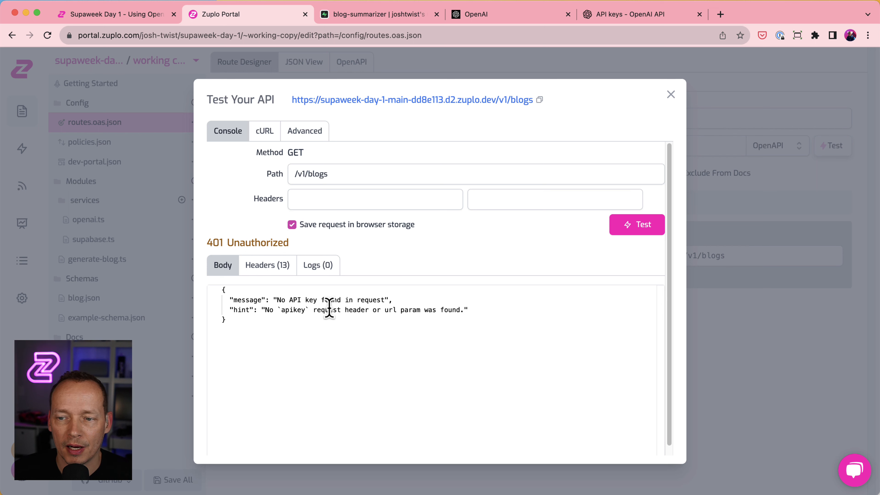
mouse_move(413, 269)
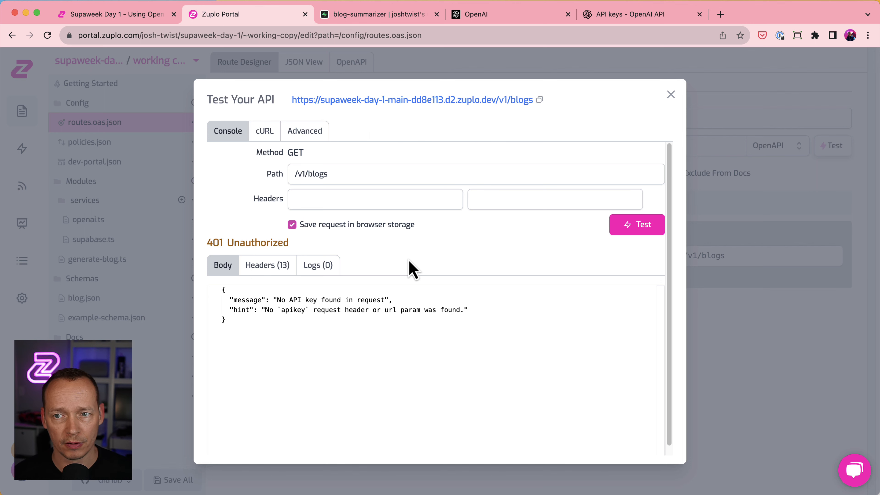
mouse_move(683, 116)
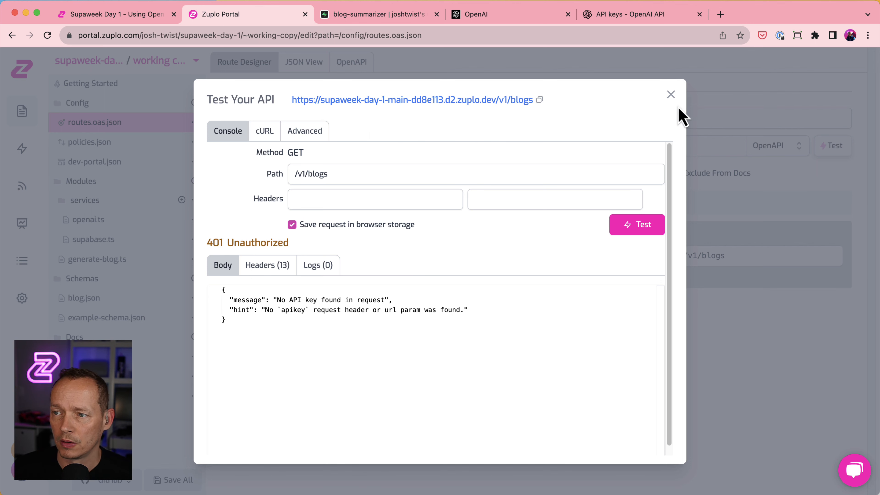
click(670, 94)
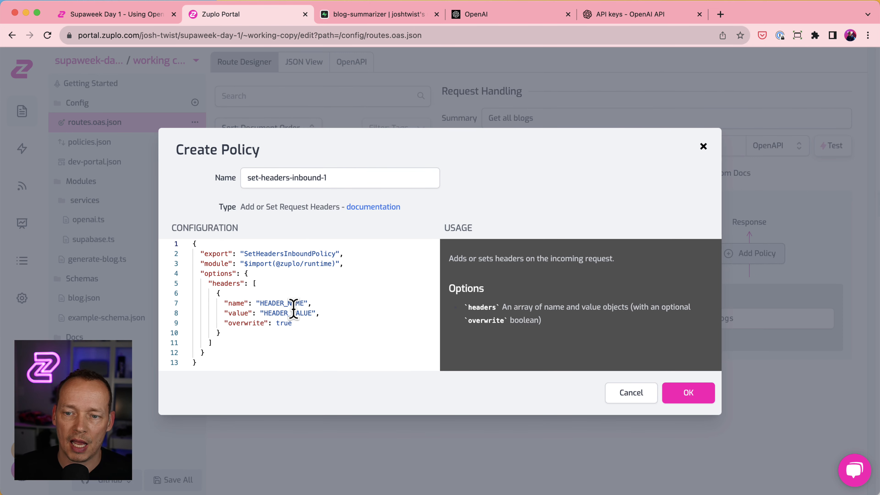
Step: Copy the Set Request Headers config from the tutorial and paste it into the new policy
click(113, 14)
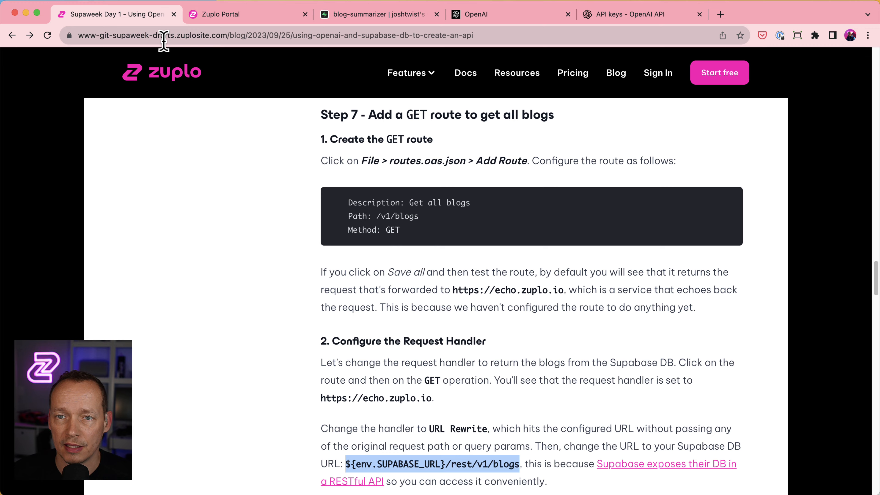
scroll(down, 3)
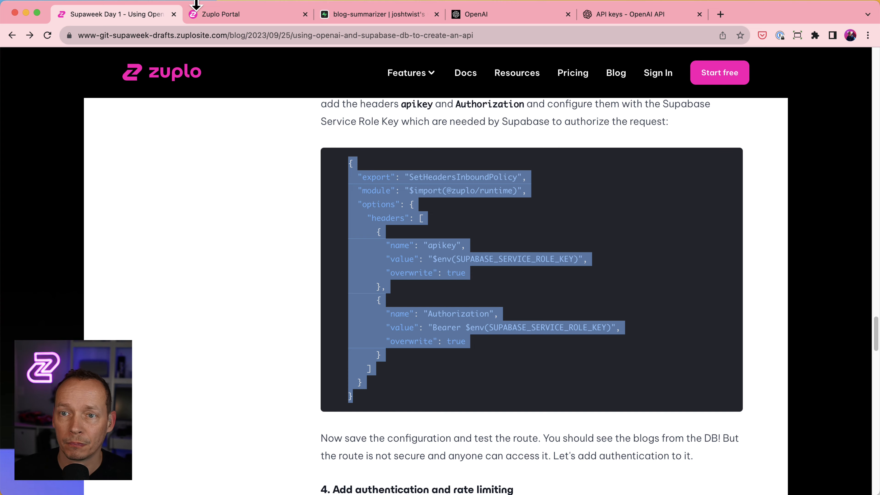
click(248, 14)
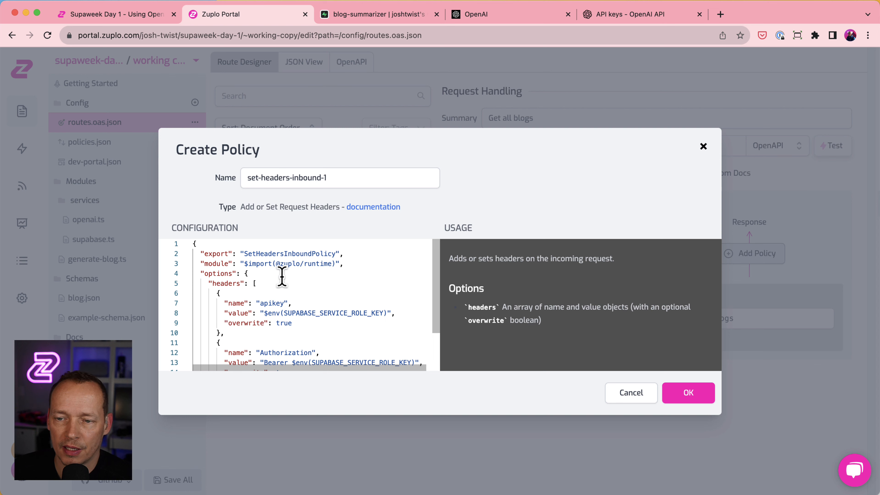
scroll(down, 3)
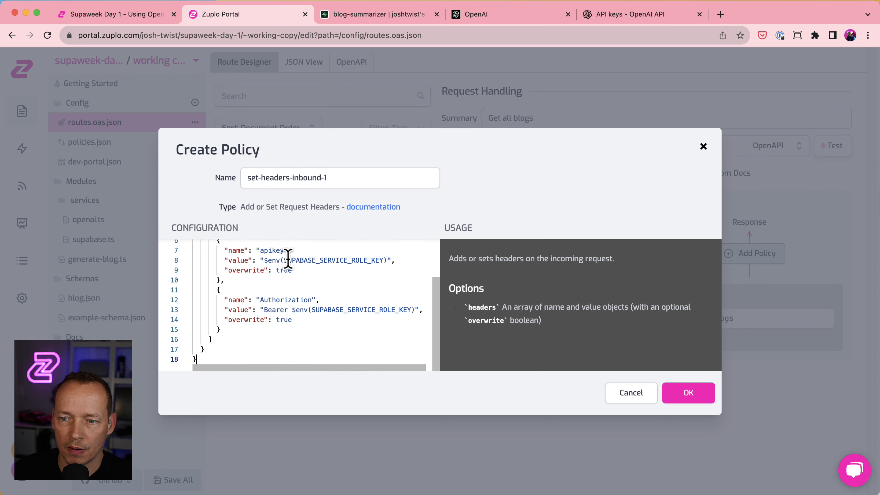
double_click(325, 260)
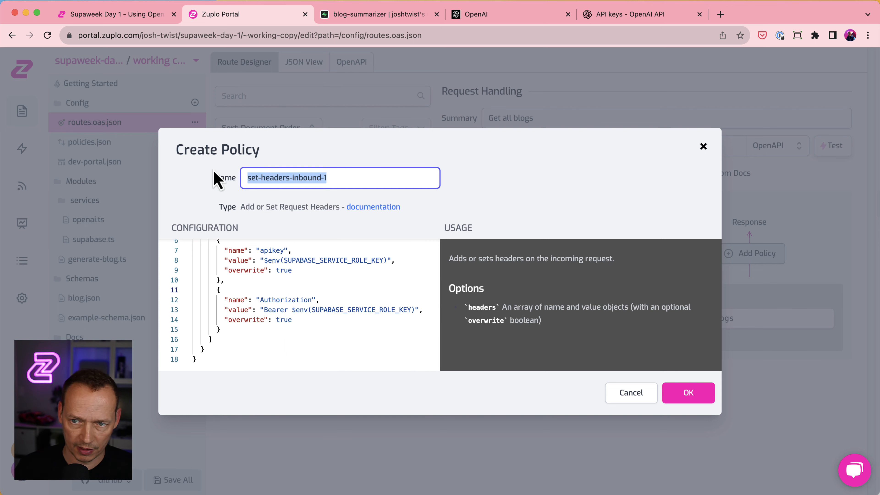
Step: Name the policy set-supabase-auth-headers with apikey and Authorization from SUPABASE_SERVICE_ROLE_KEY and confirm
text(set-supabas)
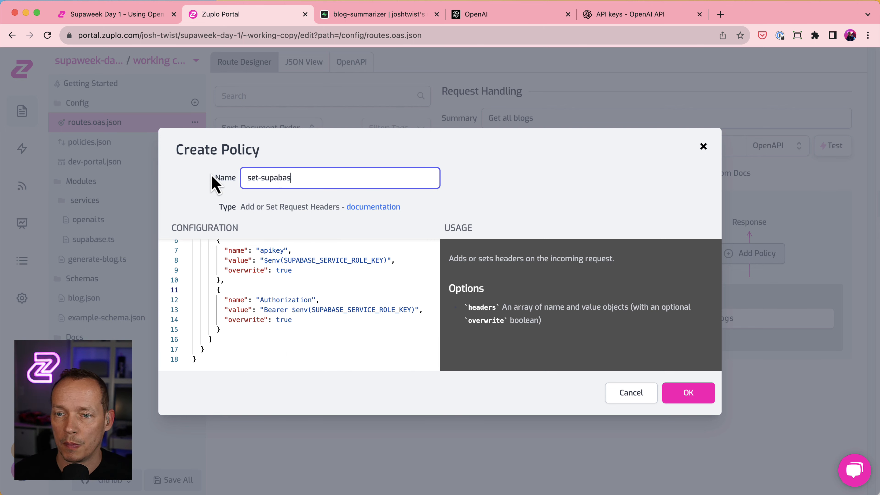
text(e-auth-he)
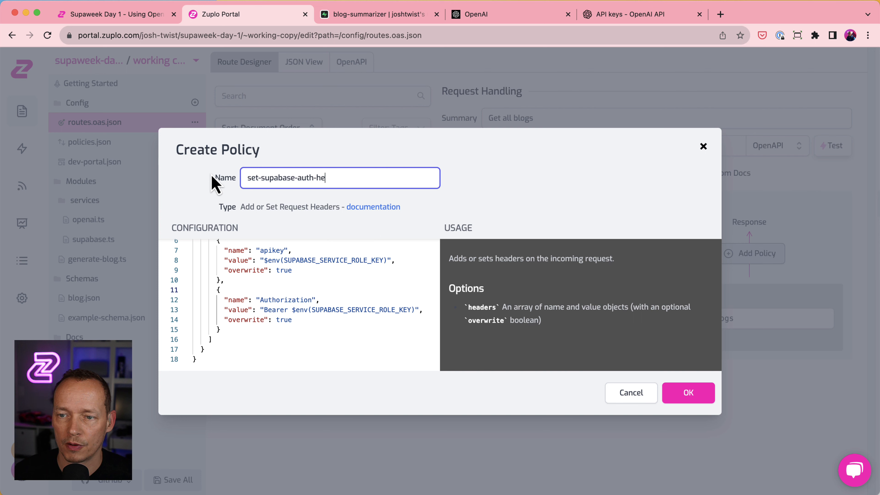
click(688, 393)
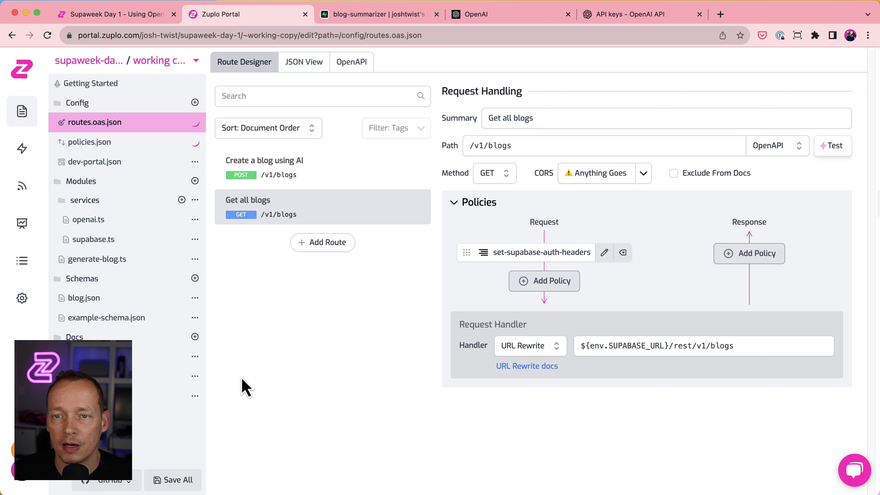
mouse_move(703, 215)
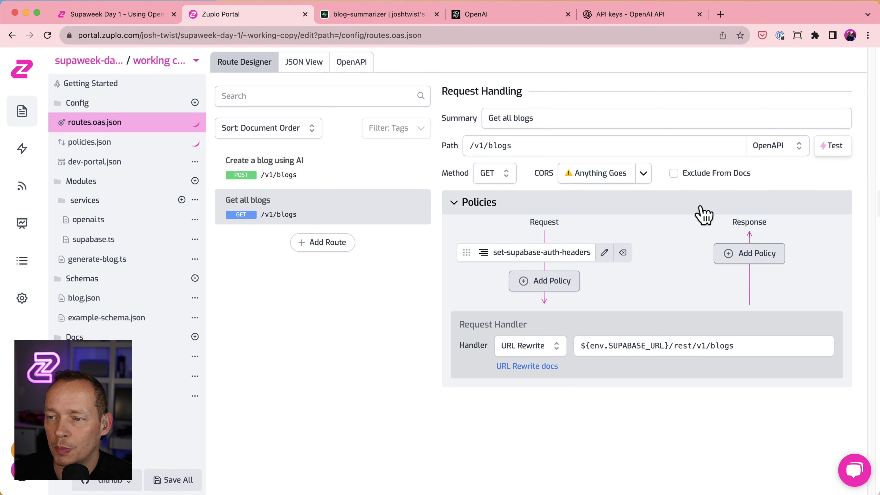
mouse_move(688, 218)
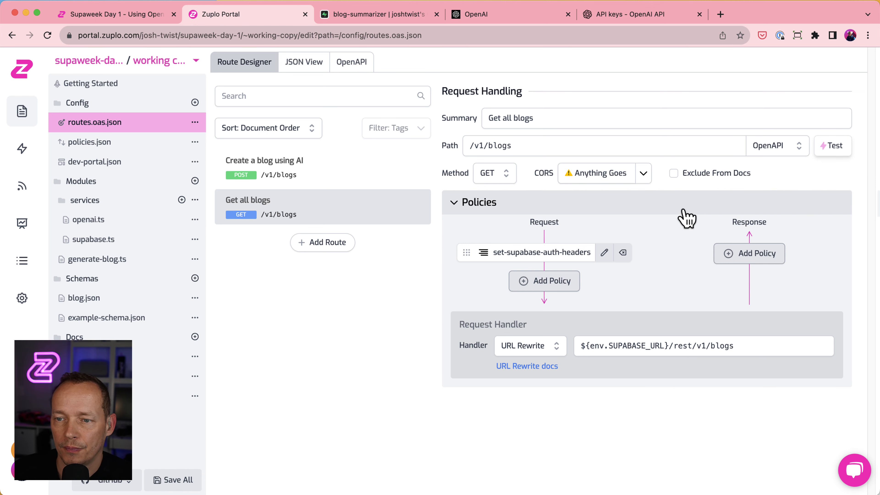
click(833, 145)
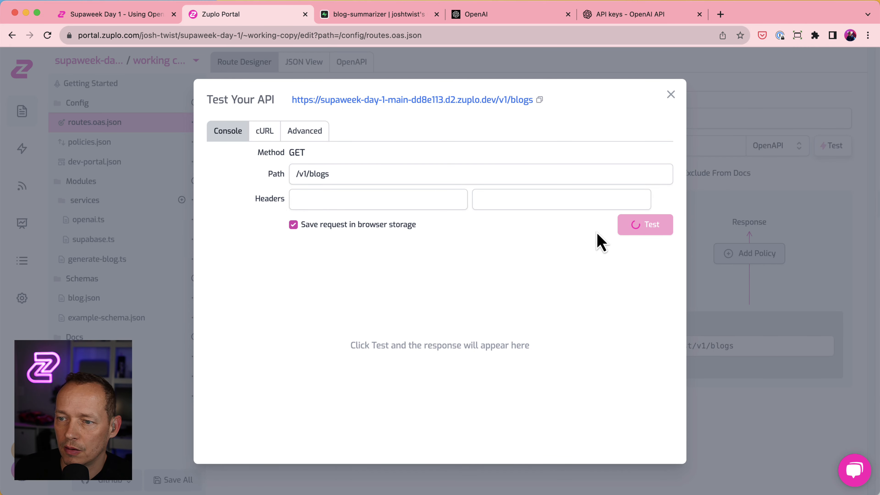
click(645, 224)
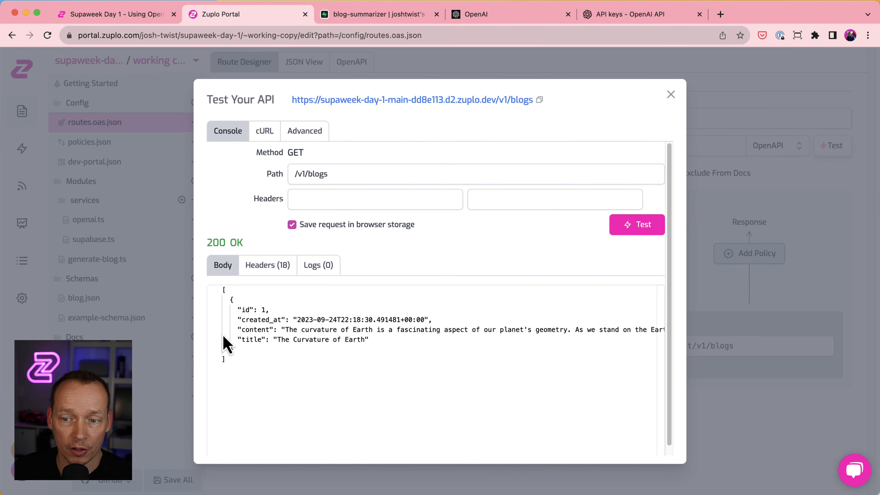
mouse_move(410, 314)
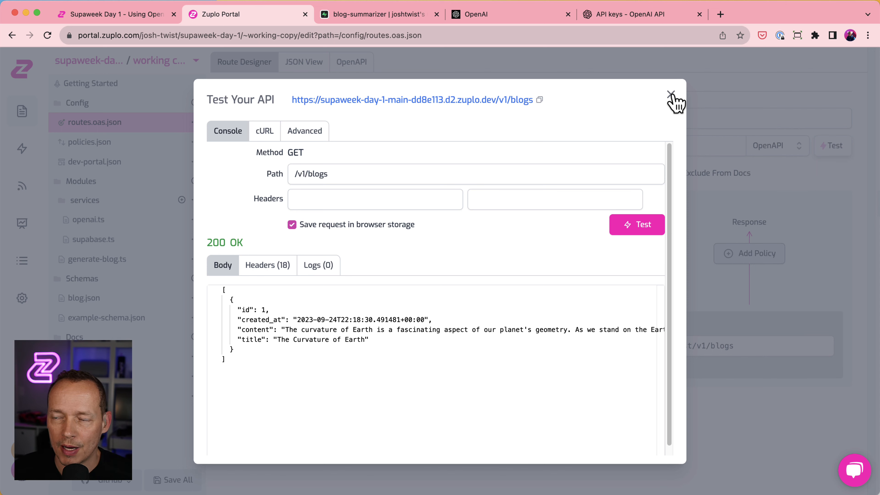
click(675, 97)
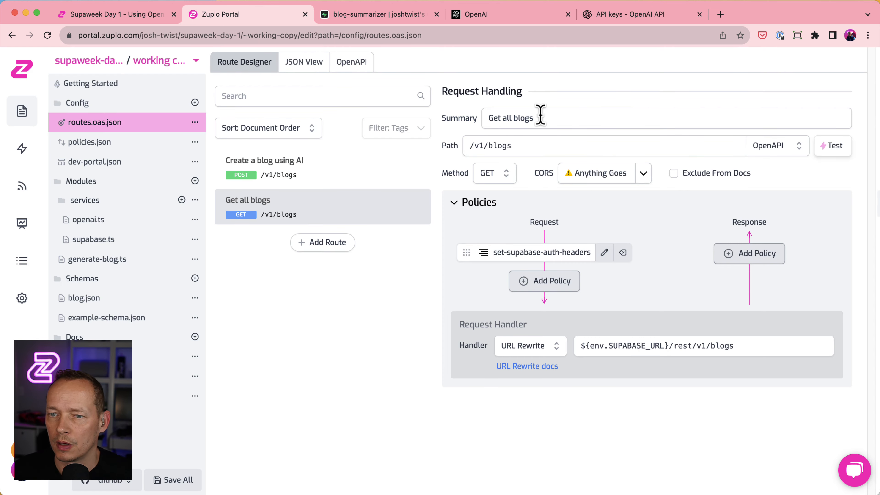
Step: POST a rate-limiting topic to /v1/blogs and get 200 OK with 'The Importance of API Rate Limiting'
click(833, 145)
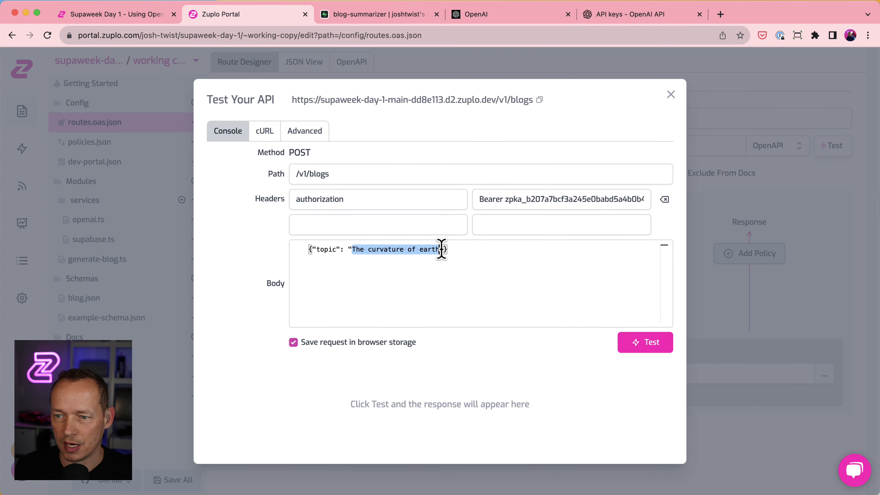
text(Teh "})
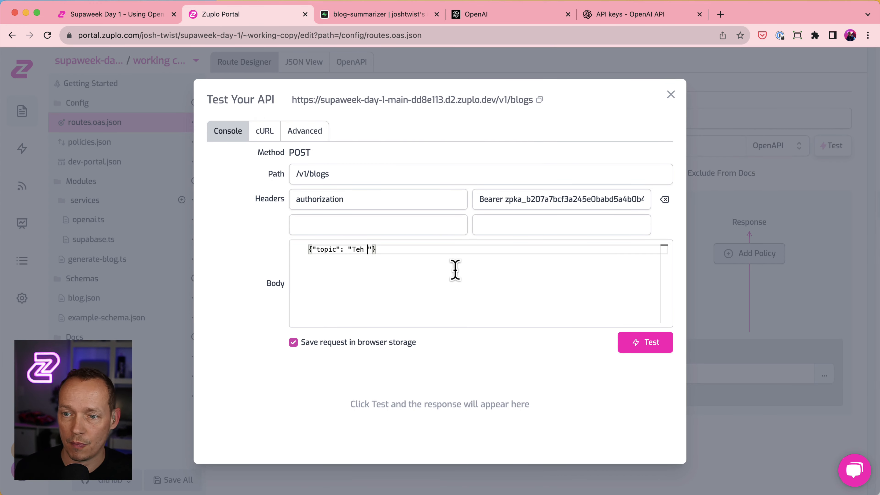
text(The important)
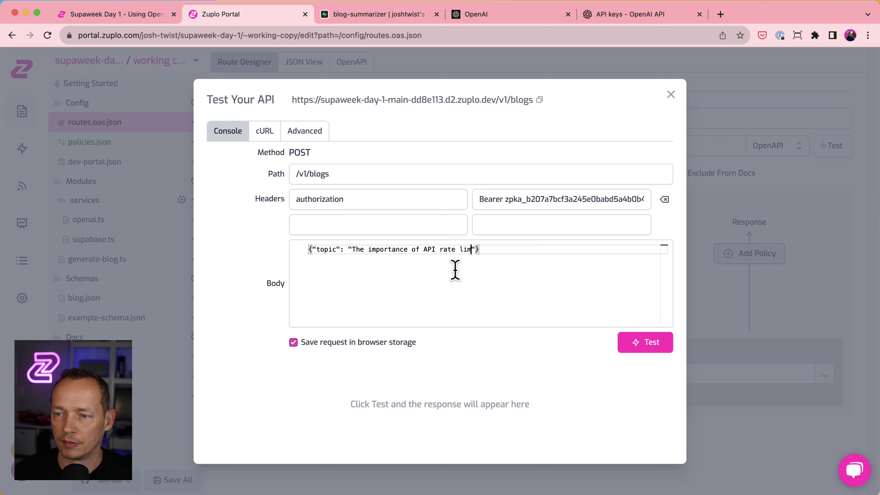
text(iting)
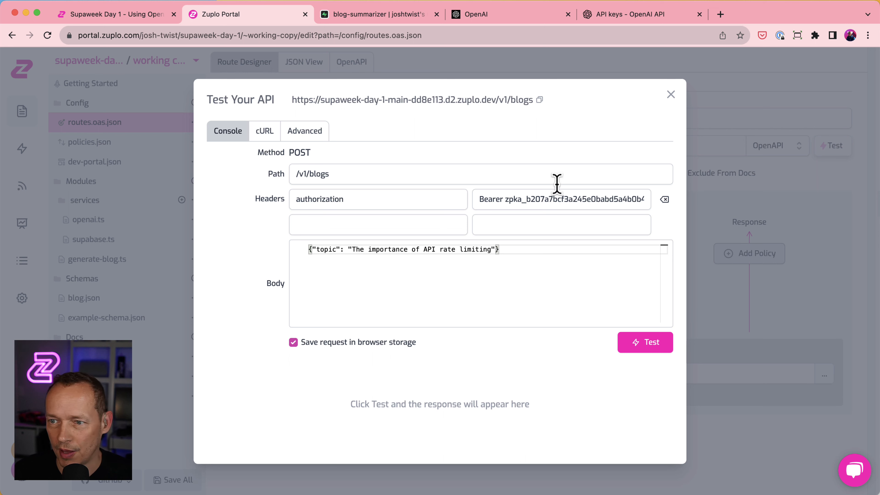
click(645, 343)
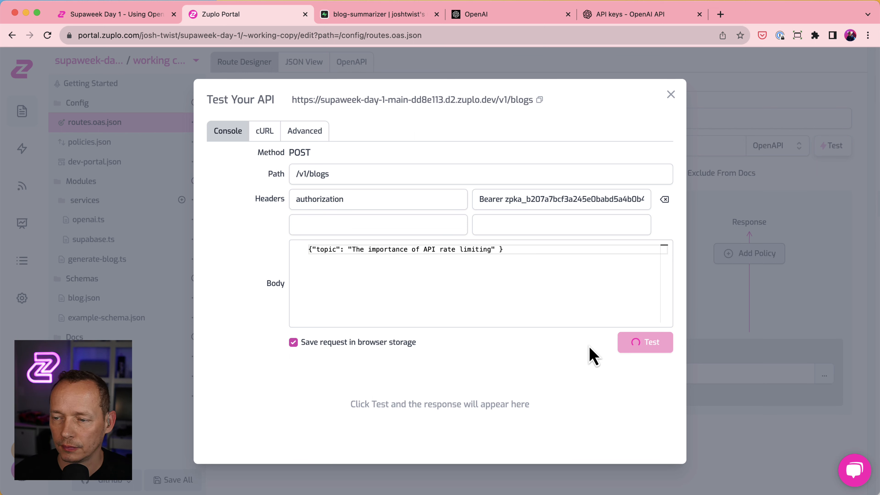
click(644, 342)
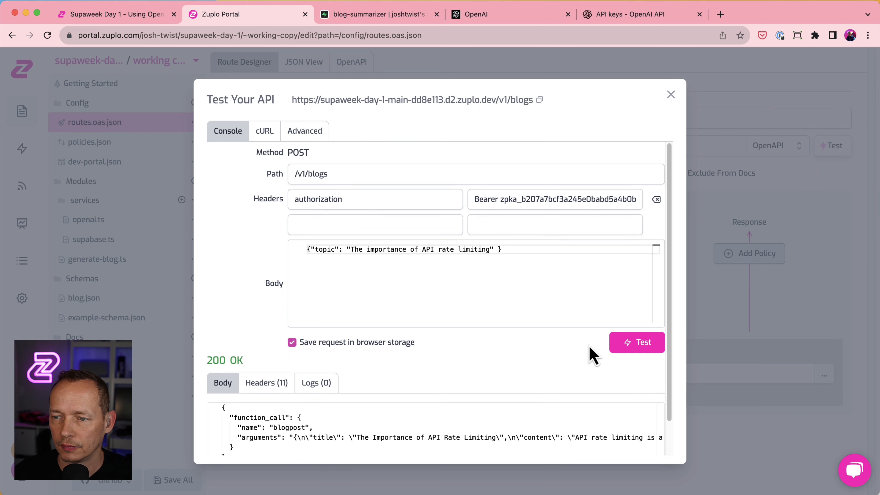
mouse_move(618, 435)
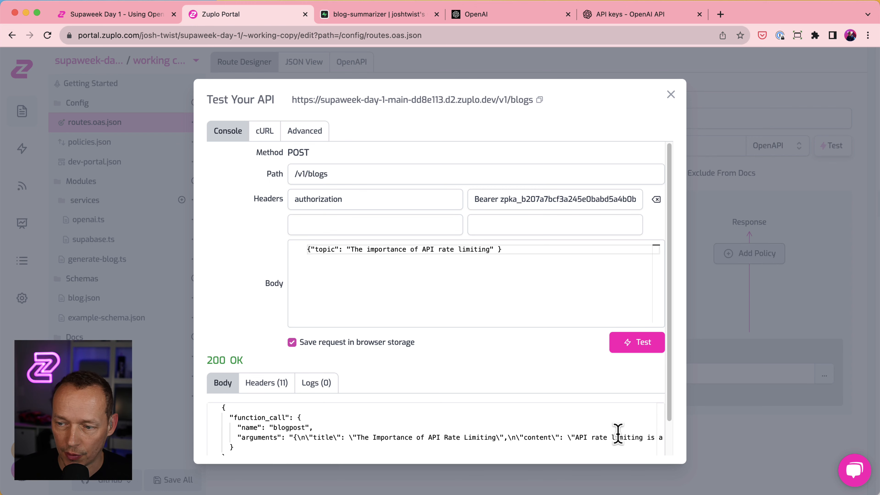
click(671, 95)
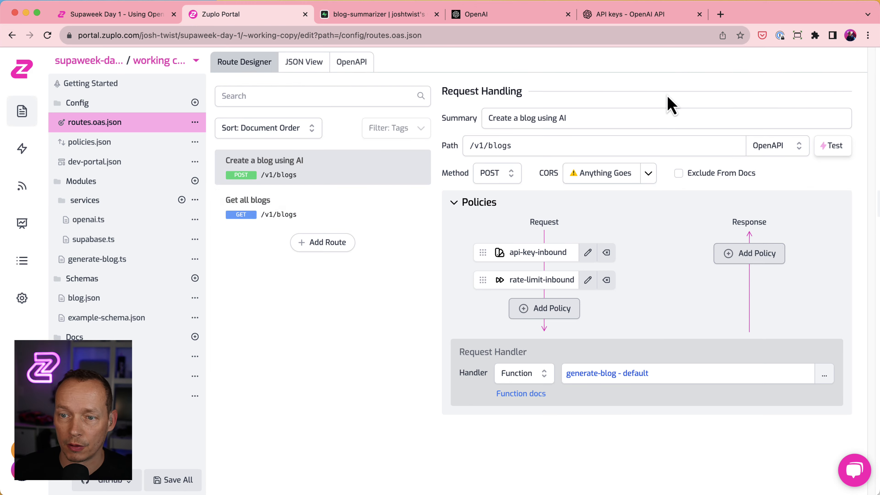
Step: Run a test request on GET /v1/blogs, receiving 200 OK with the blog posts, and reopen its test console
click(832, 146)
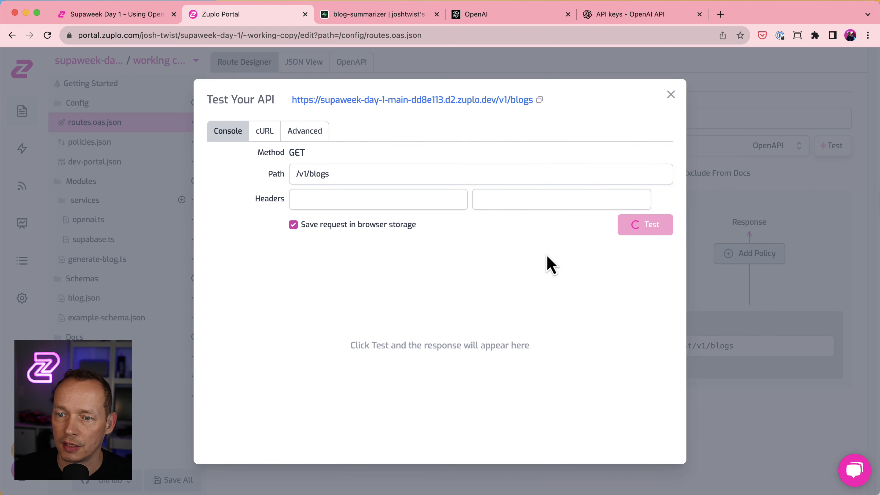
click(645, 225)
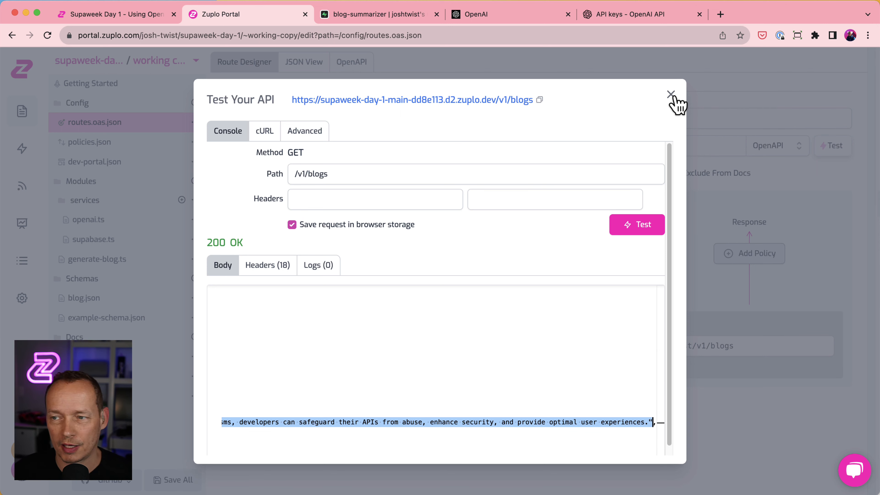
click(669, 92)
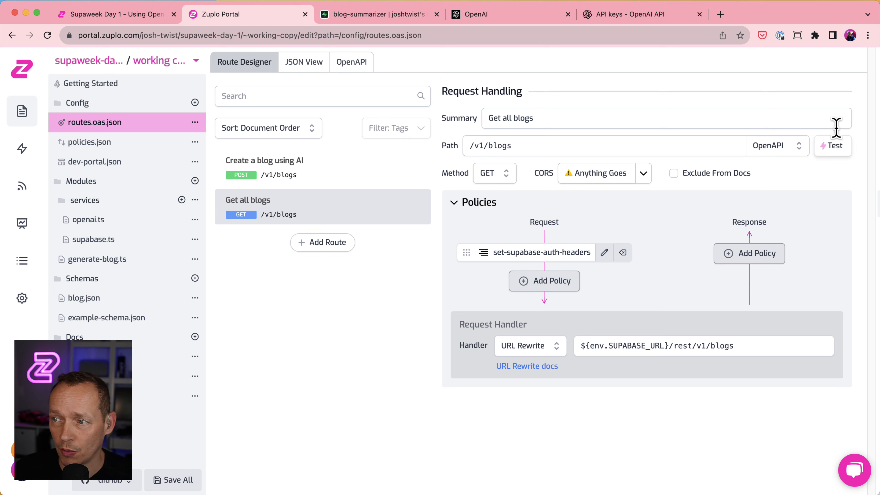
click(832, 145)
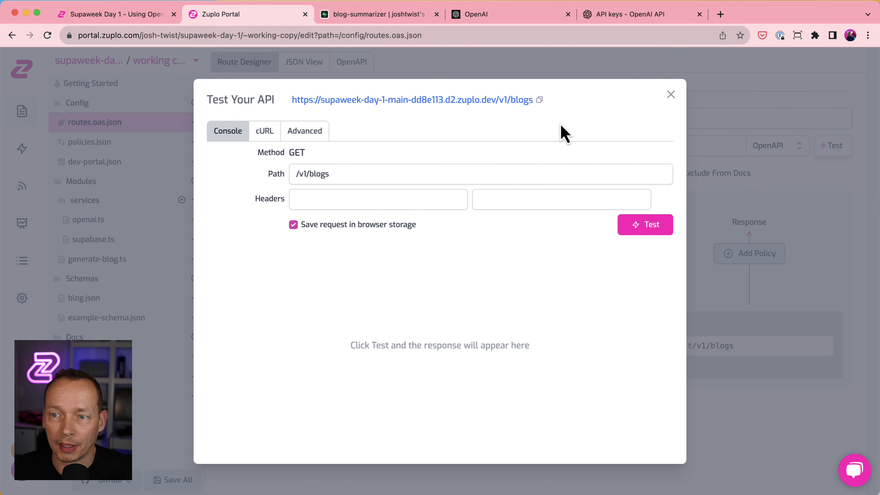
mouse_move(389, 115)
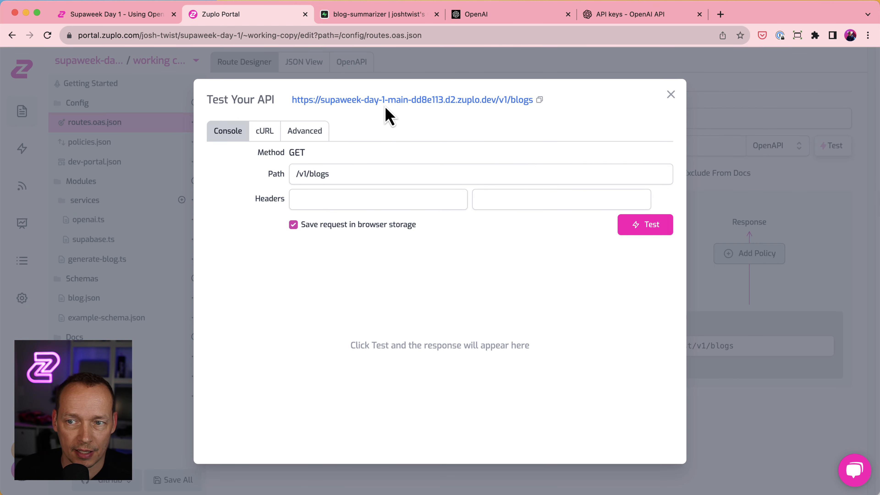
mouse_move(671, 96)
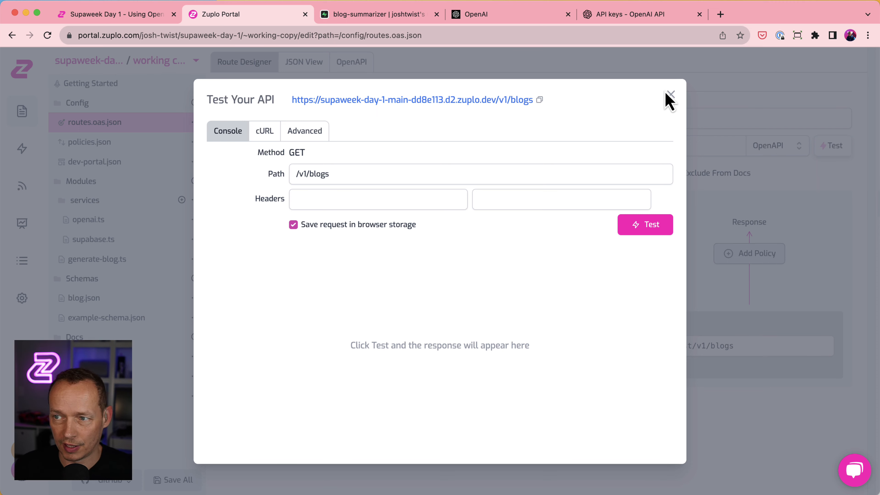
Step: Add the existing api-key-inbound and rate-limit-inbound policies to the GET /v1/blogs route's request pipeline
click(670, 94)
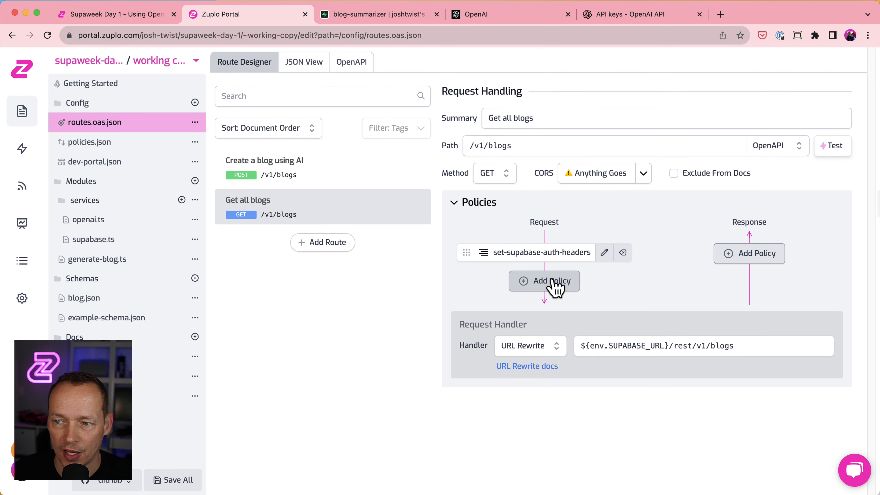
click(544, 281)
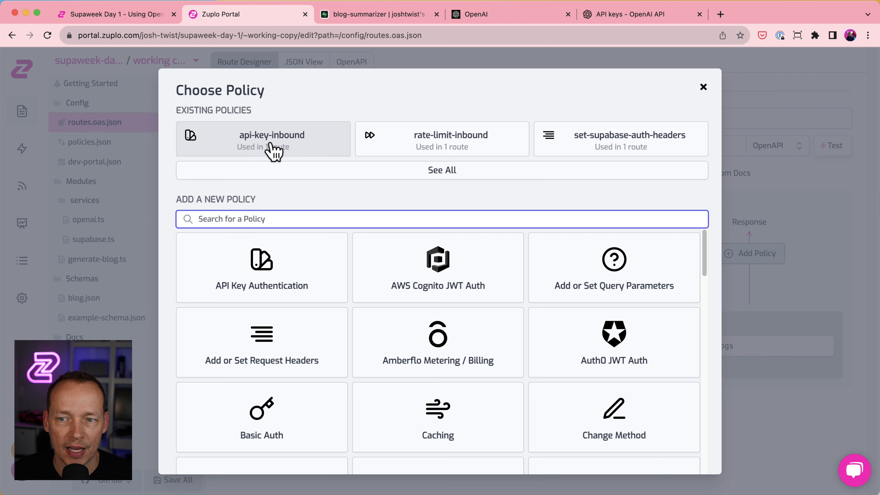
click(262, 139)
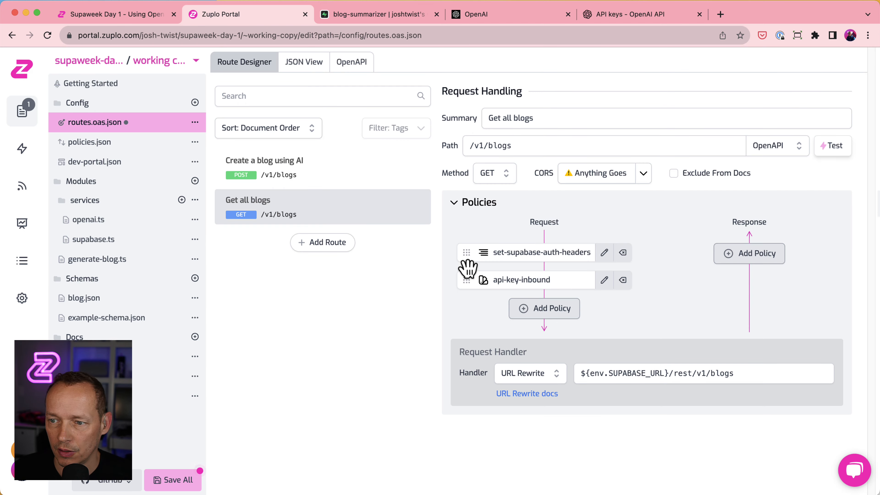
click(543, 308)
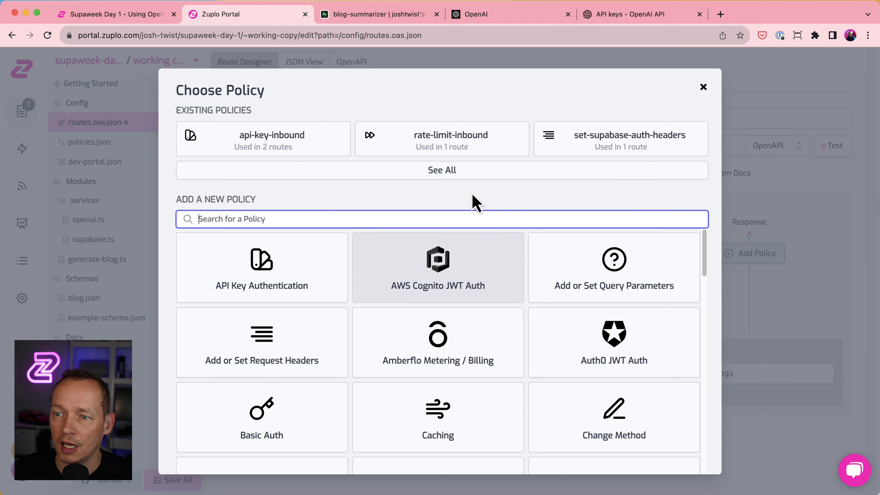
click(703, 87)
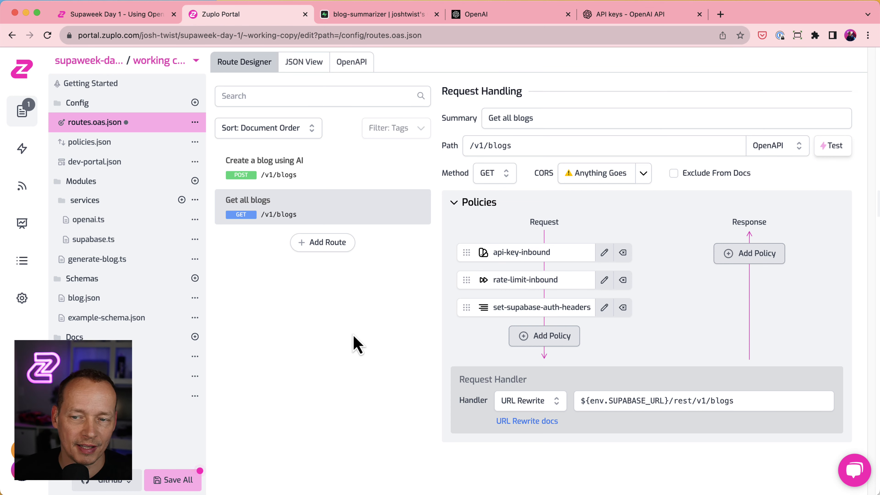
mouse_move(288, 164)
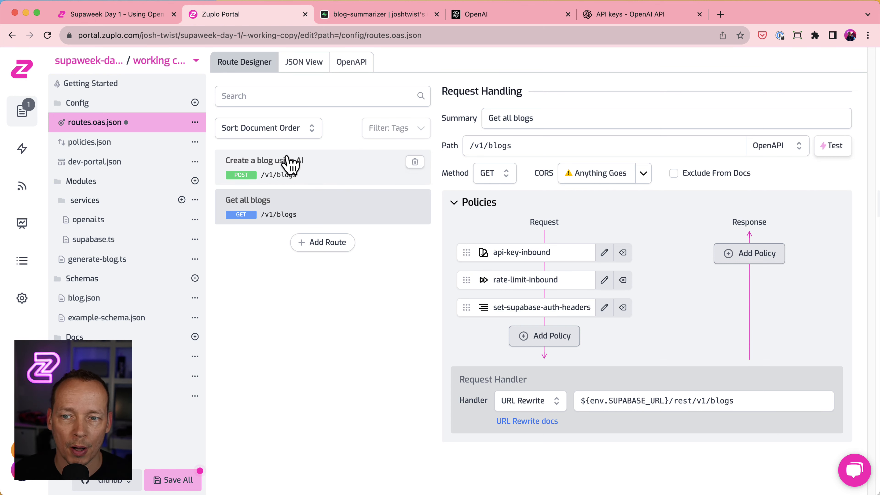
mouse_move(290, 179)
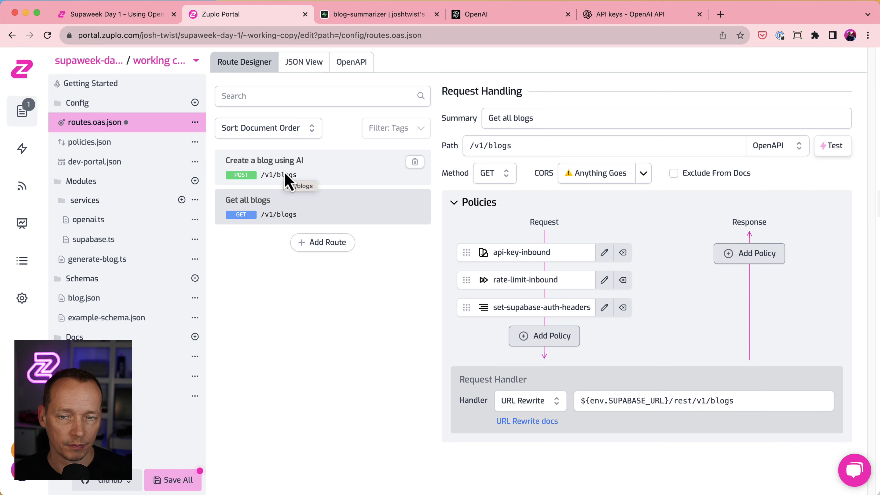
mouse_move(412, 332)
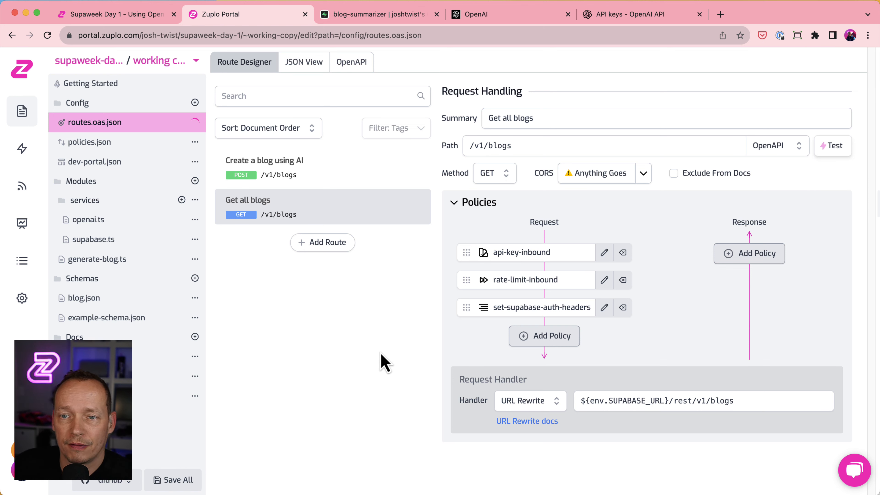
mouse_move(211, 168)
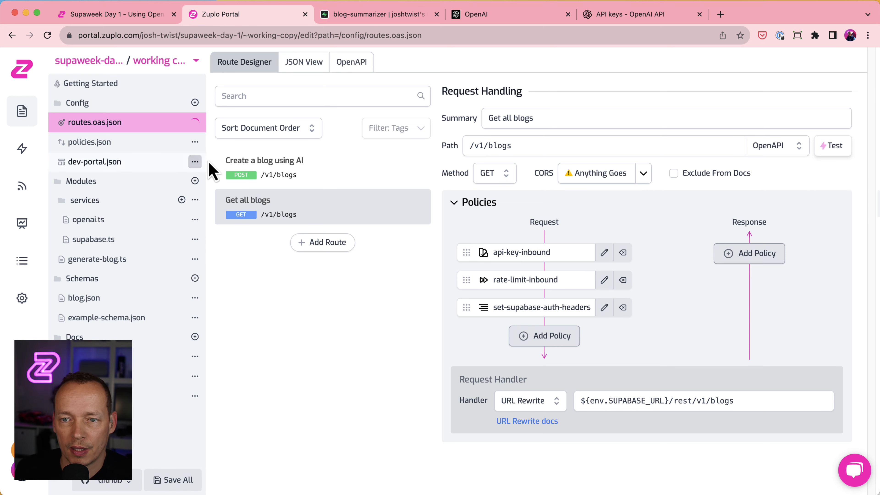
Step: Test GET /v1/blogs without credentials (401), then with an authorization: Bearer <API key> header
click(832, 145)
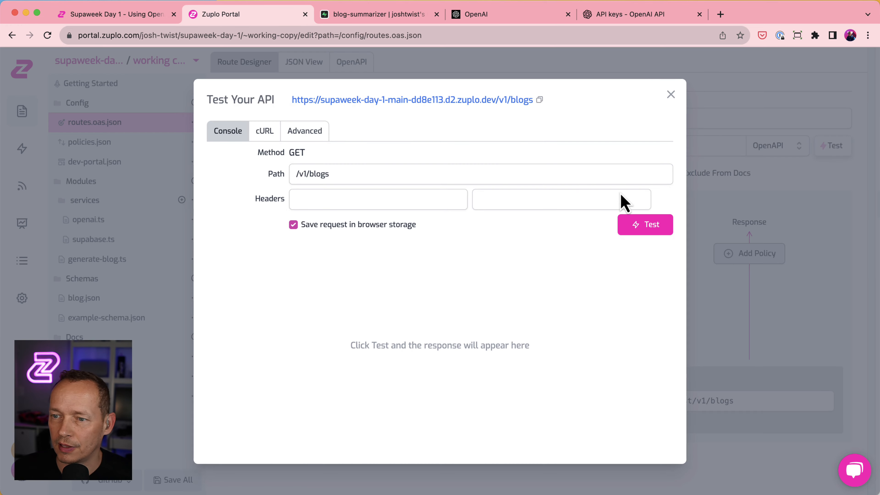
click(645, 225)
text(authoriz)
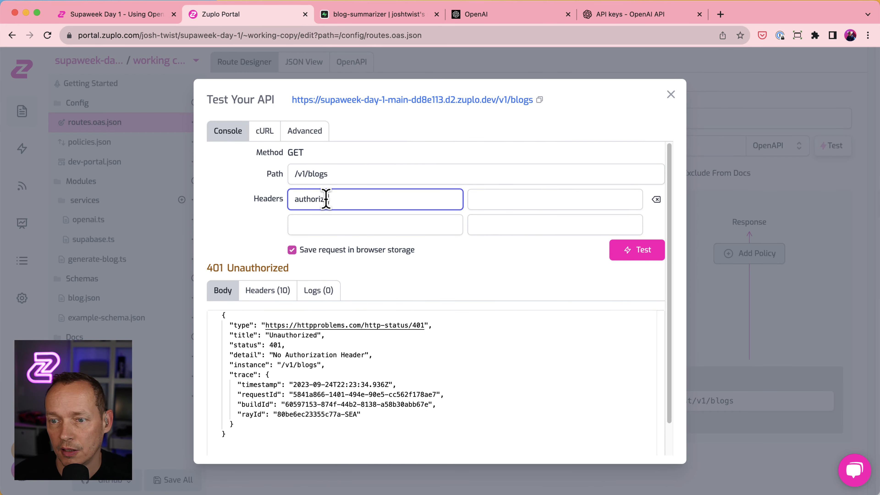
text(Bearer)
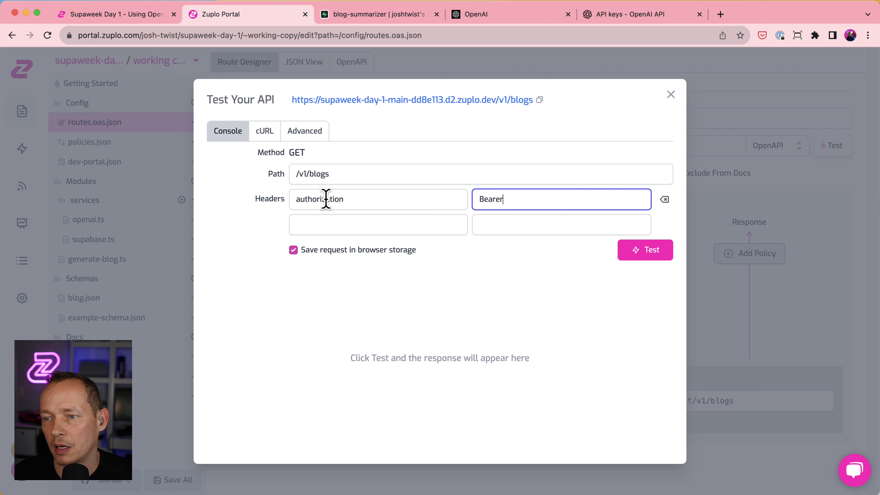
click(645, 250)
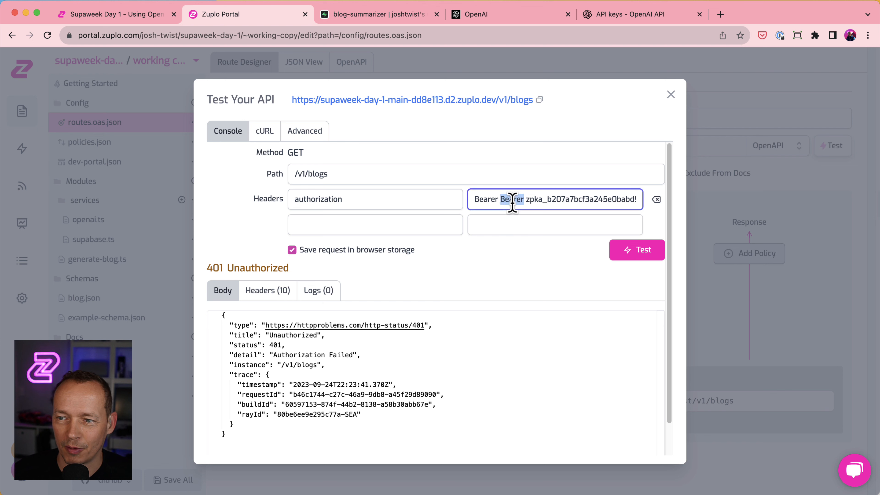
Step: Fix the duplicated Bearer prefix, resend for 200 OK with the blog list, and return to the tutorial article
click(637, 250)
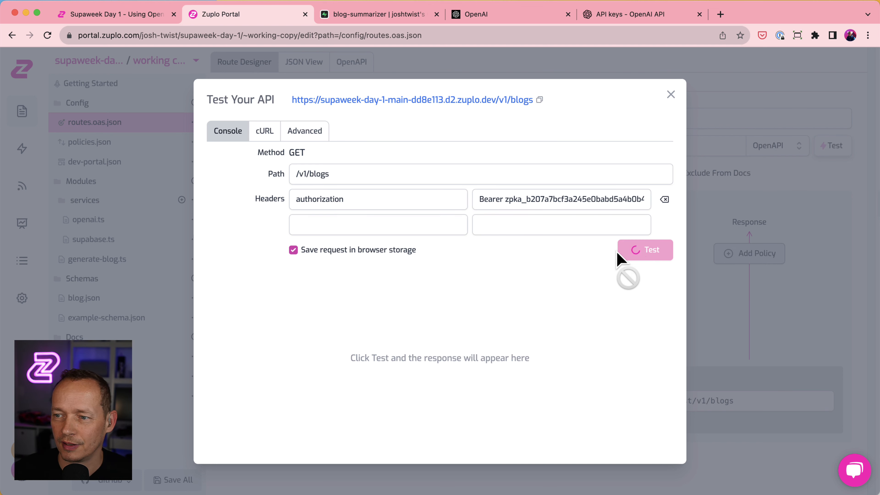
click(645, 250)
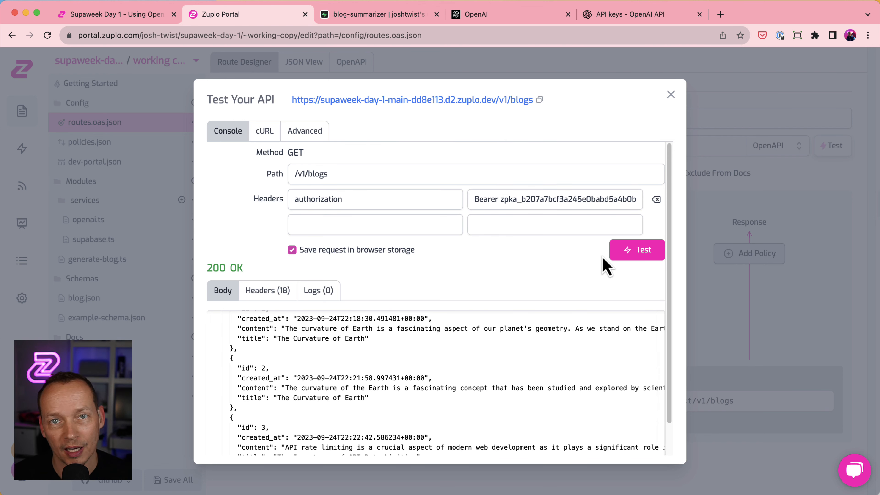
mouse_move(104, 7)
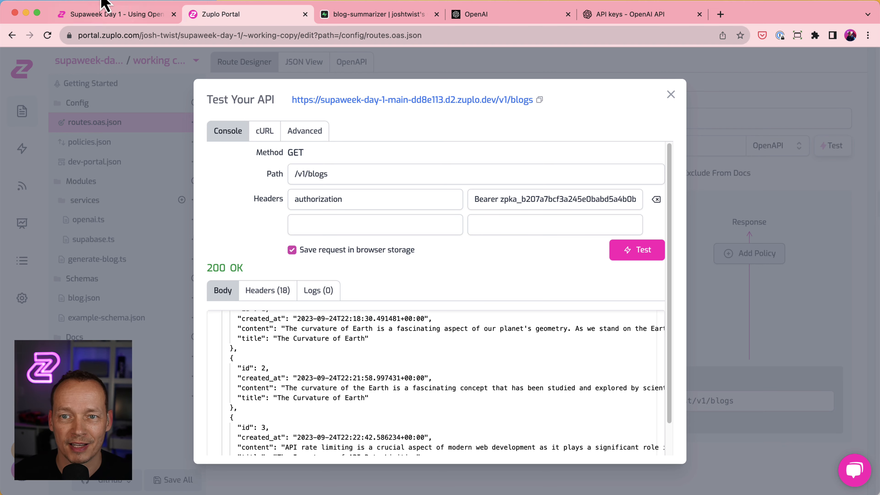
click(112, 14)
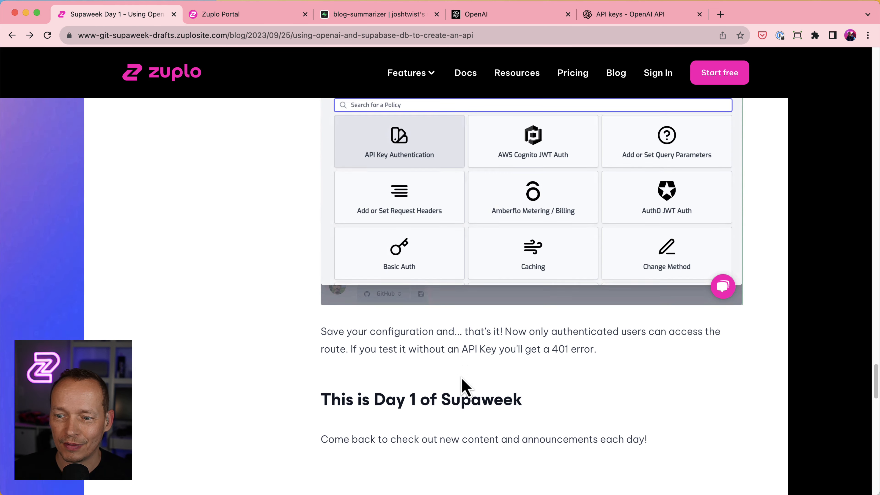
scroll(up, 3)
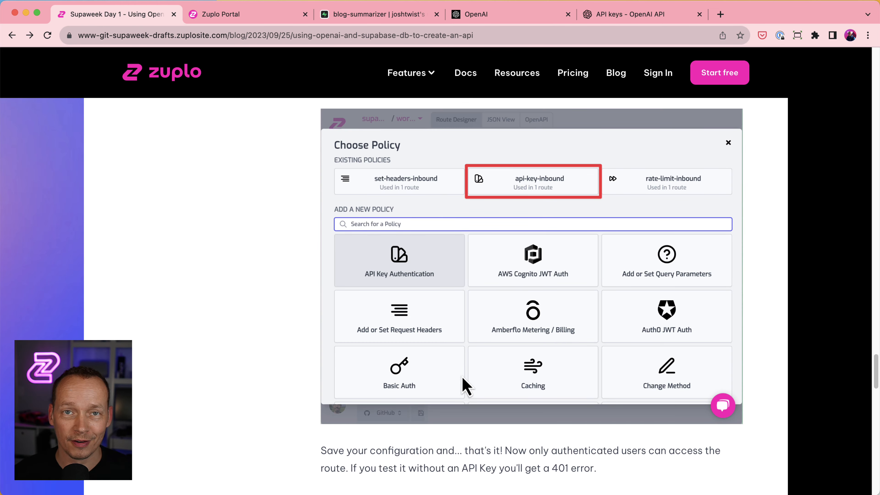